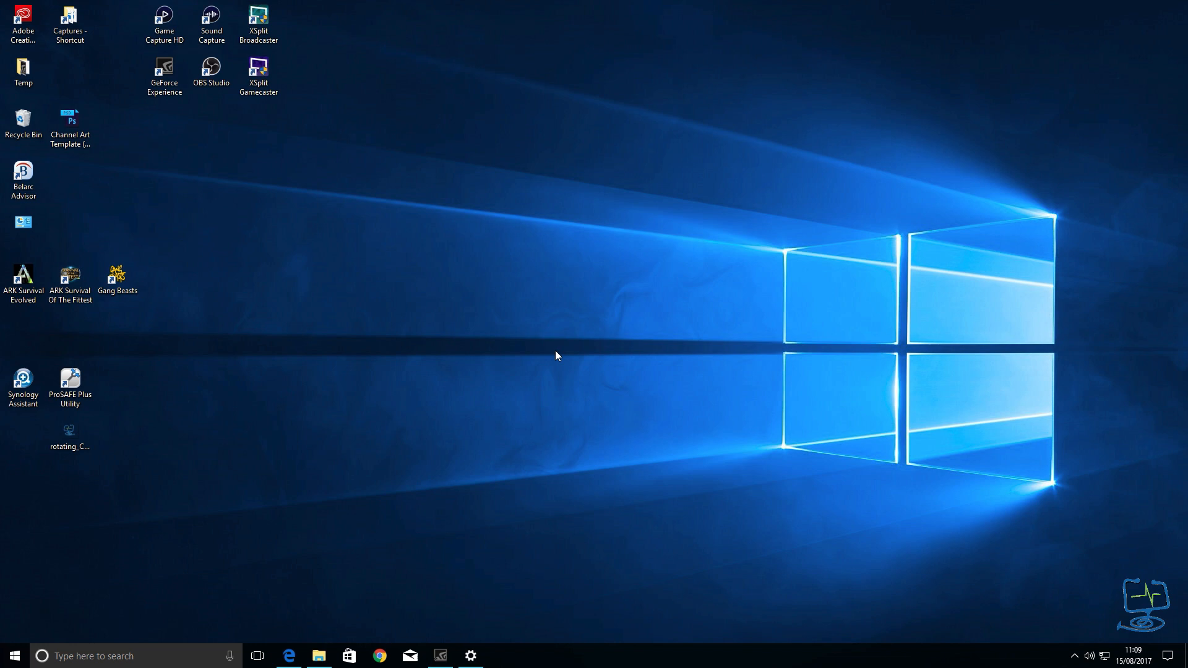
{"action": "mouse_move", "coordinate": [375, 500]}
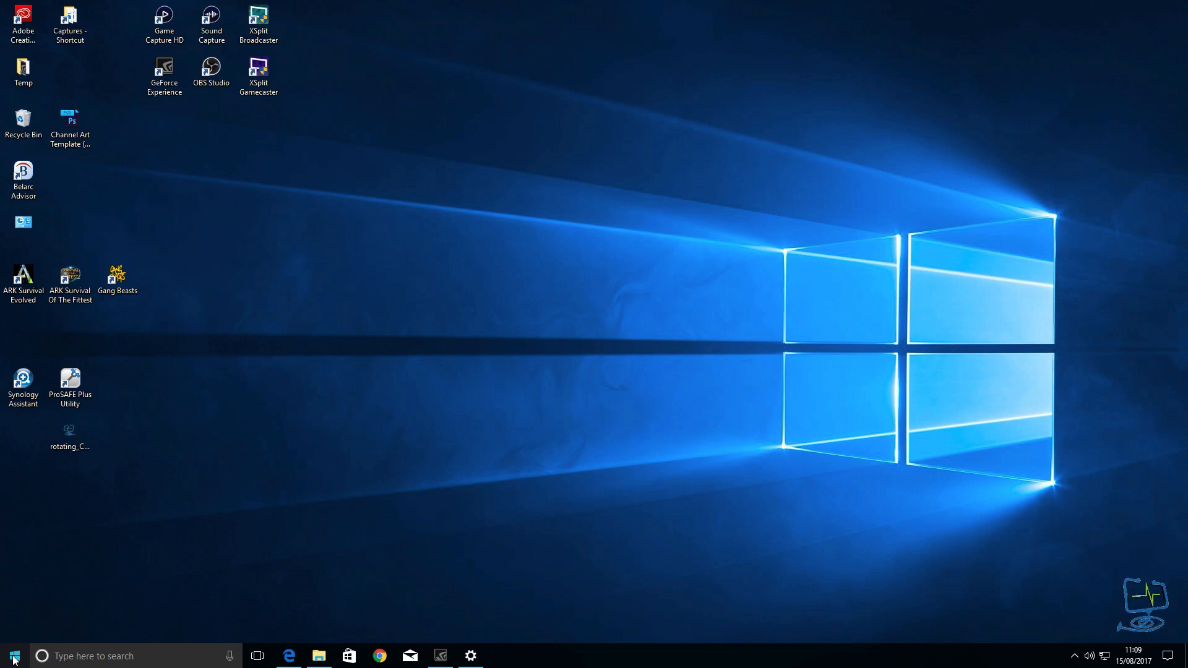
Search the taskbar for 'settings' so the Settings app shows as best match.
{"action": "left_click", "coordinate": [12, 655]}
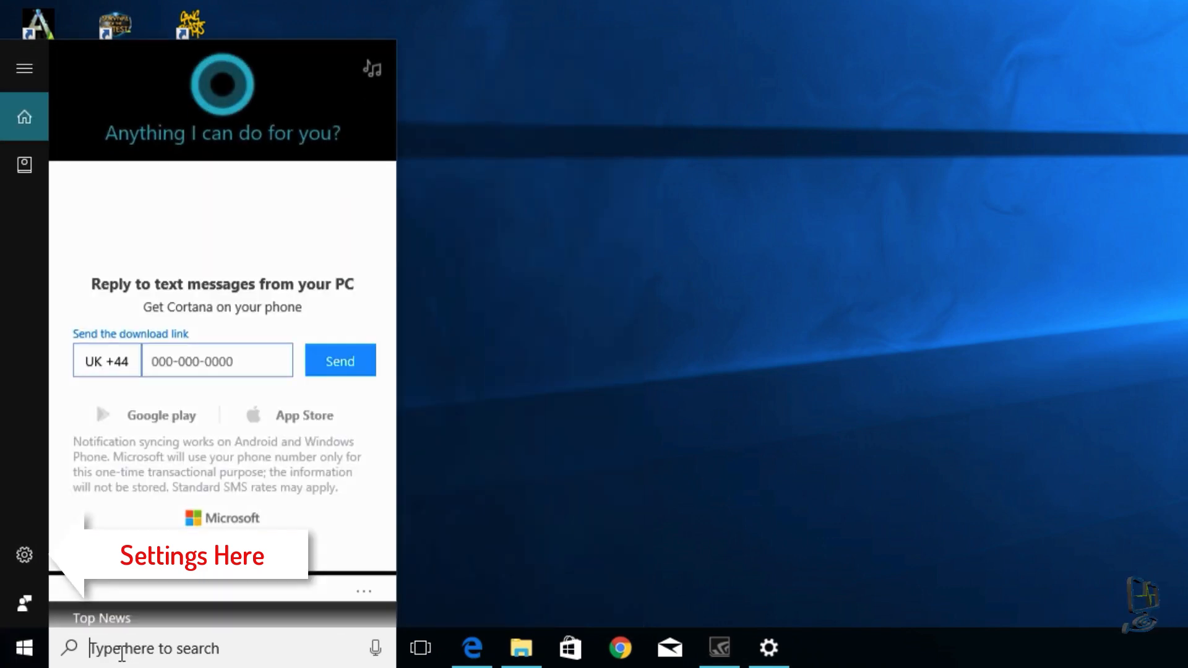
{"action": "type", "text": "settings"}
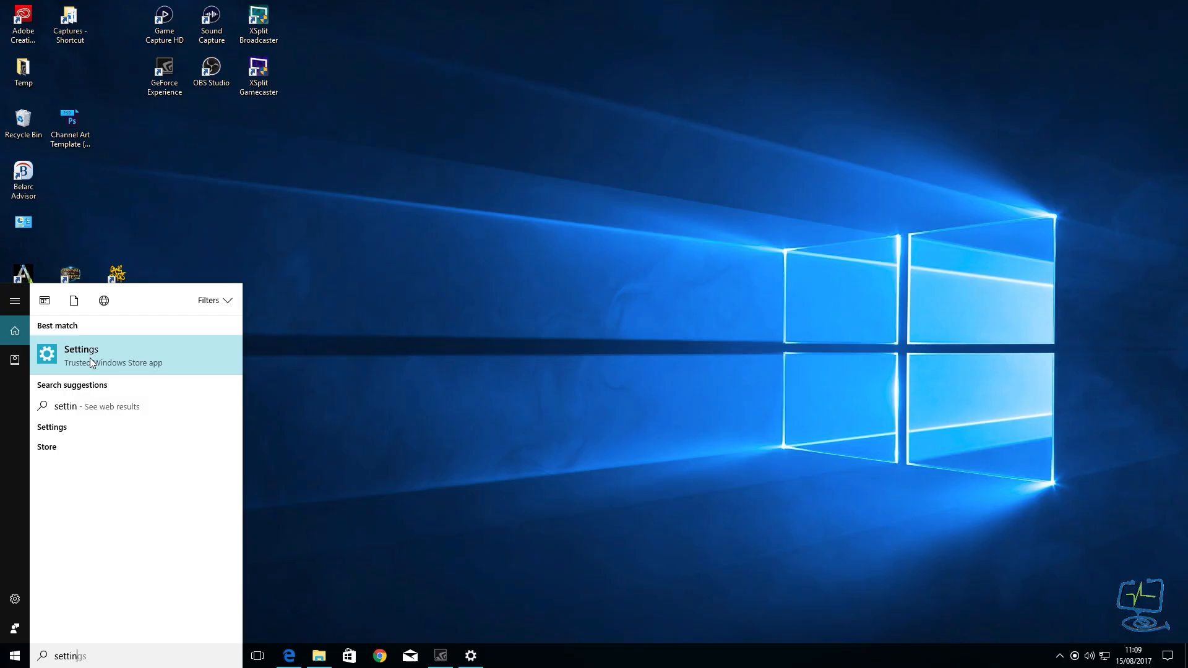
Launch Settings from the search results, close it, and reopen it from the Start menu.
{"action": "left_click", "coordinate": [81, 355]}
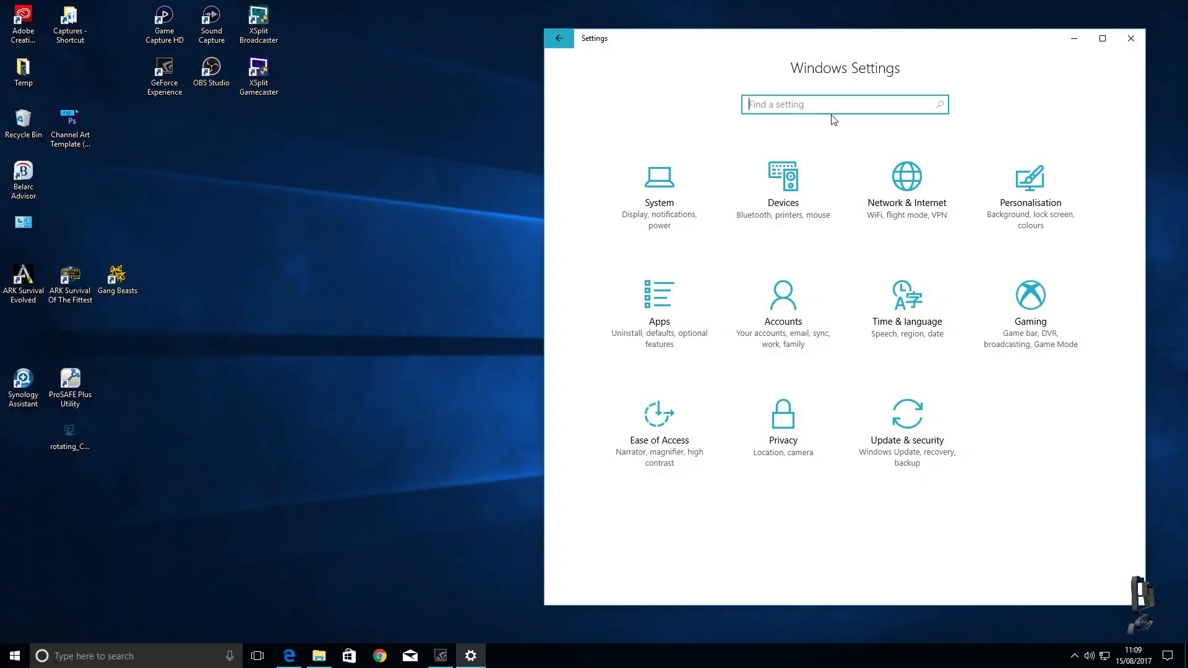
{"action": "left_click", "coordinate": [1130, 38]}
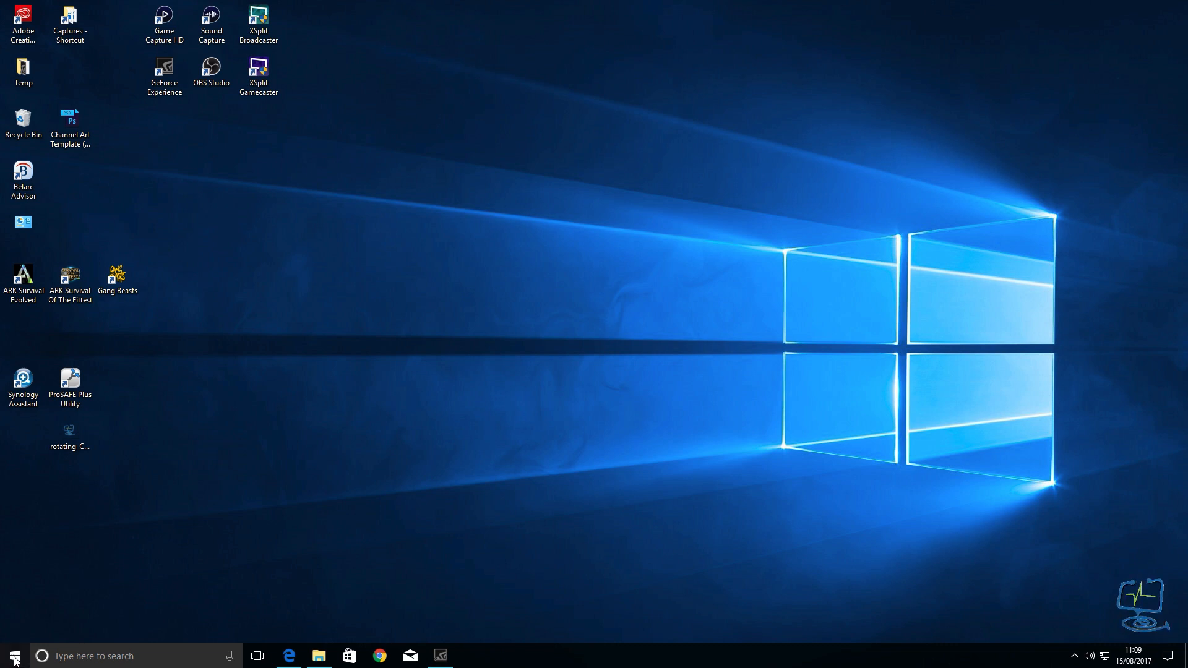
{"action": "left_click", "coordinate": [13, 656]}
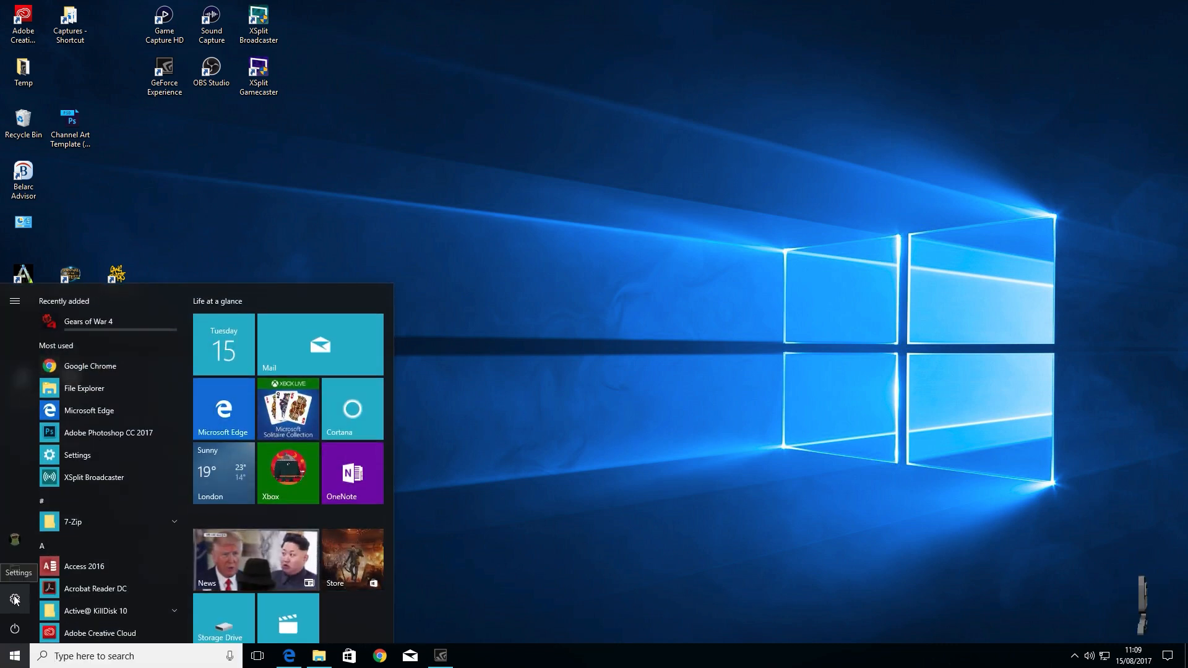
{"action": "left_click", "coordinate": [14, 599]}
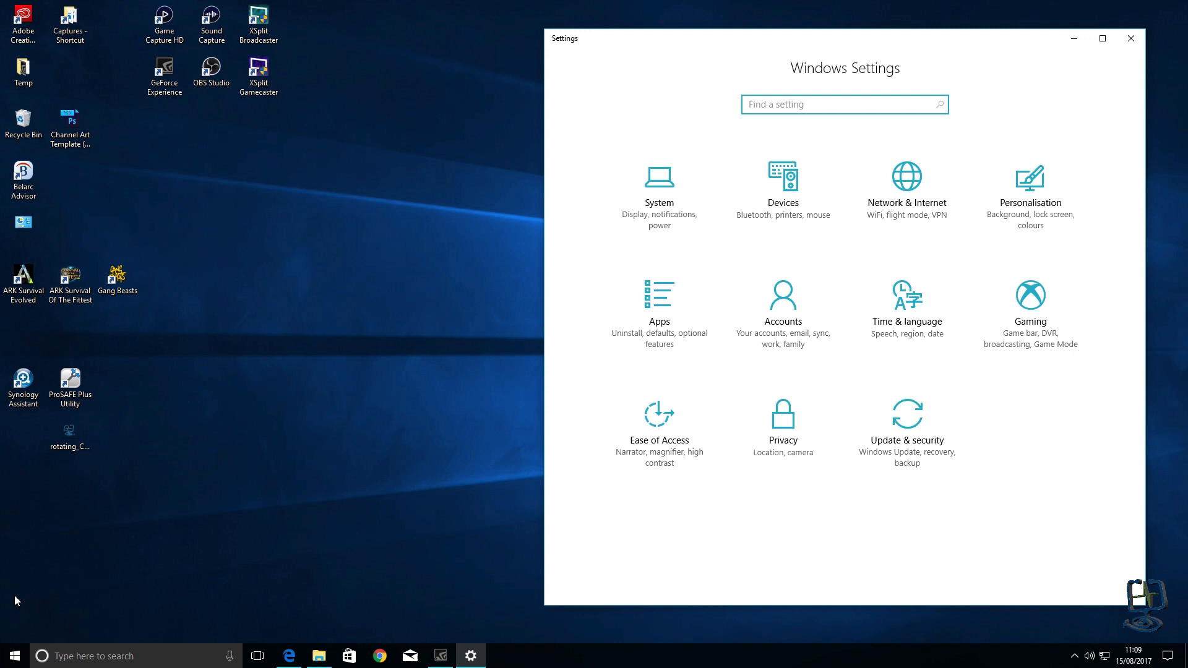
{"action": "mouse_move", "coordinate": [673, 144]}
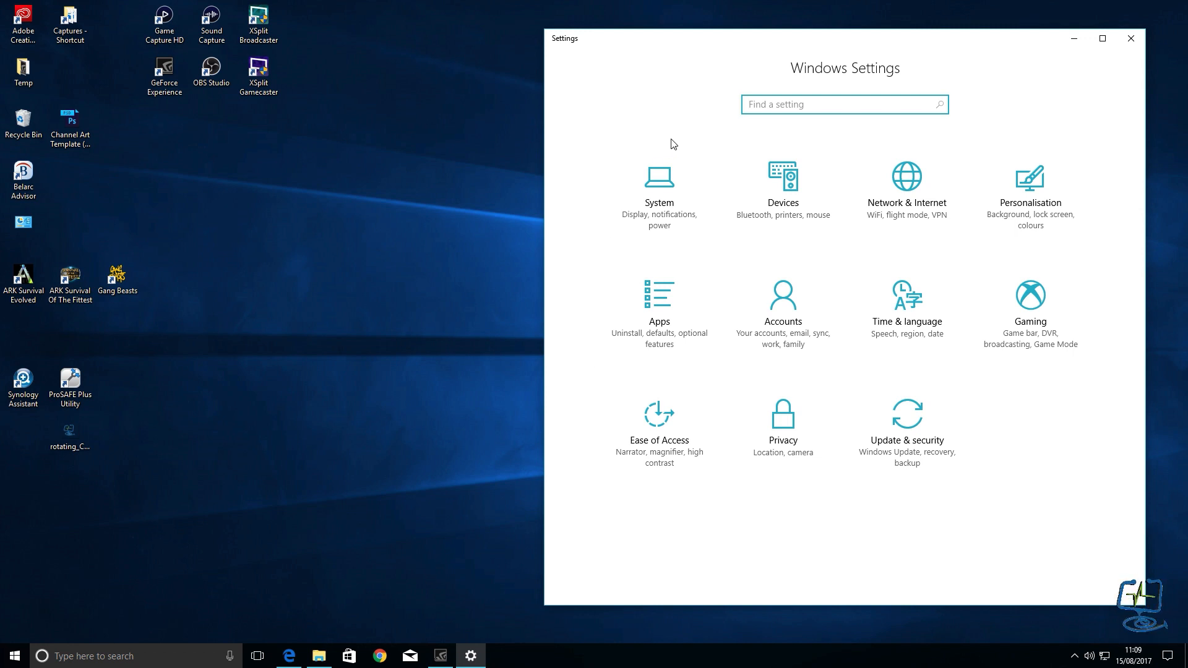
{"action": "mouse_move", "coordinate": [753, 284]}
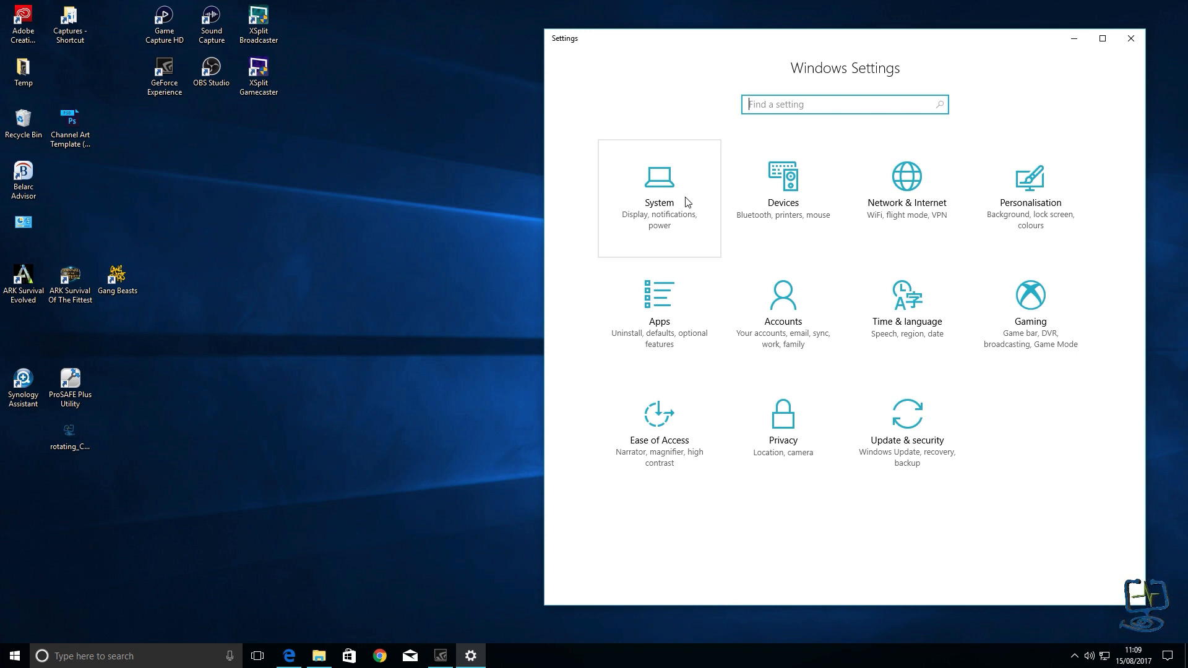
{"action": "mouse_move", "coordinate": [783, 189]}
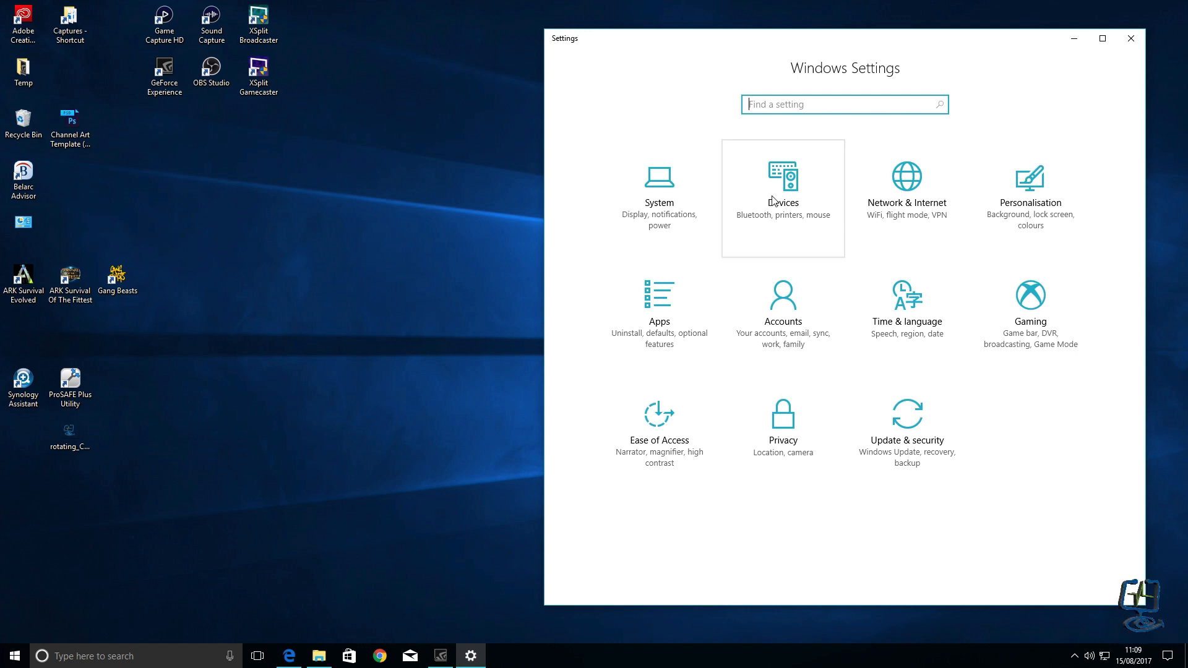
{"action": "mouse_move", "coordinate": [658, 316]}
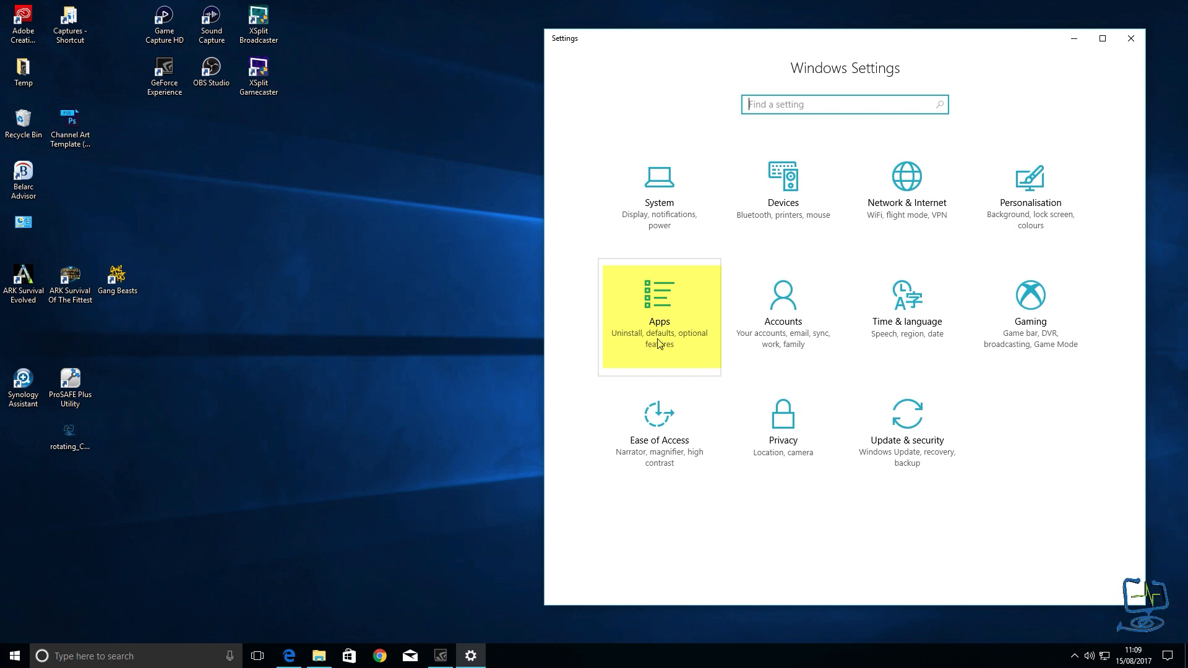
{"action": "mouse_move", "coordinate": [660, 314]}
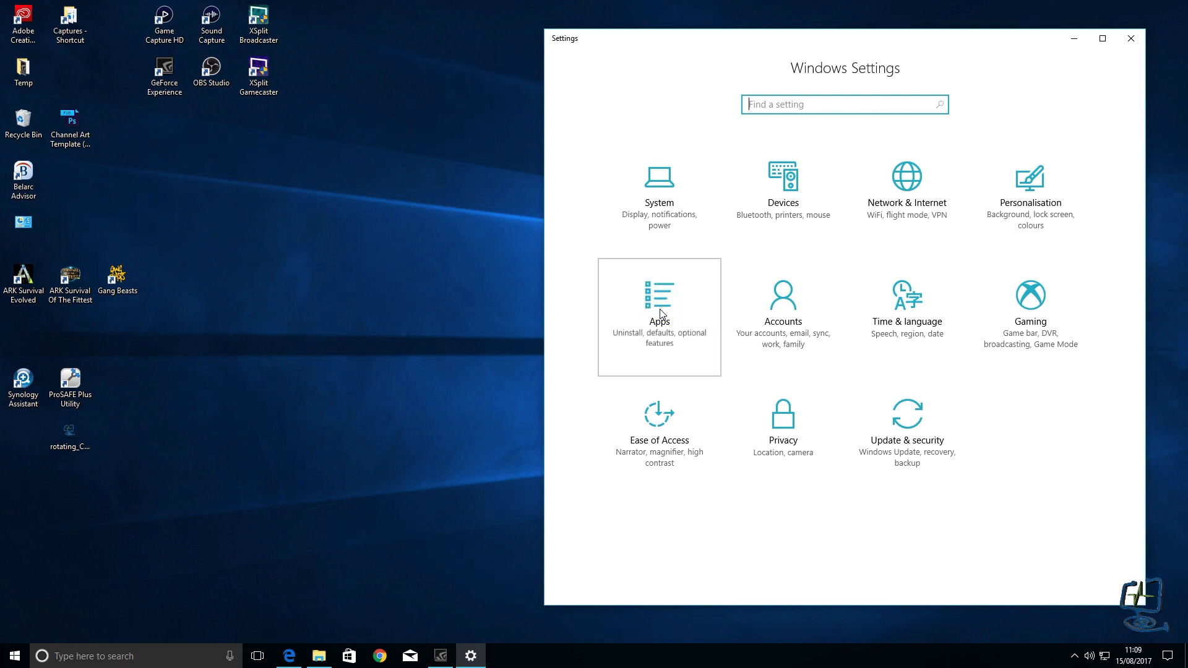
Visit Apps and Default app settings via a 'default' search, then return to Apps & features.
{"action": "left_click", "coordinate": [658, 314]}
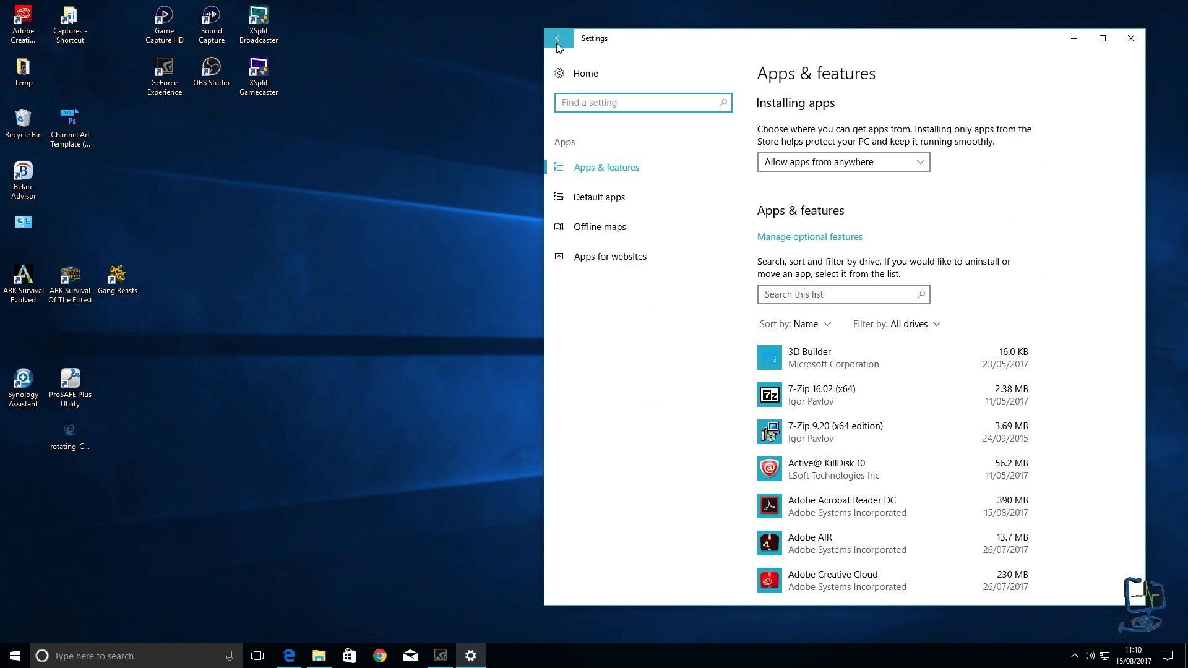
{"action": "left_click", "coordinate": [559, 38]}
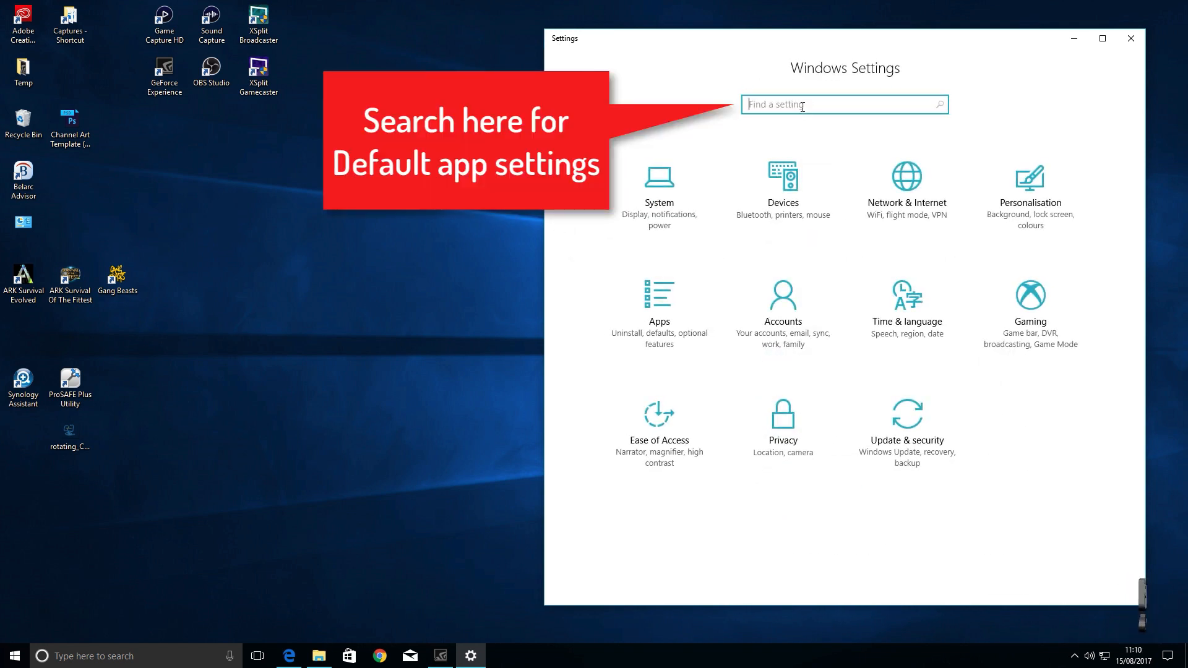
{"action": "type", "text": "defau"}
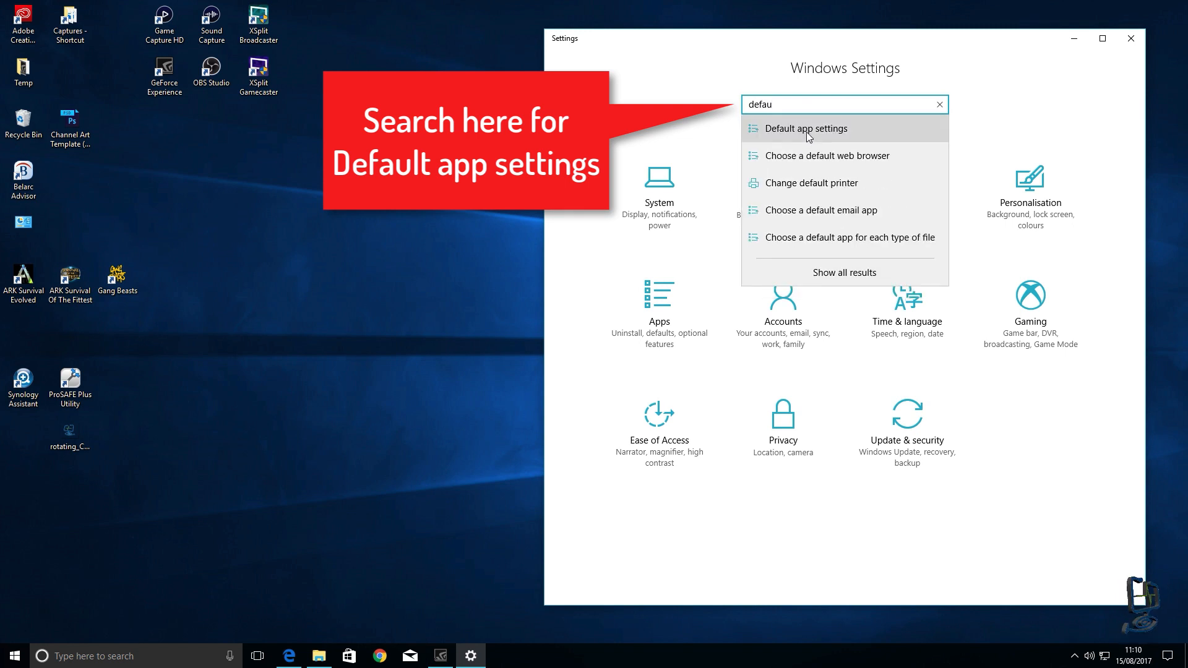
{"action": "left_click", "coordinate": [807, 128]}
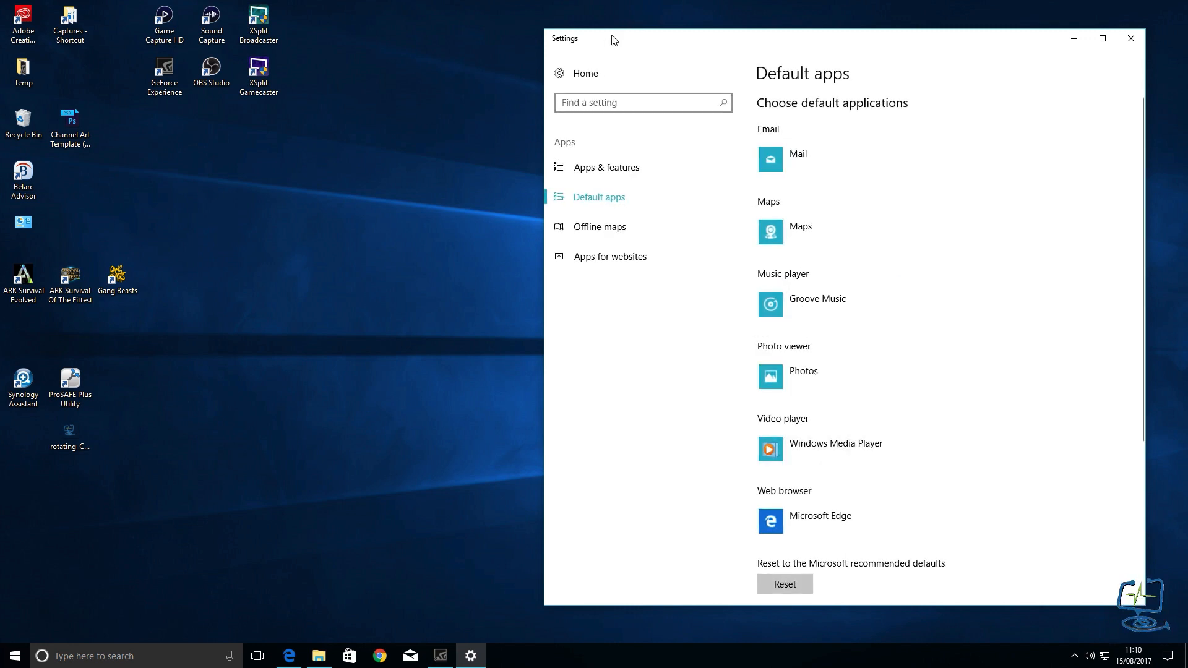
{"action": "left_click", "coordinate": [558, 37]}
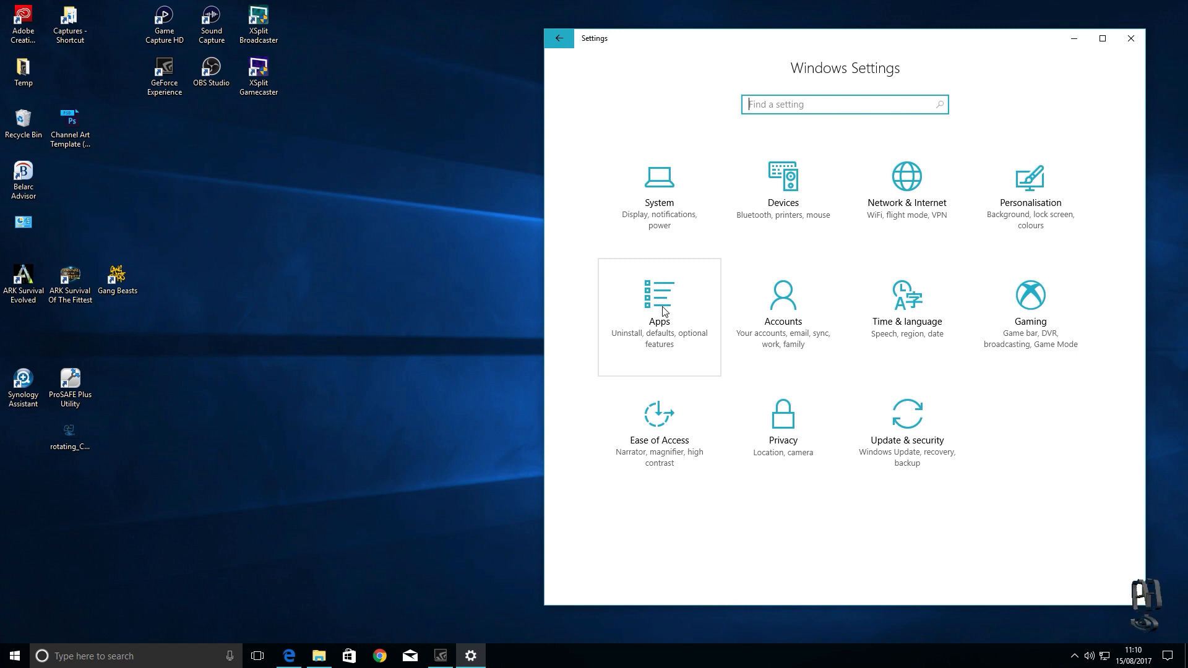
{"action": "left_click", "coordinate": [658, 303]}
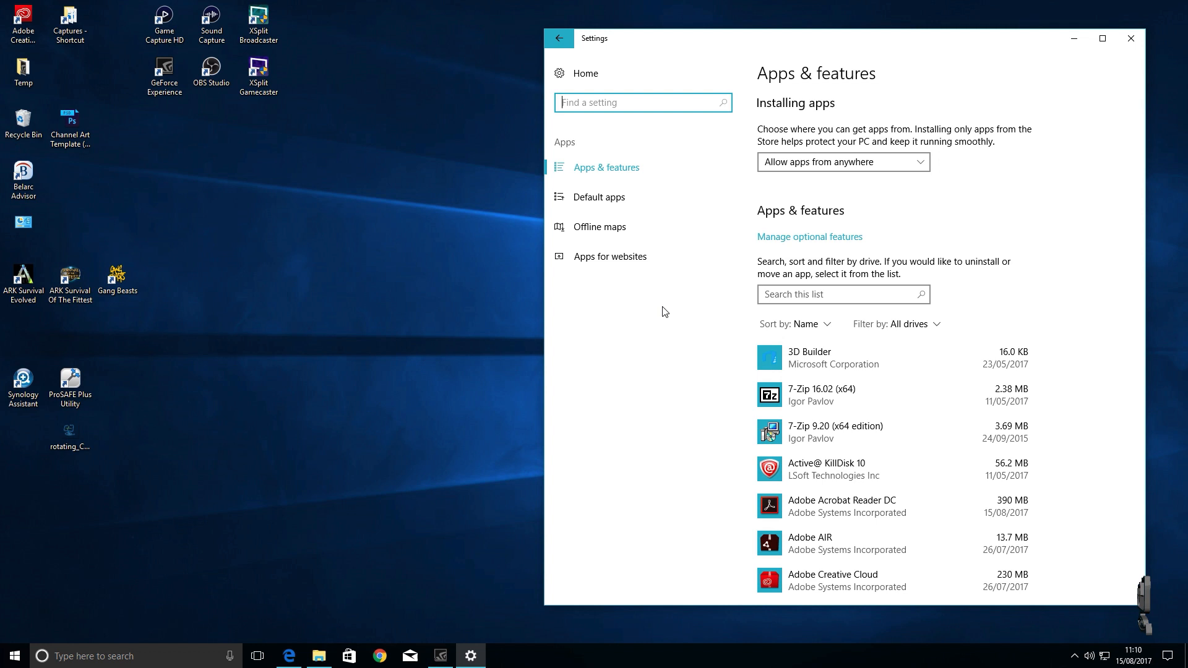
{"action": "mouse_move", "coordinate": [685, 357]}
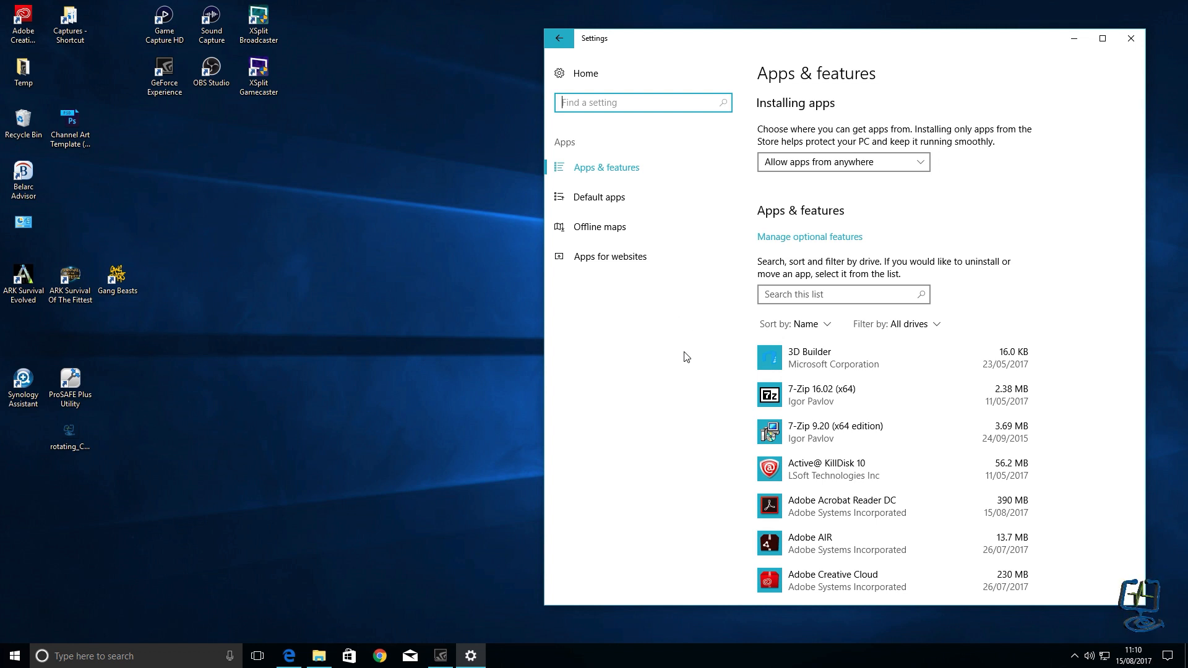
{"action": "mouse_move", "coordinate": [604, 197]}
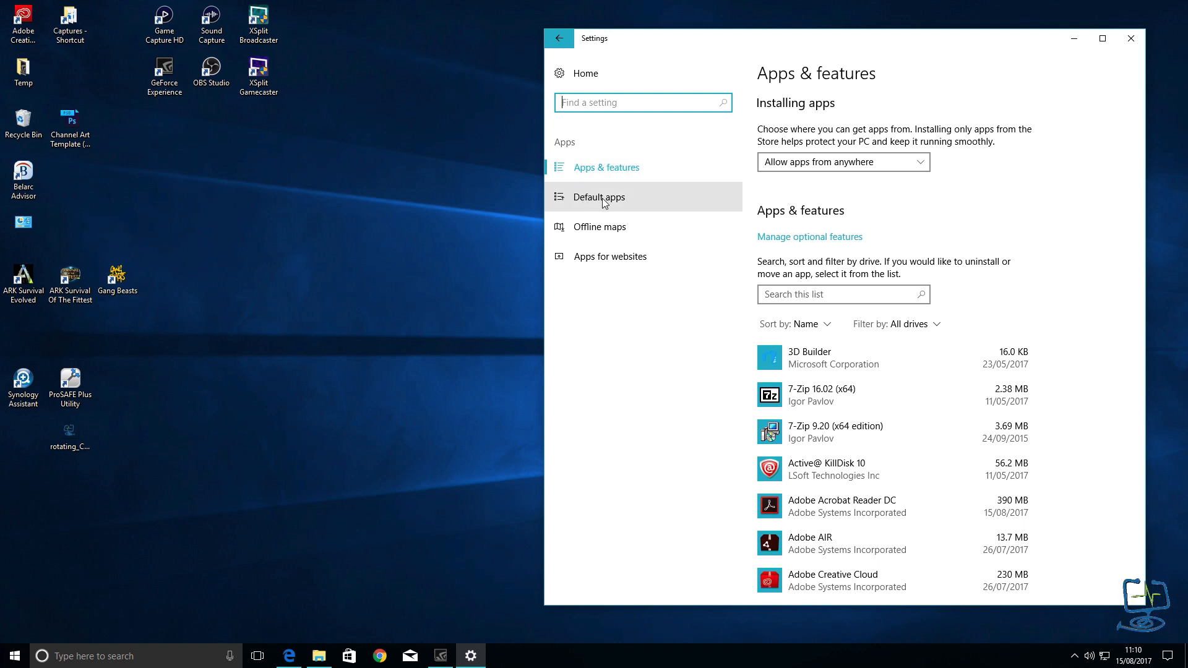
Open Default apps from the sidebar and scroll through its email, maps, music, photo, video and web defaults.
{"action": "left_click", "coordinate": [597, 197]}
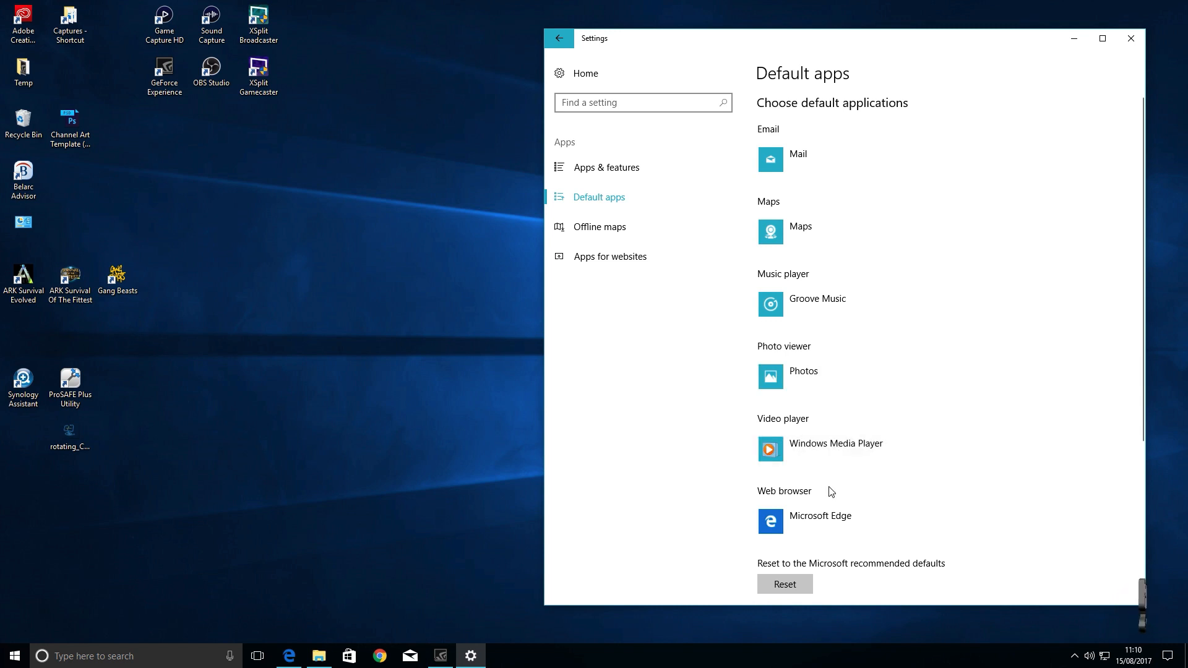
{"action": "scroll", "scroll_direction": "down", "scroll_amount": 3}
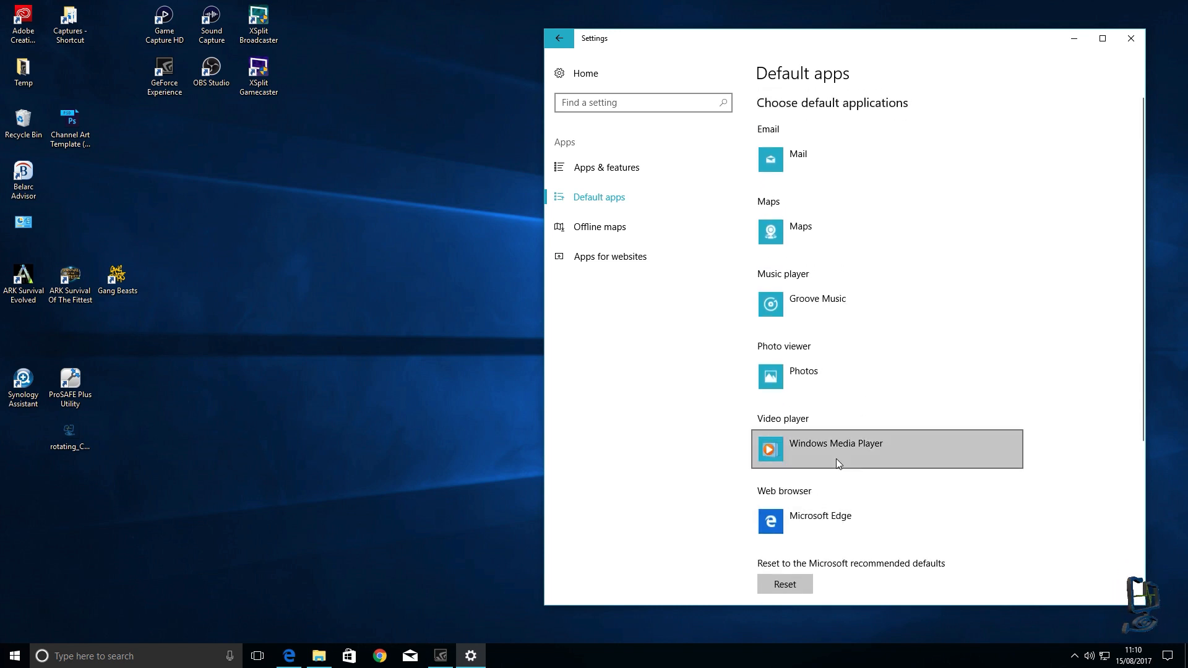
{"action": "mouse_move", "coordinate": [860, 452]}
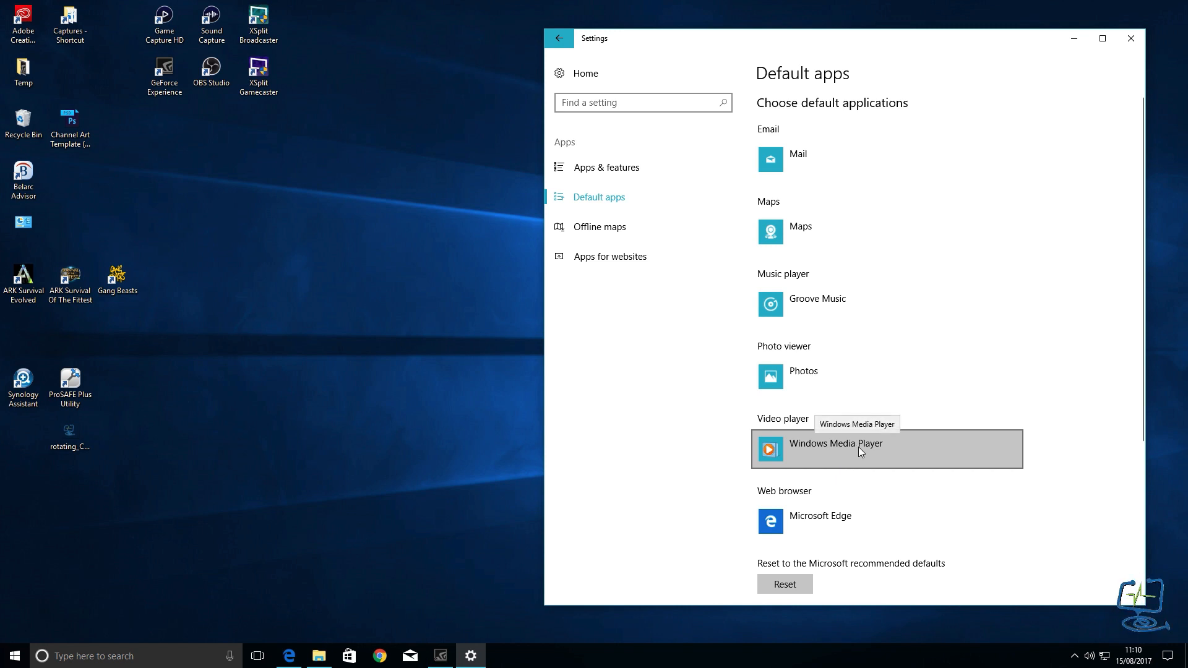
{"action": "mouse_move", "coordinate": [837, 170]}
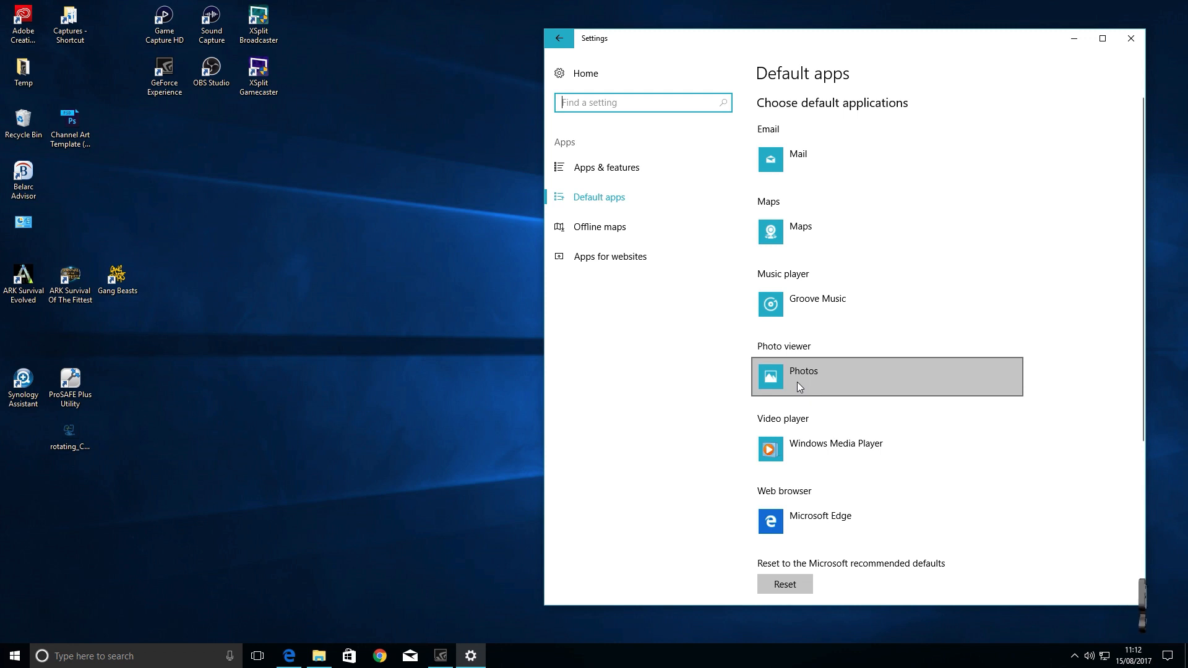
{"action": "mouse_move", "coordinate": [784, 356]}
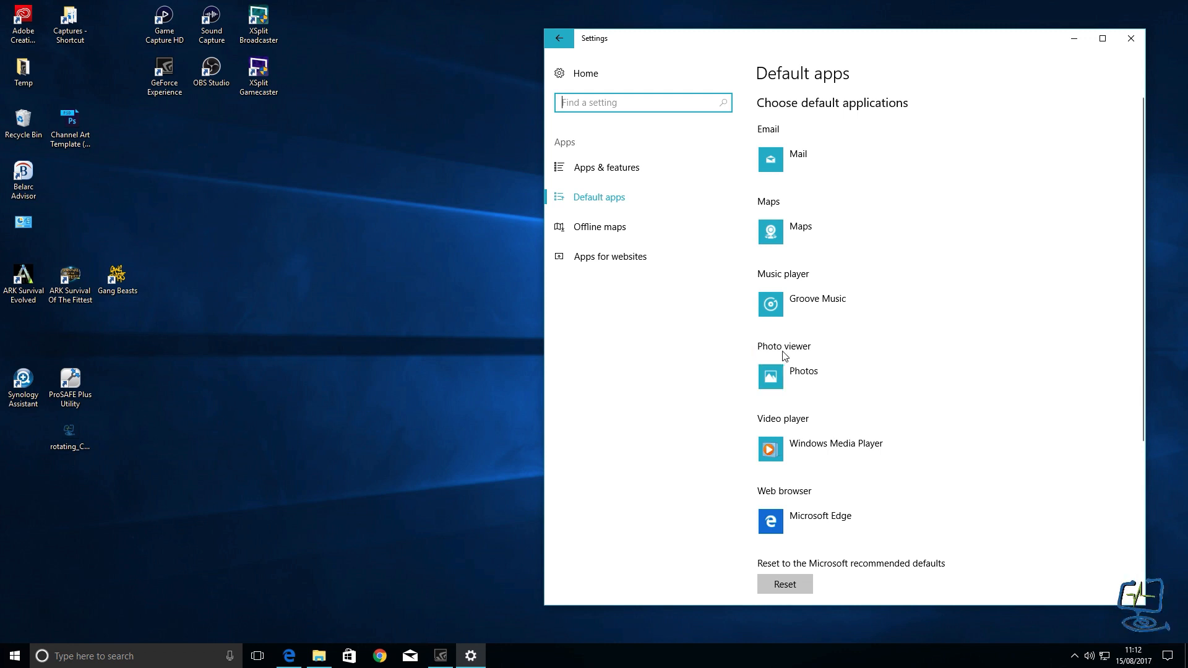
{"action": "left_click", "coordinate": [803, 376]}
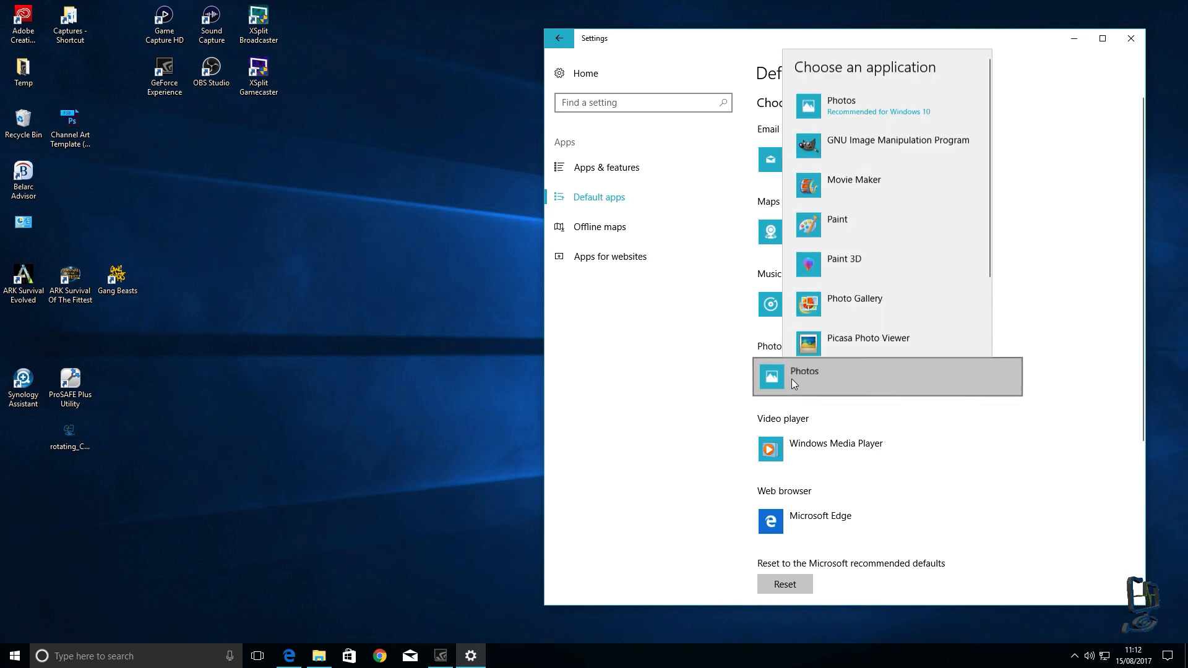
{"action": "scroll", "scroll_direction": "down", "scroll_amount": 3}
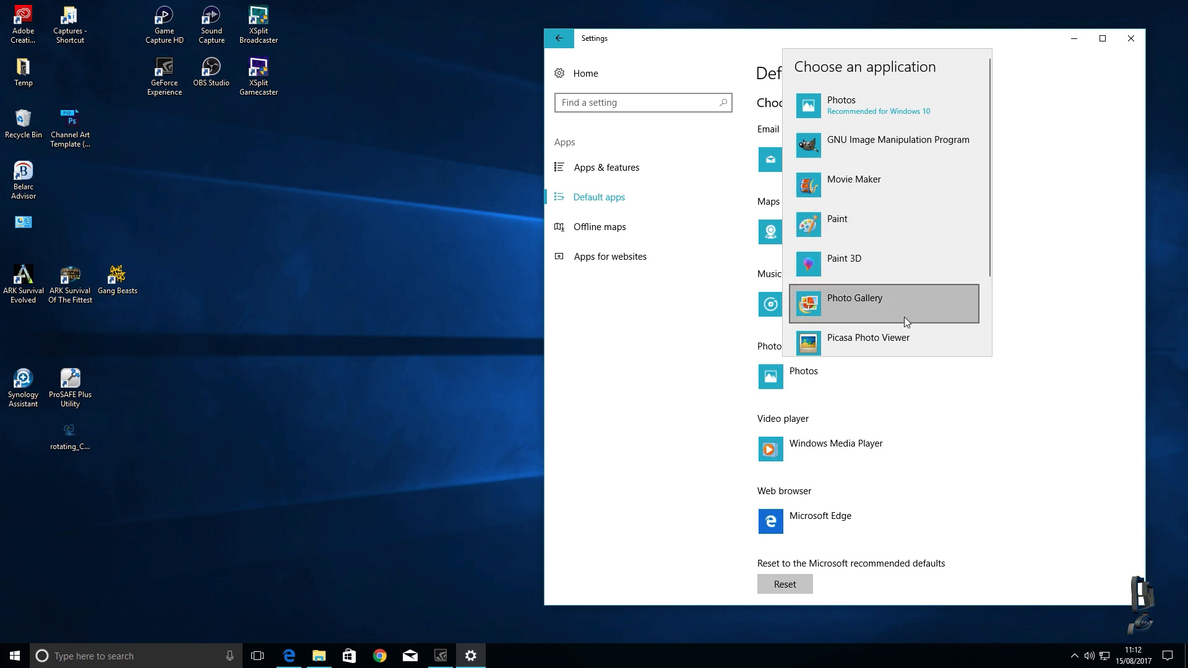
{"action": "scroll", "scroll_direction": "down", "scroll_amount": 3}
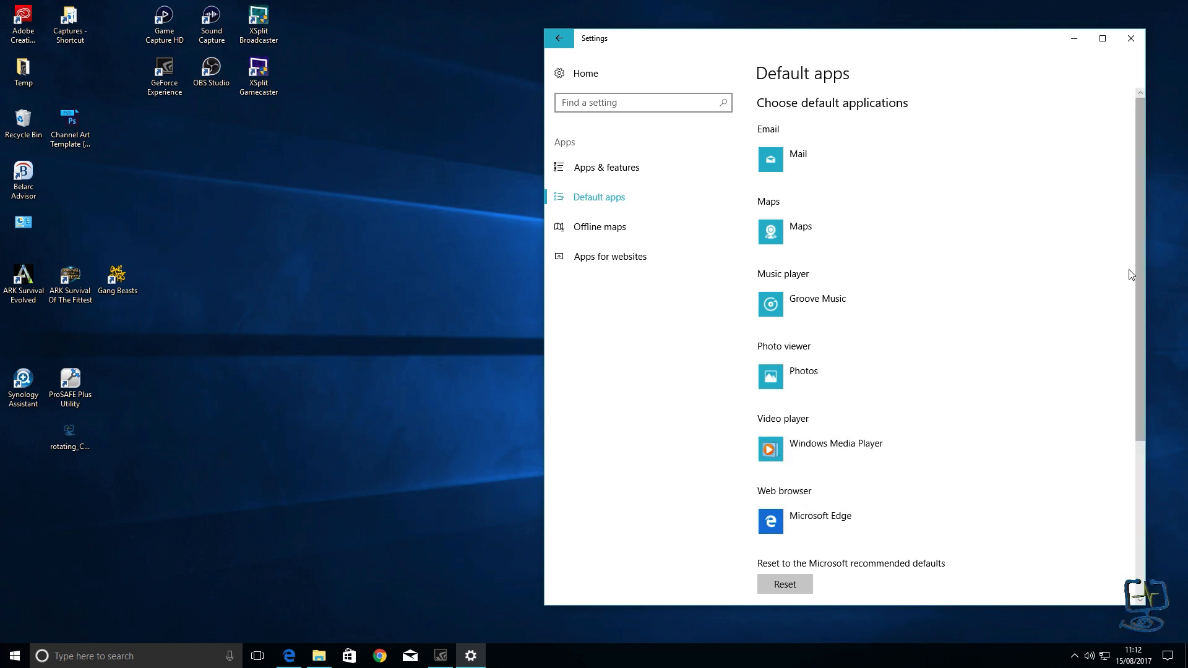
{"action": "scroll", "scroll_direction": "down", "scroll_amount": 3}
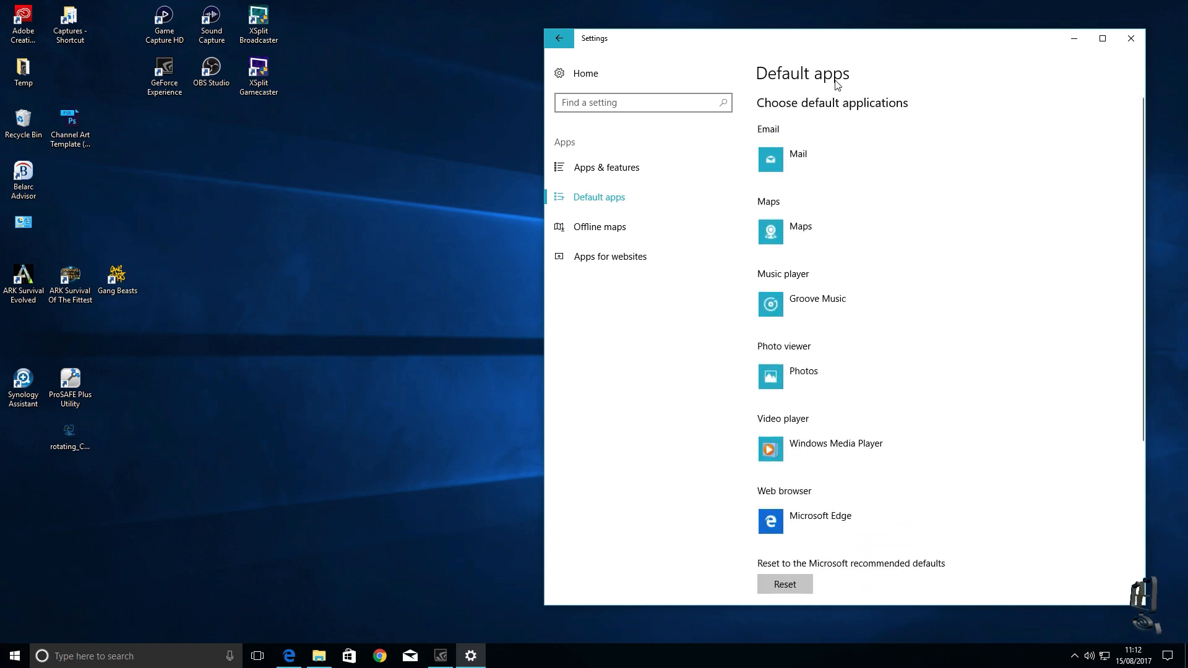
{"action": "mouse_move", "coordinate": [847, 196]}
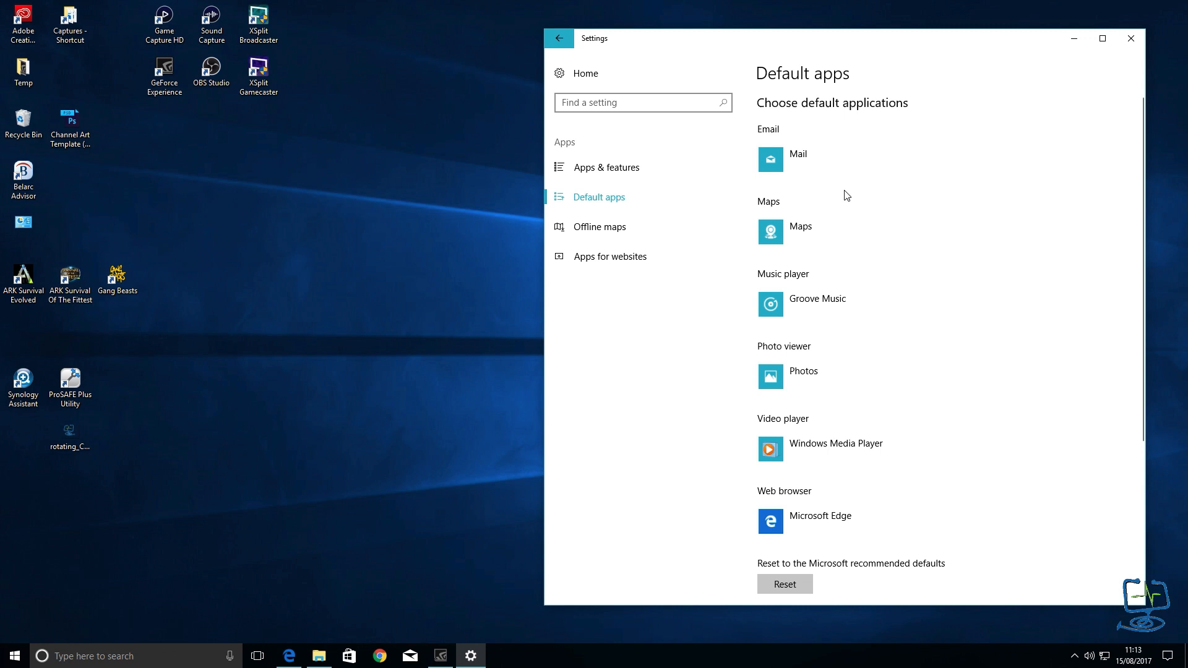
{"action": "mouse_move", "coordinate": [792, 189]}
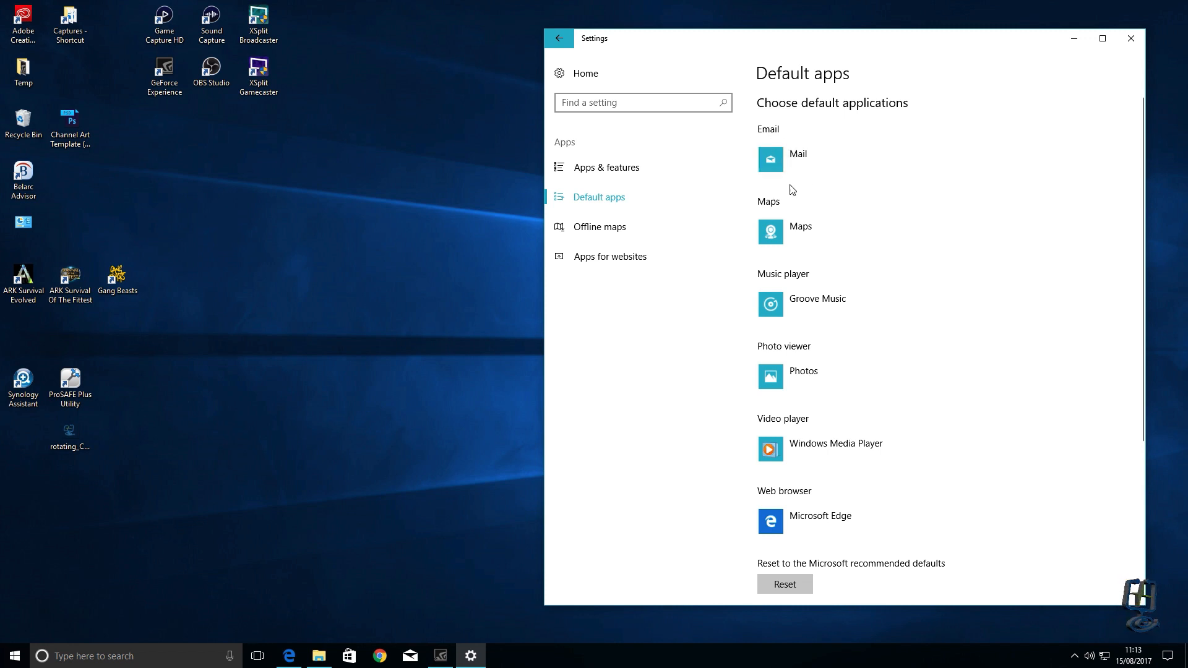
{"action": "left_click", "coordinate": [797, 159]}
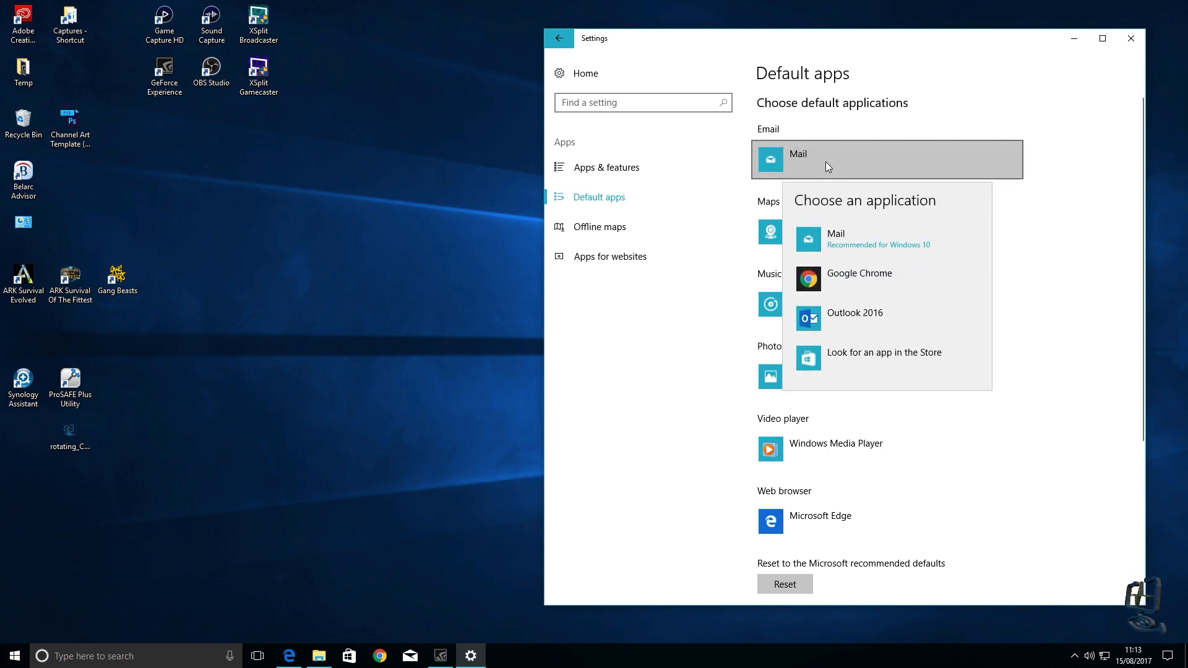
{"action": "mouse_move", "coordinate": [868, 328]}
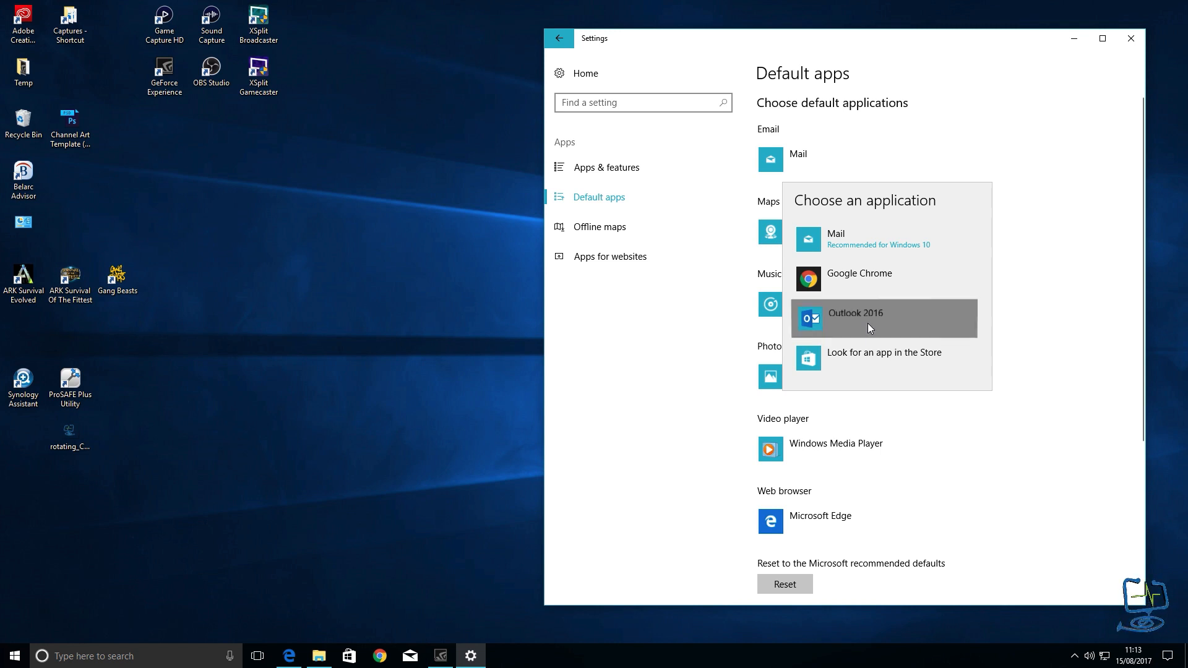
{"action": "left_click", "coordinate": [855, 318]}
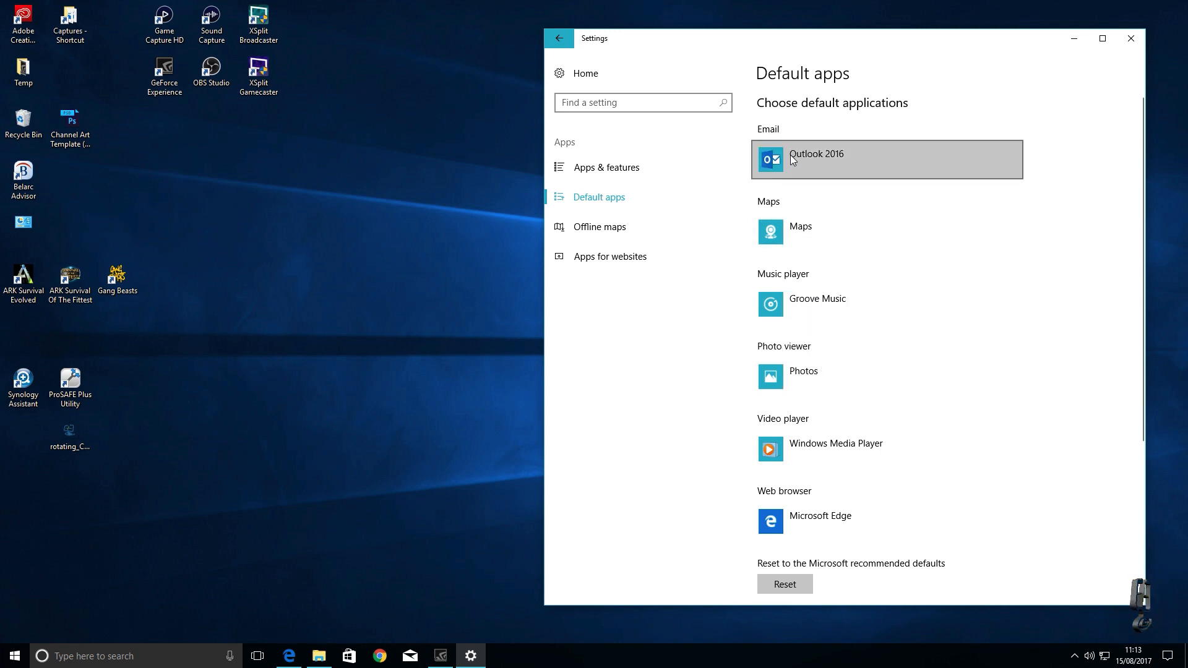
{"action": "left_click", "coordinate": [886, 159]}
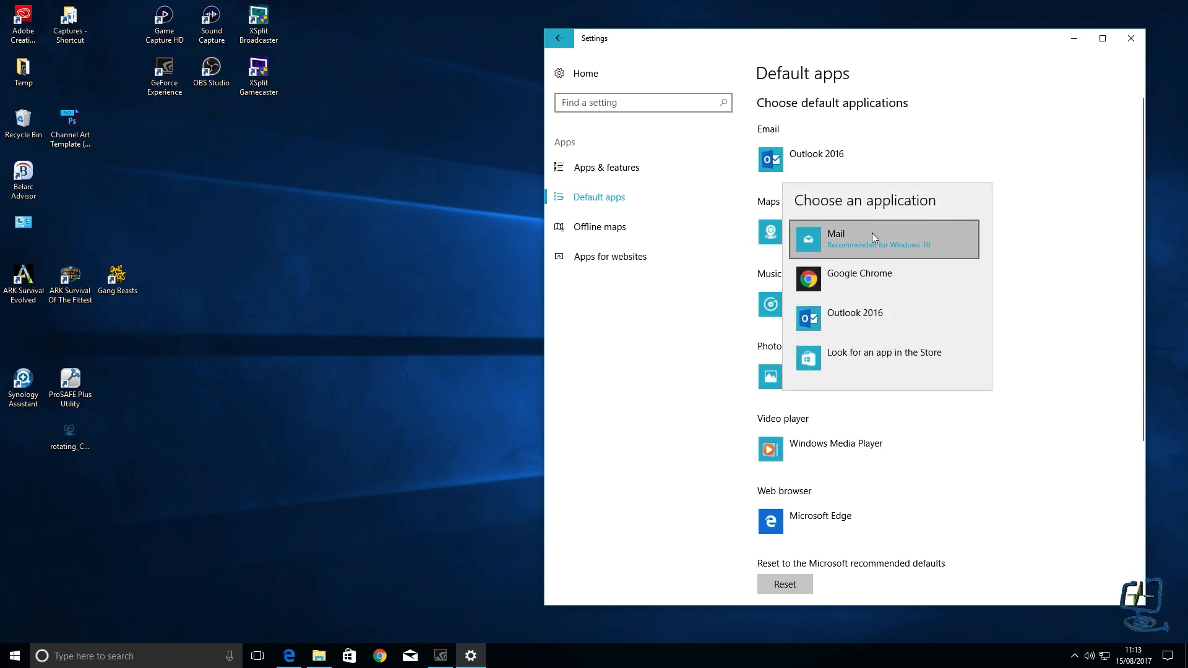
{"action": "mouse_move", "coordinate": [849, 282]}
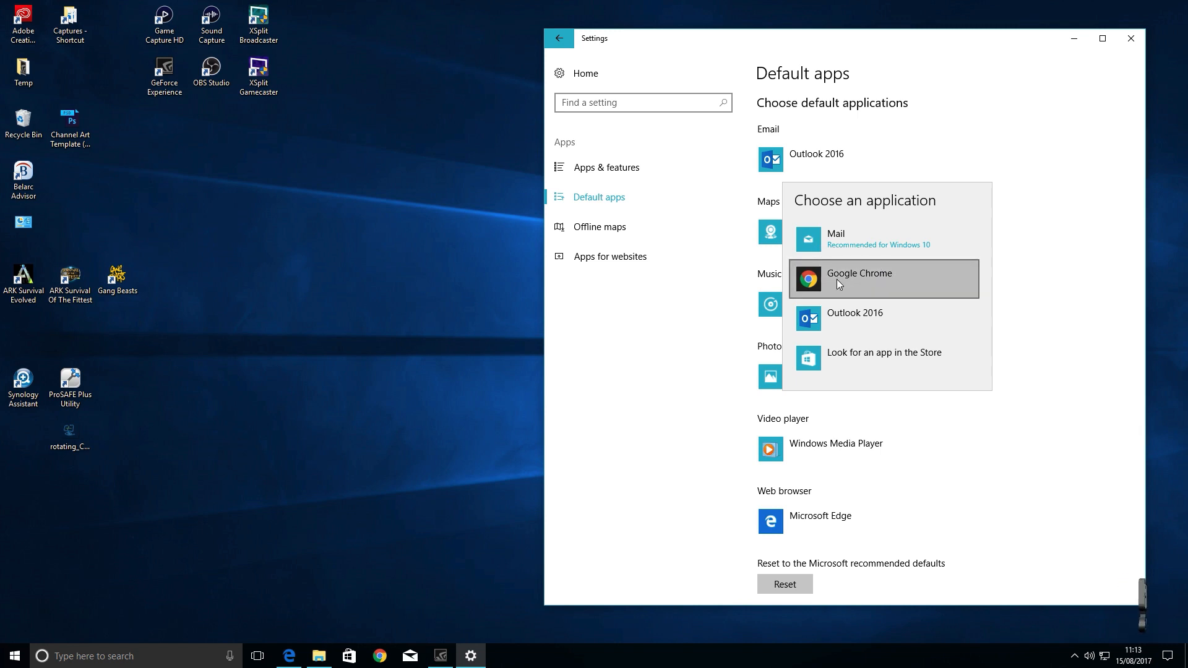
{"action": "left_click", "coordinate": [836, 239]}
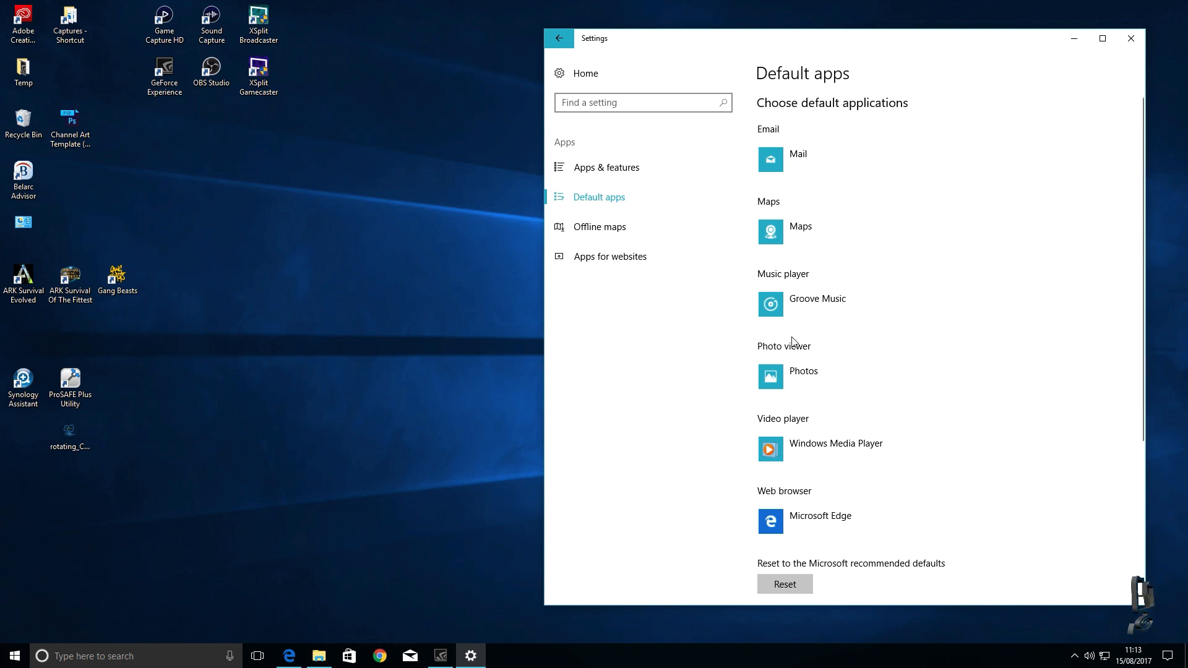
{"action": "scroll", "scroll_direction": "down", "scroll_amount": 3}
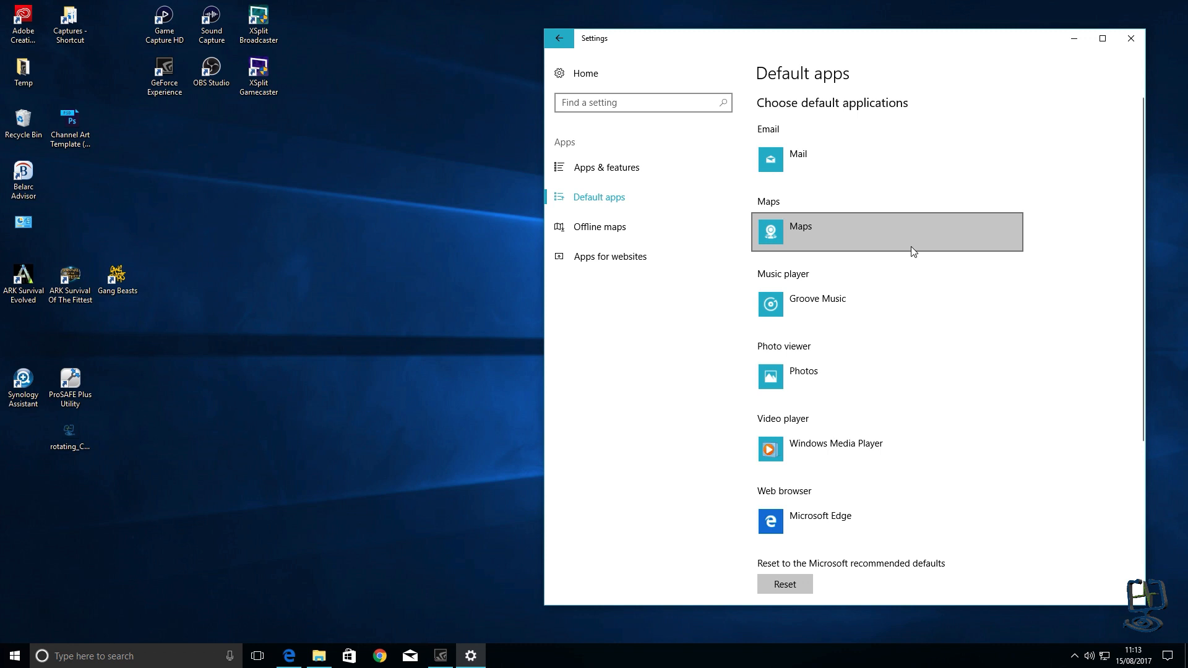
Scroll down Default apps and open 'Choose default applications by file type'.
{"action": "scroll", "scroll_direction": "down", "scroll_amount": 3}
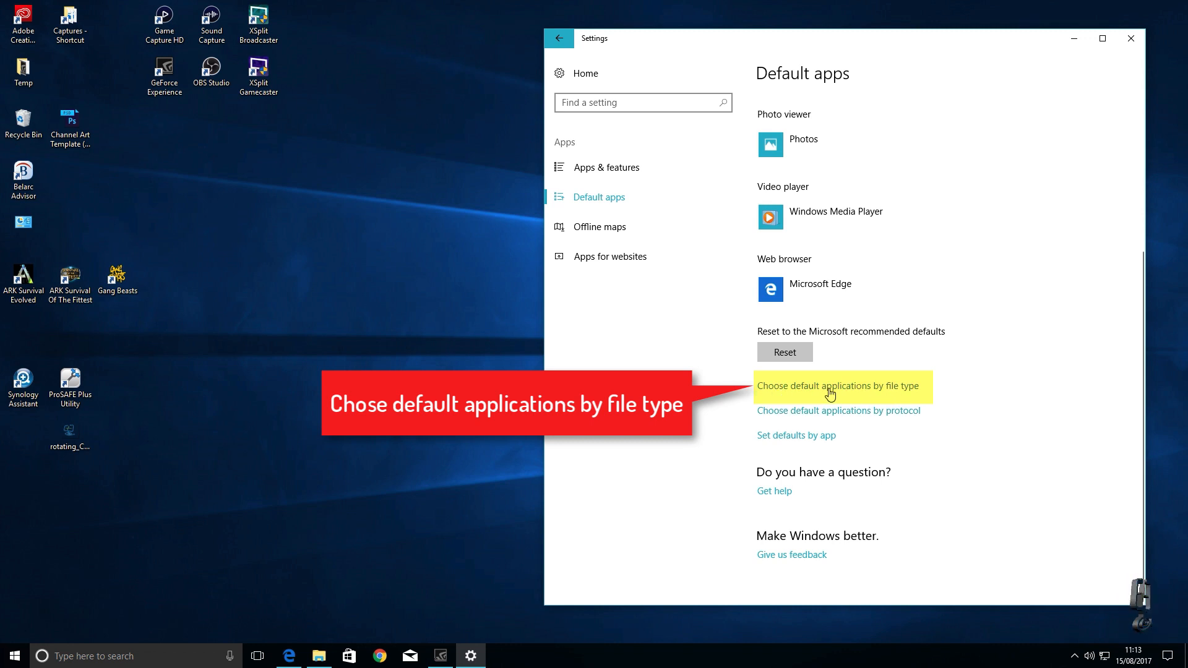
{"action": "left_click", "coordinate": [839, 386]}
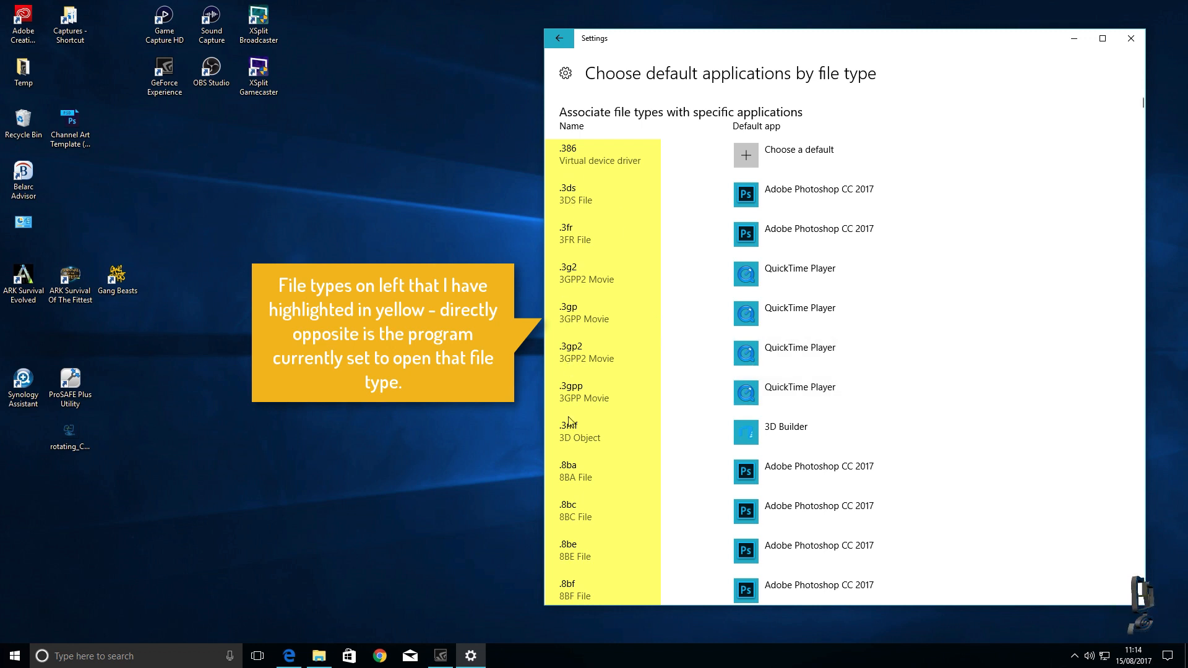
Scroll the file-type list down to the .pdf entry, currently defaulting to Microsoft Edge.
{"action": "scroll", "scroll_direction": "down", "scroll_amount": 3}
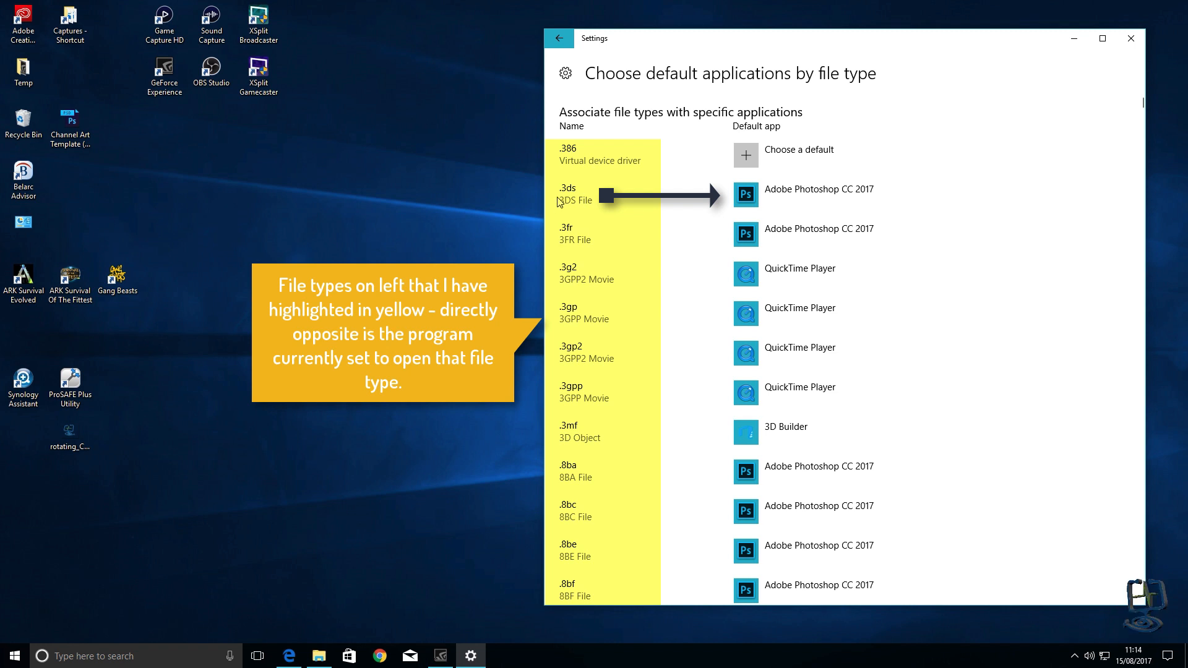
{"action": "mouse_move", "coordinate": [622, 206]}
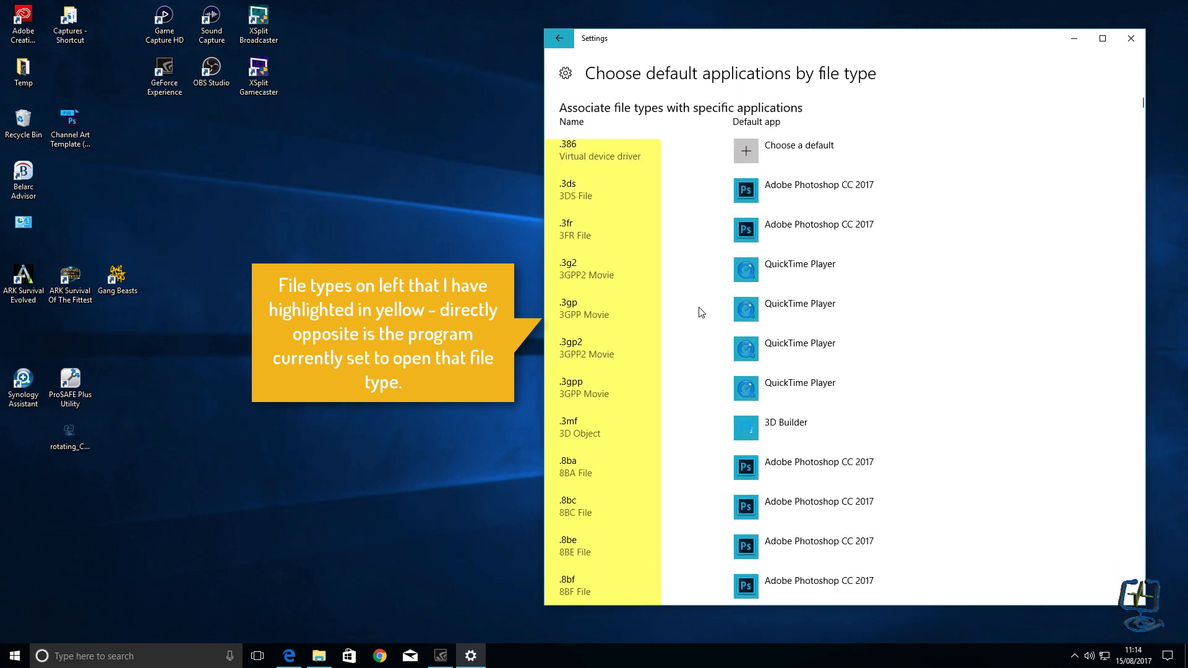
{"action": "scroll", "scroll_direction": "down", "scroll_amount": 3}
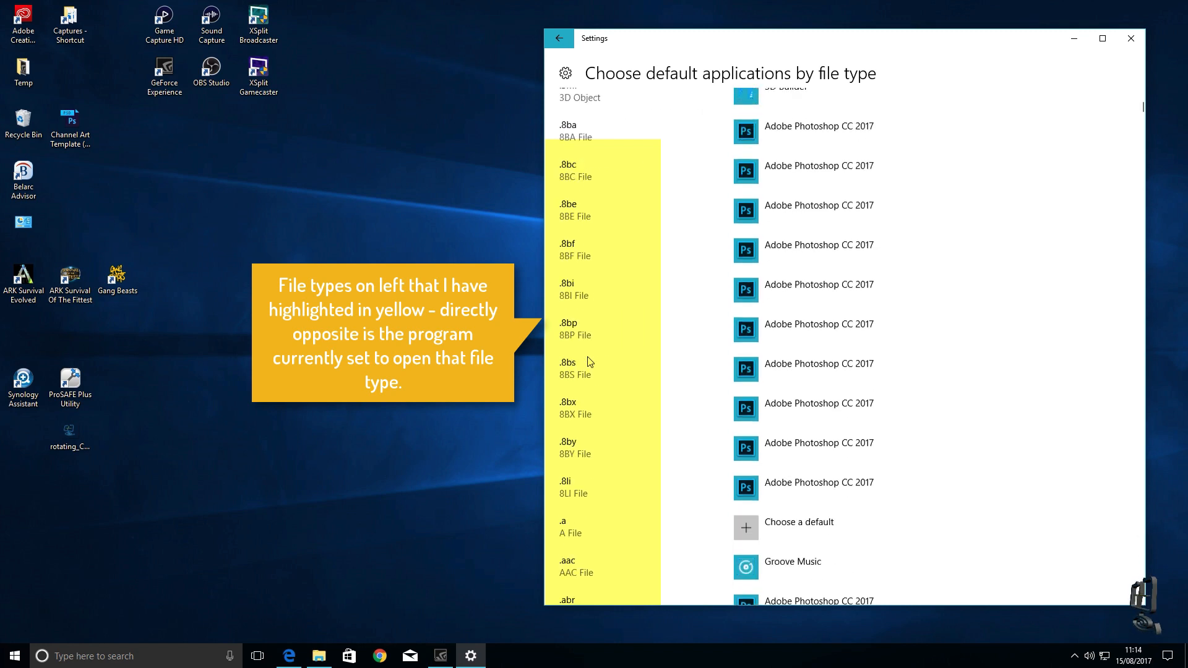
{"action": "scroll", "scroll_direction": "down", "scroll_amount": 3}
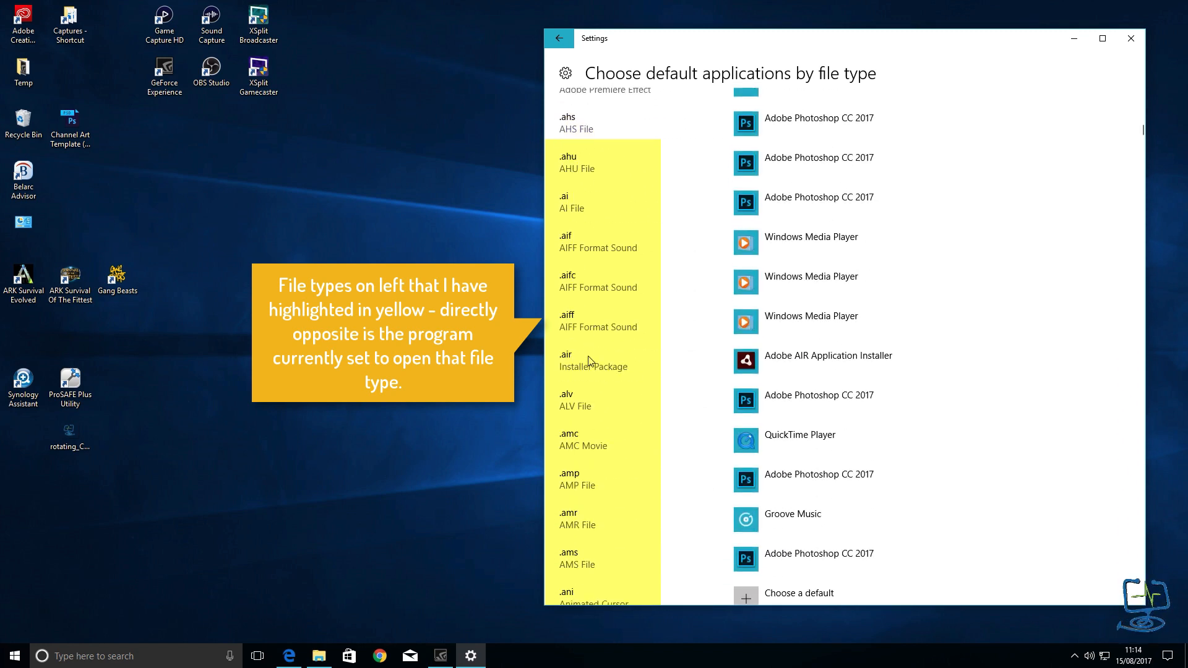
{"action": "scroll", "scroll_direction": "down", "scroll_amount": 3}
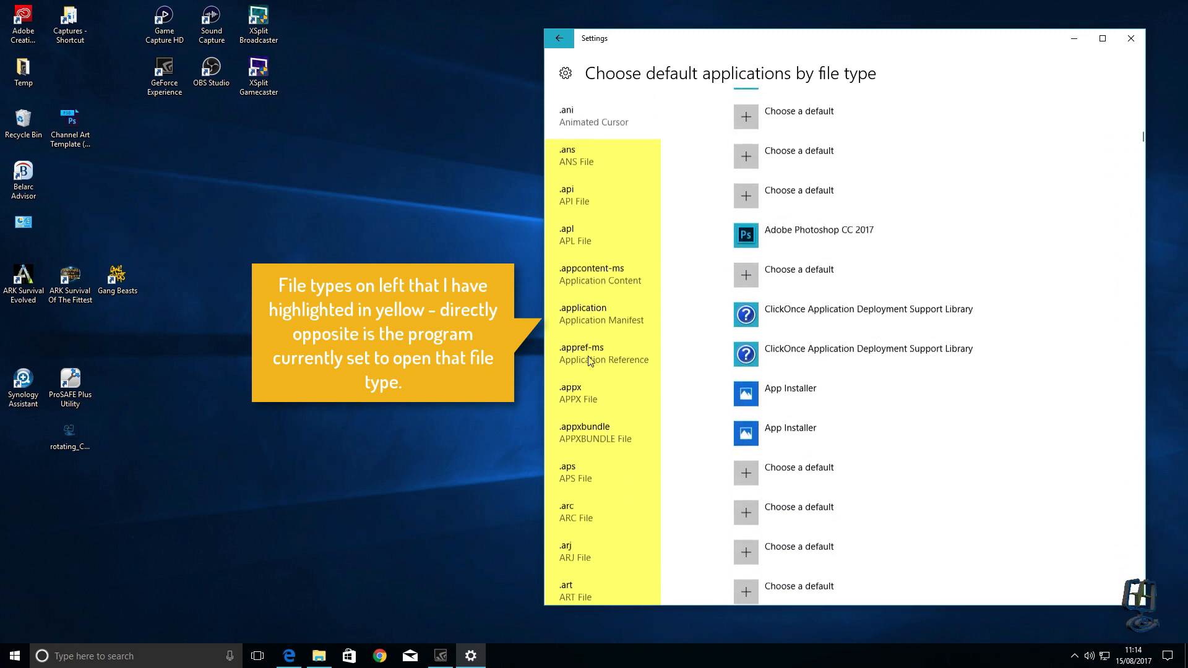
{"action": "scroll", "scroll_direction": "down", "scroll_amount": 3}
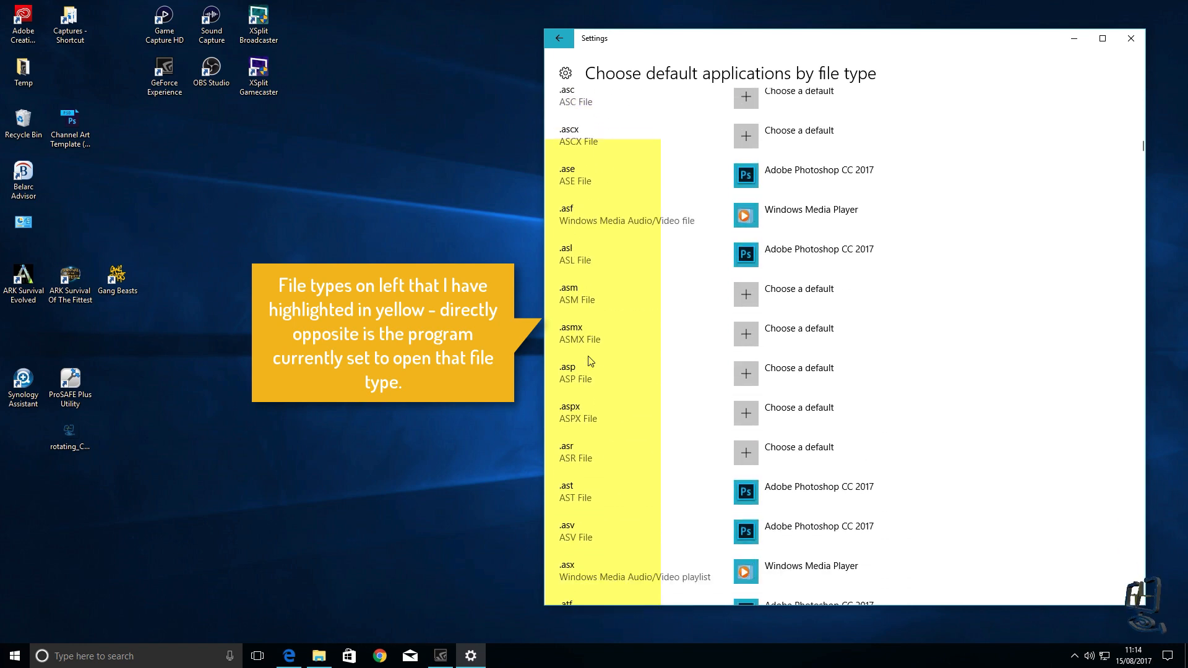
{"action": "scroll", "scroll_direction": "down", "scroll_amount": 3}
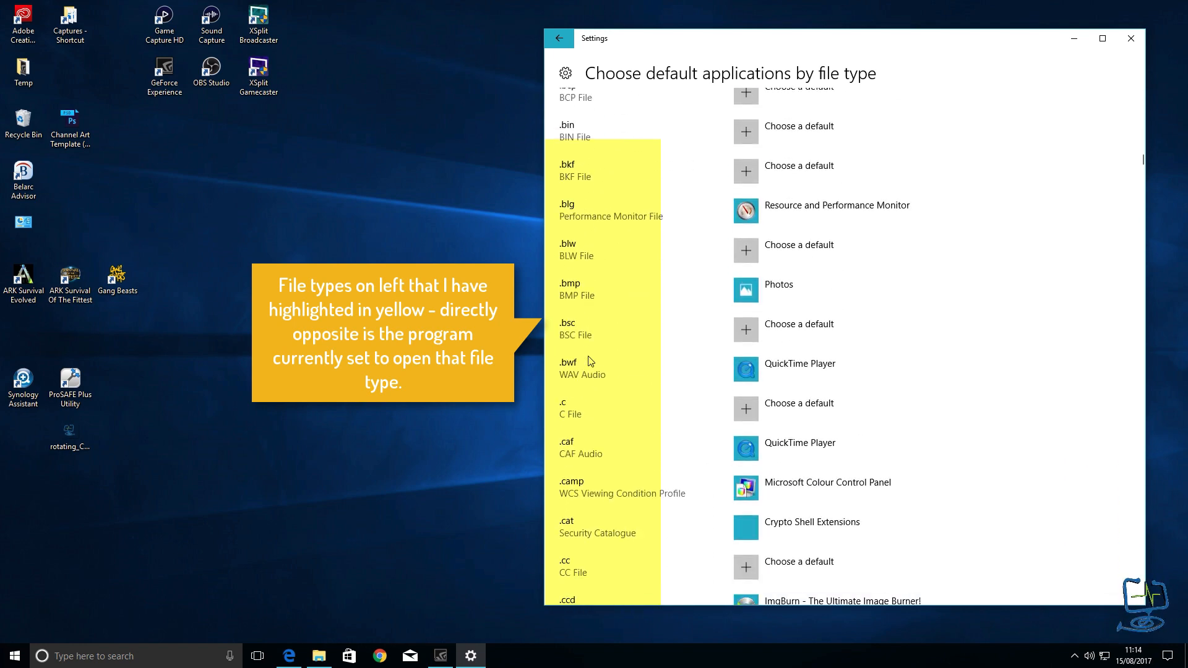
{"action": "scroll", "scroll_direction": "down", "scroll_amount": 3}
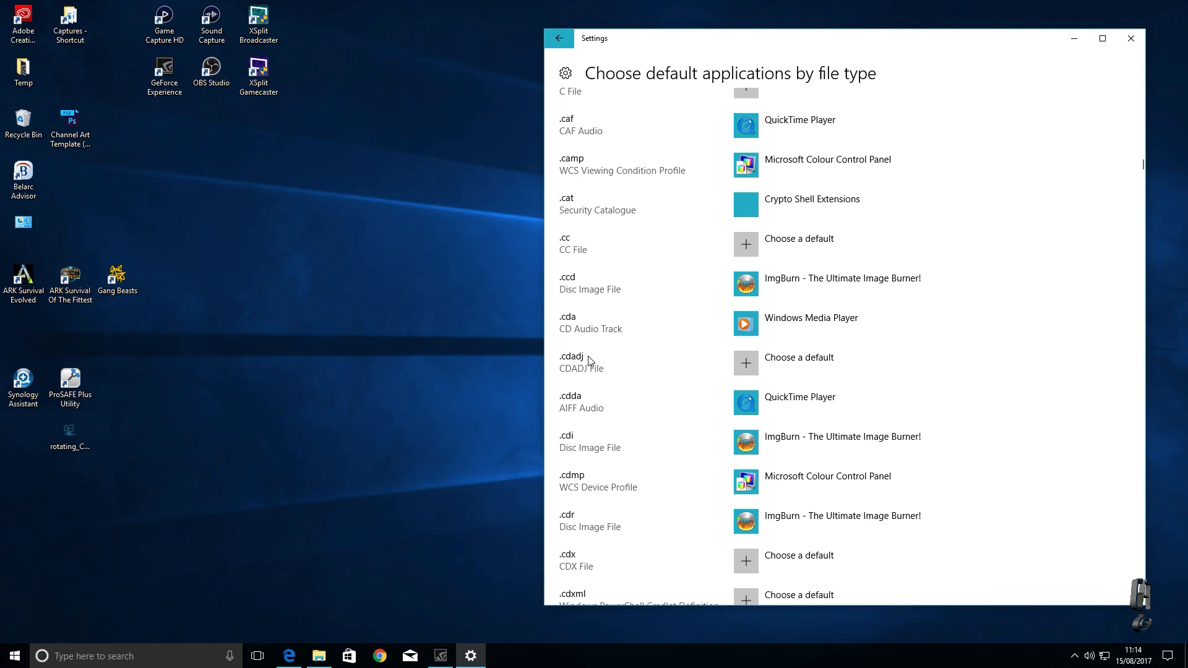
{"action": "scroll", "scroll_direction": "down", "scroll_amount": 3}
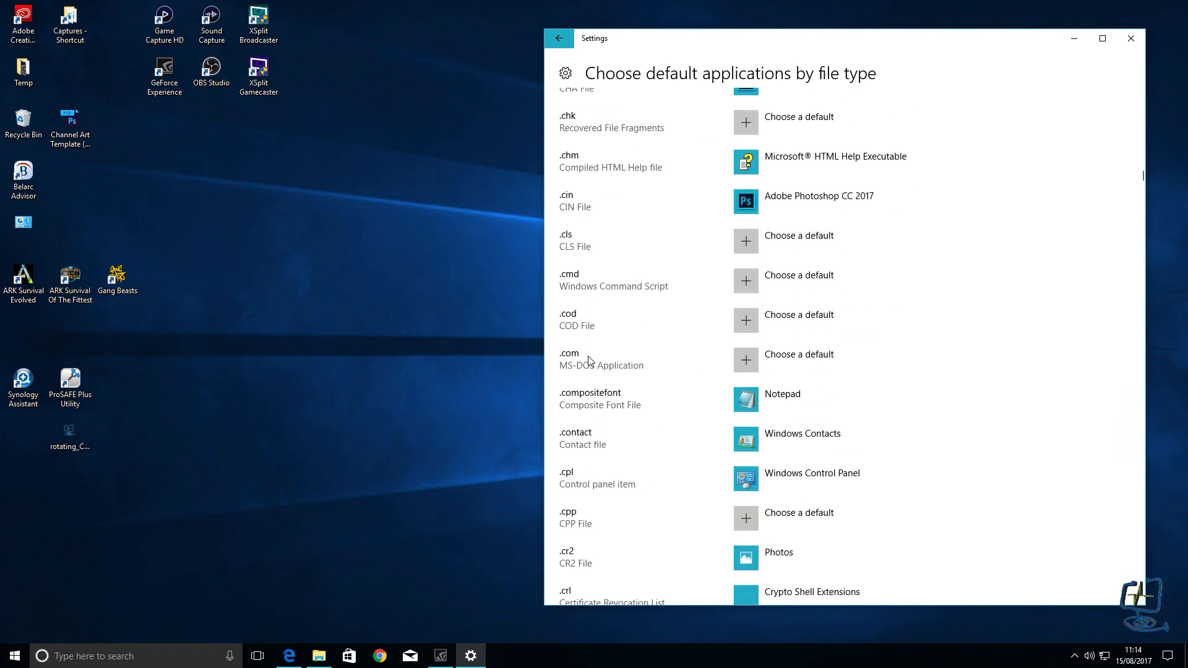
{"action": "scroll", "scroll_direction": "down", "scroll_amount": 3}
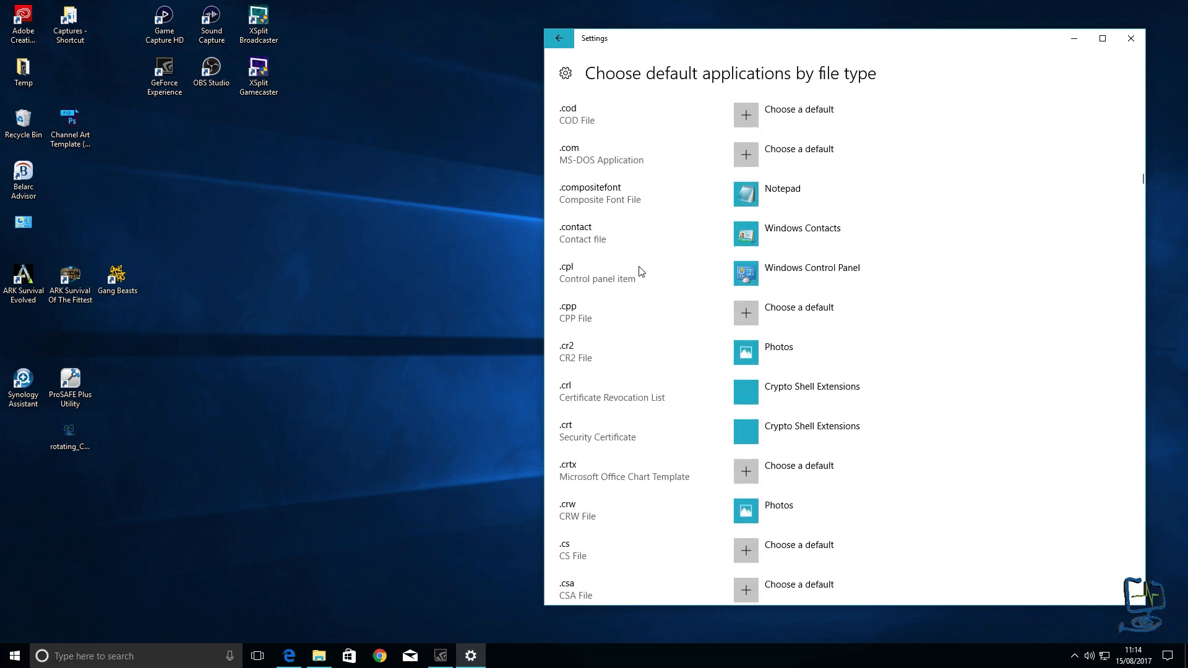
{"action": "mouse_move", "coordinate": [755, 243]}
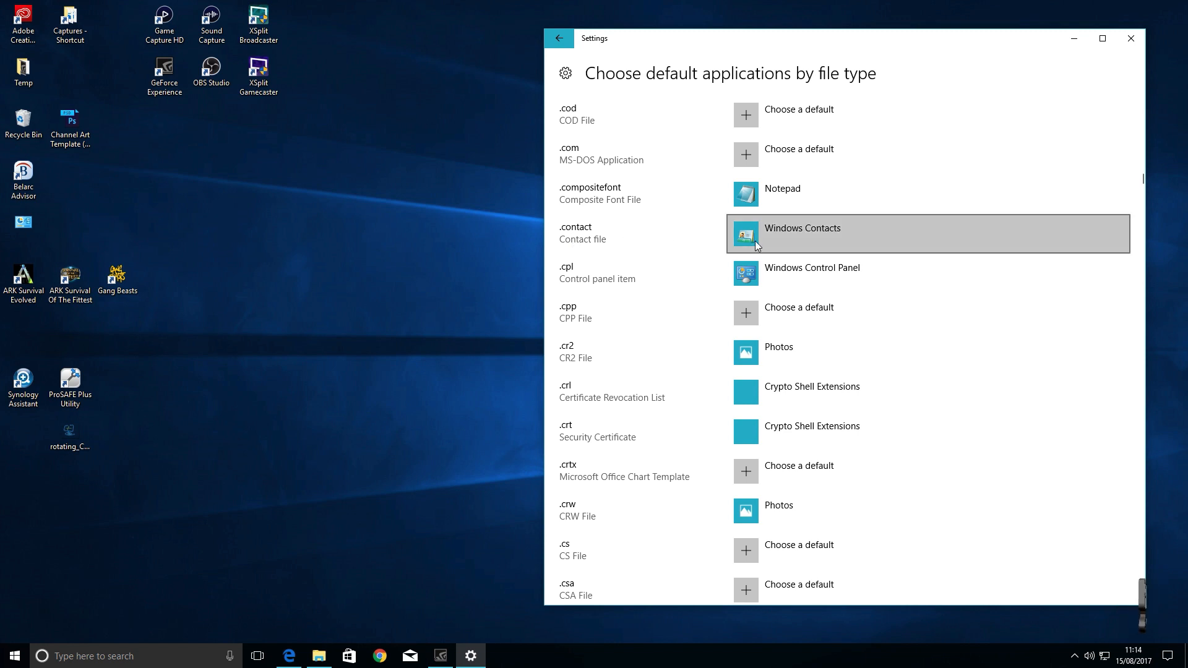
{"action": "scroll", "scroll_direction": "down", "scroll_amount": 3}
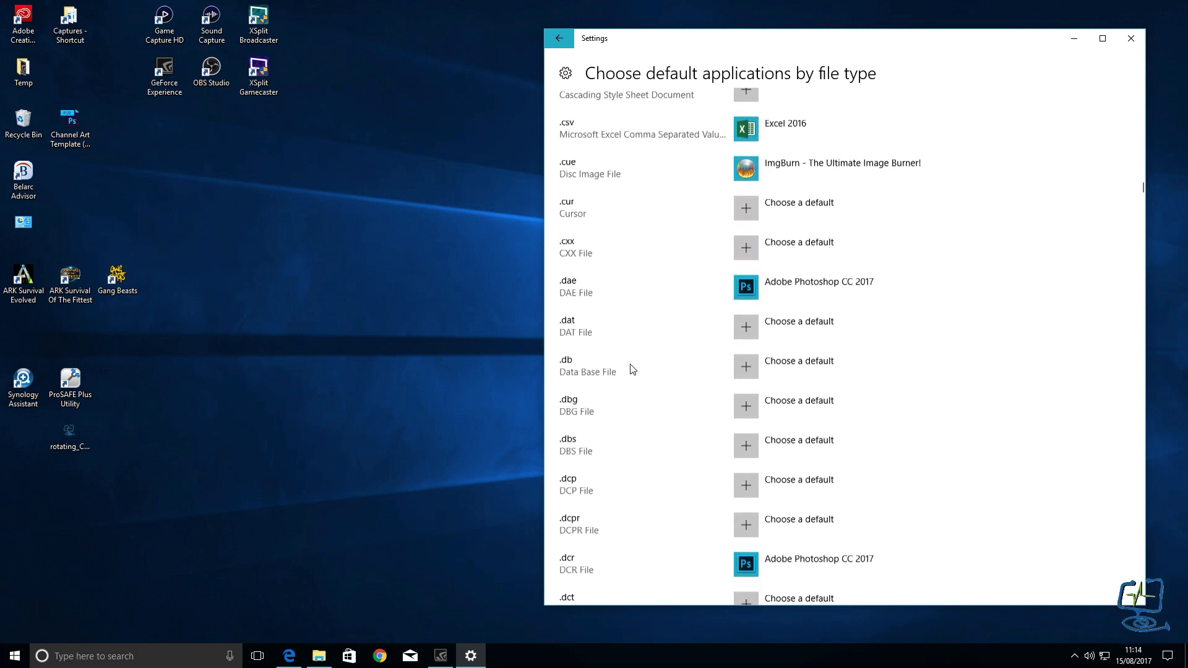
{"action": "scroll", "scroll_direction": "down", "scroll_amount": 3}
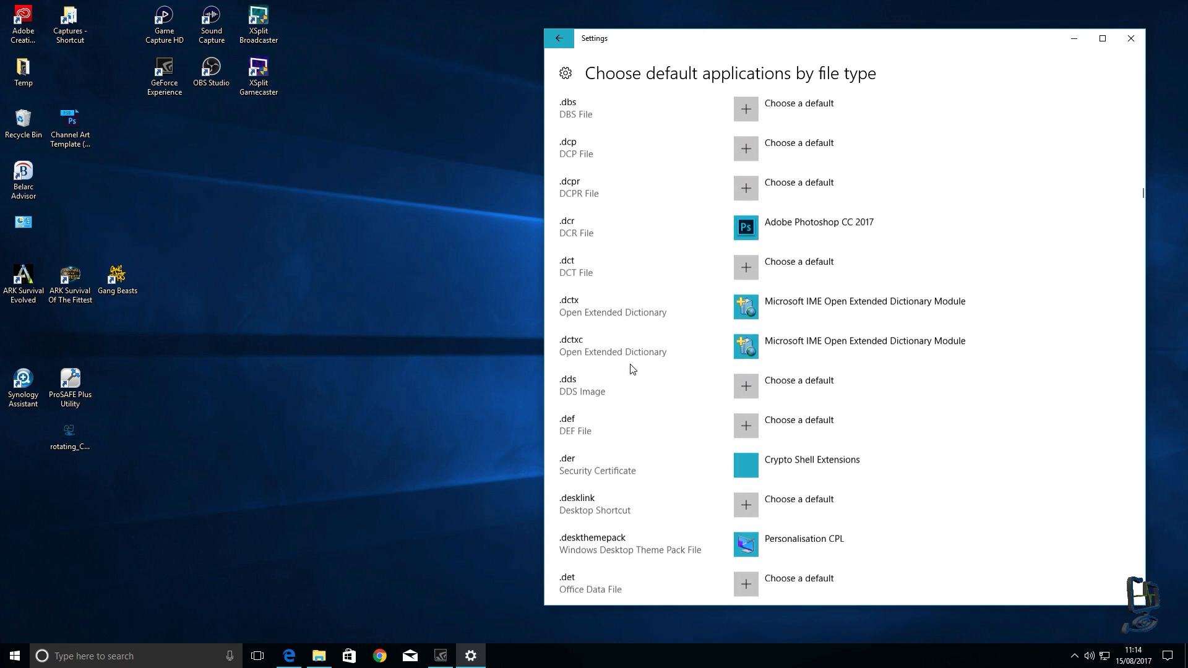
{"action": "mouse_move", "coordinate": [599, 163]}
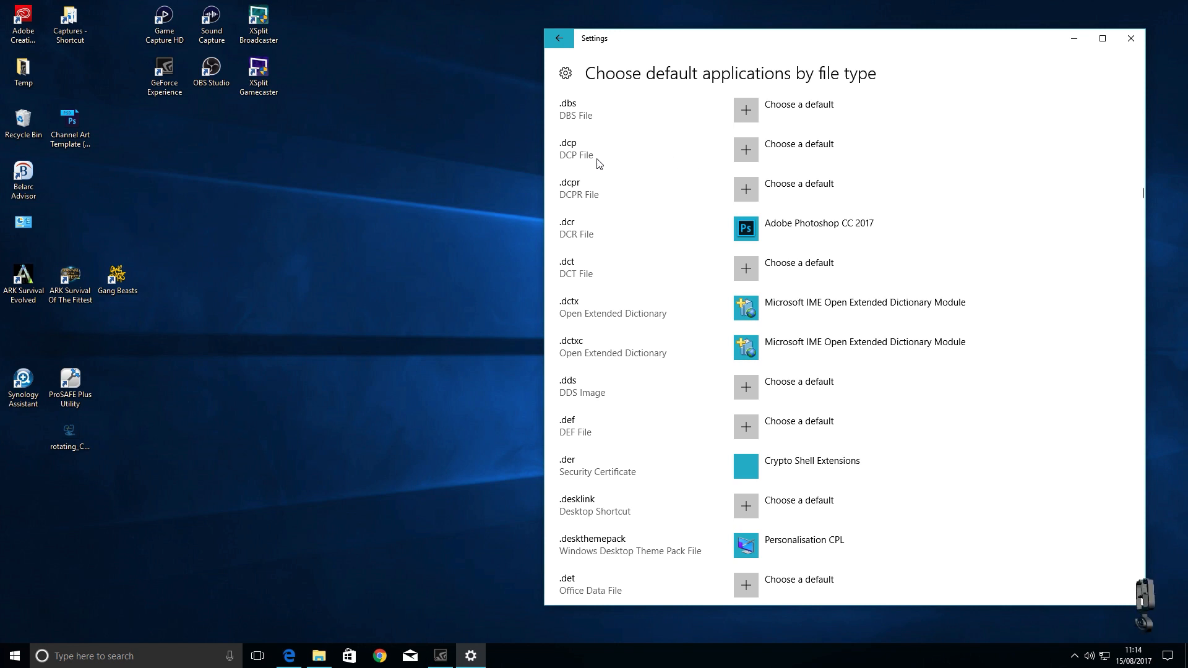
{"action": "scroll", "scroll_direction": "up", "scroll_amount": 3}
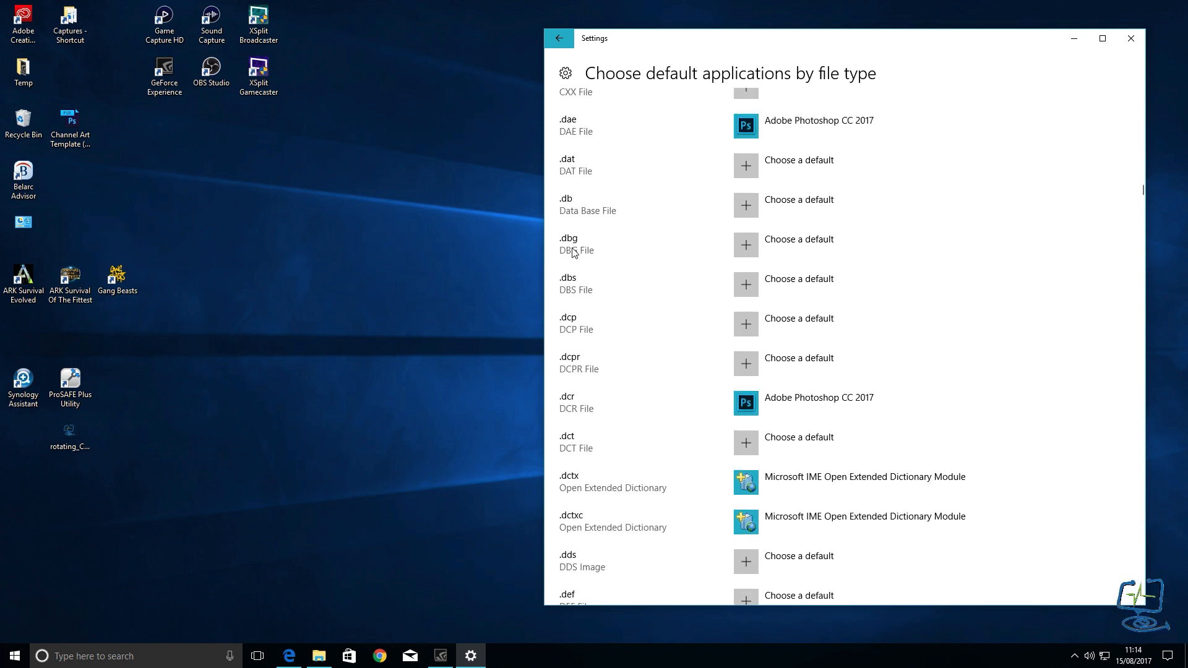
{"action": "scroll", "scroll_direction": "down", "scroll_amount": 3}
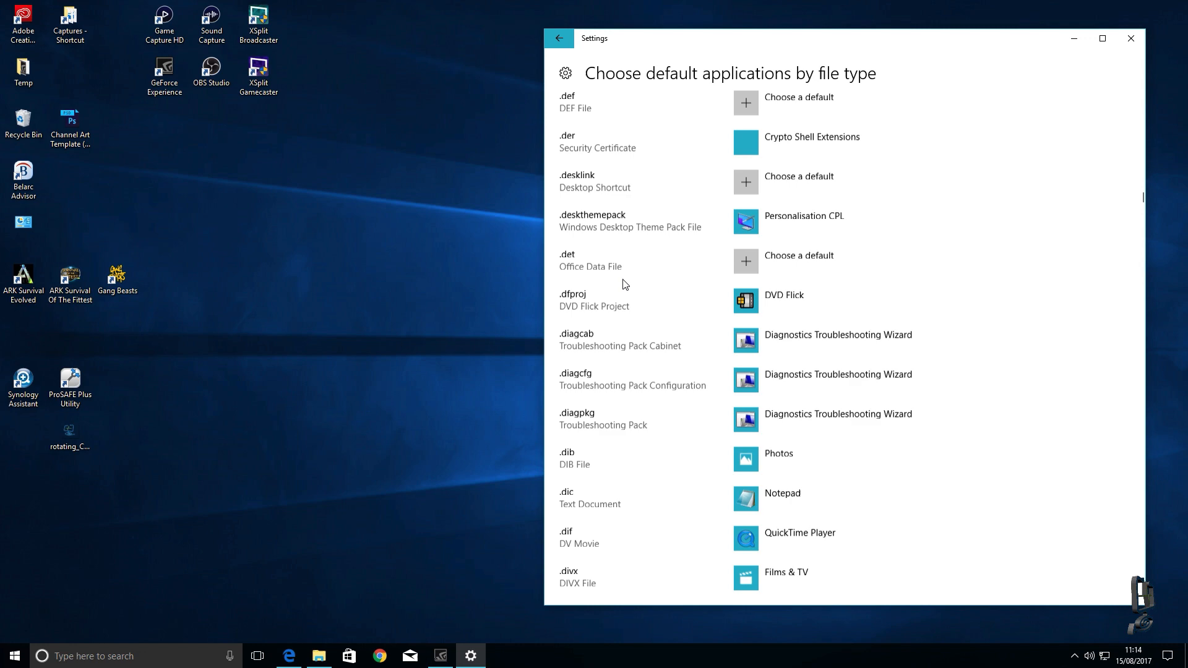
{"action": "scroll", "scroll_direction": "down", "scroll_amount": 3}
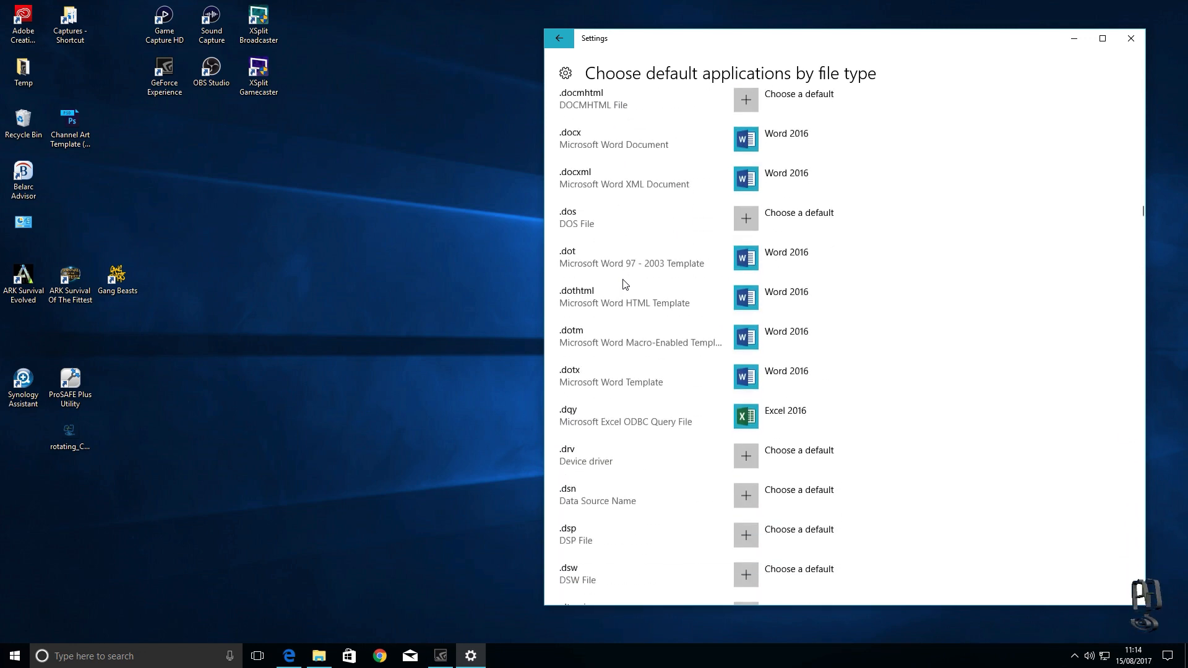
{"action": "scroll", "scroll_direction": "down", "scroll_amount": 3}
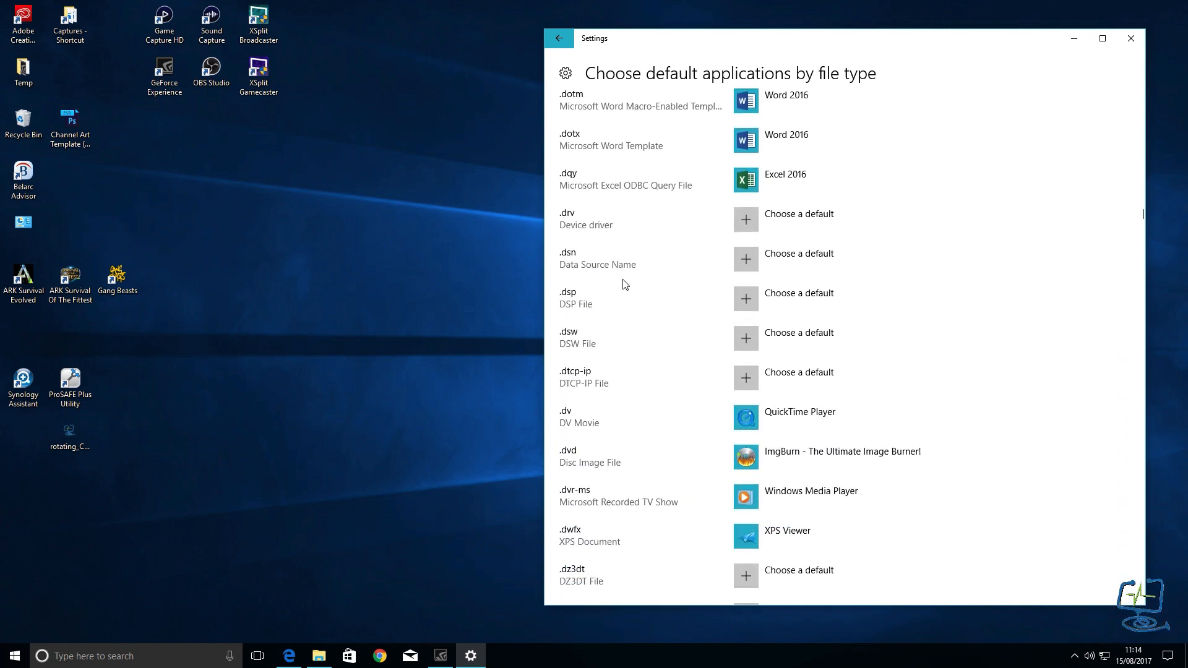
{"action": "scroll", "scroll_direction": "up", "scroll_amount": 3}
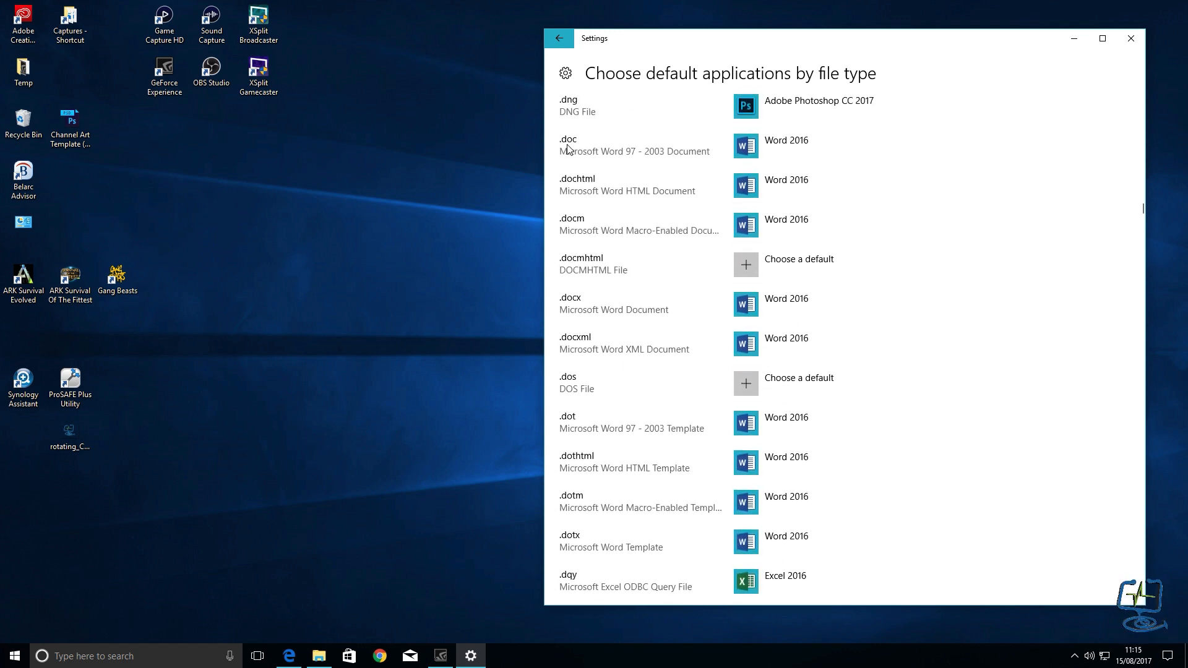
{"action": "mouse_move", "coordinate": [598, 157]}
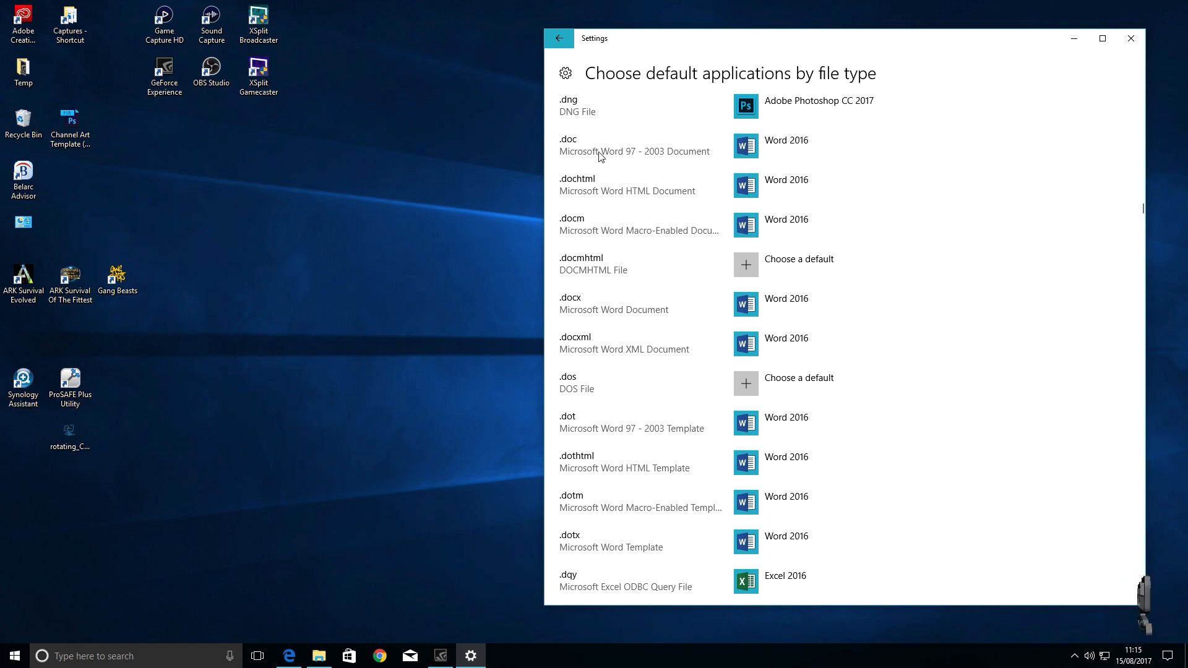
{"action": "scroll", "scroll_direction": "down", "scroll_amount": 3}
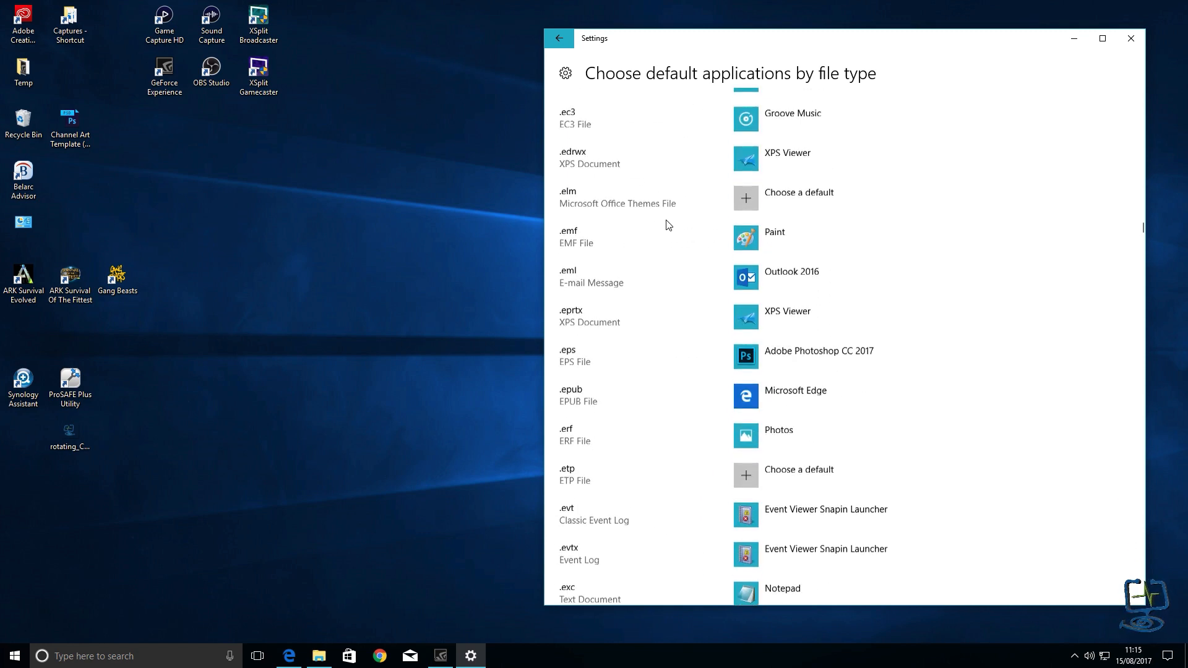
{"action": "scroll", "scroll_direction": "down", "scroll_amount": 3}
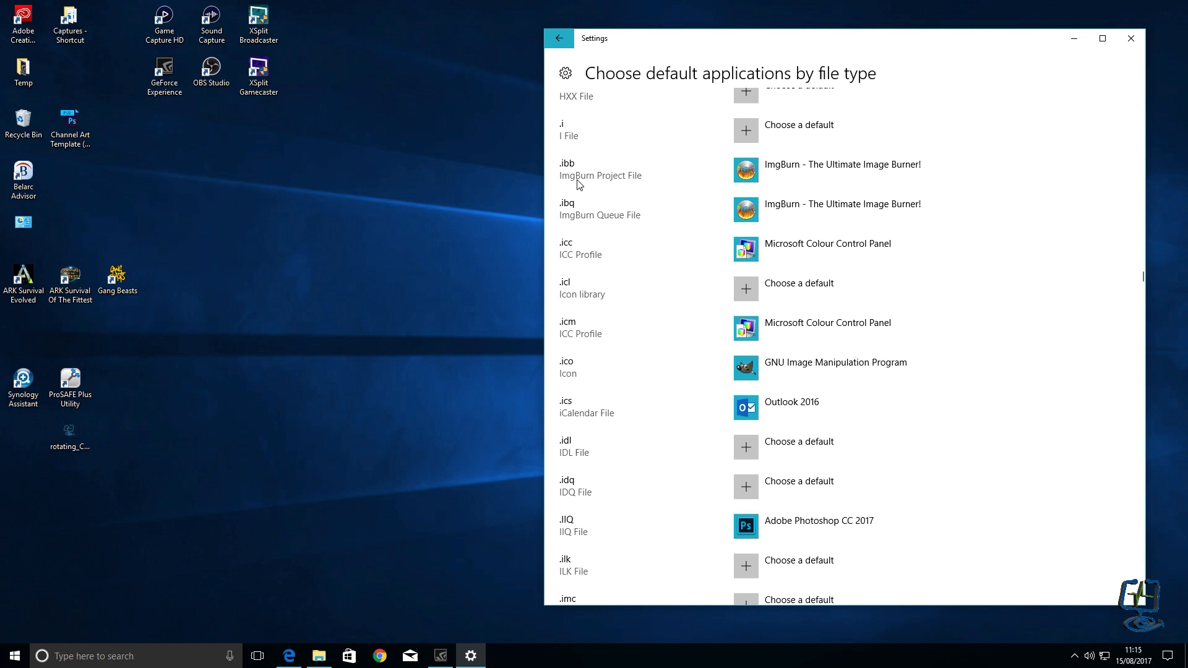
{"action": "scroll", "scroll_direction": "down", "scroll_amount": 3}
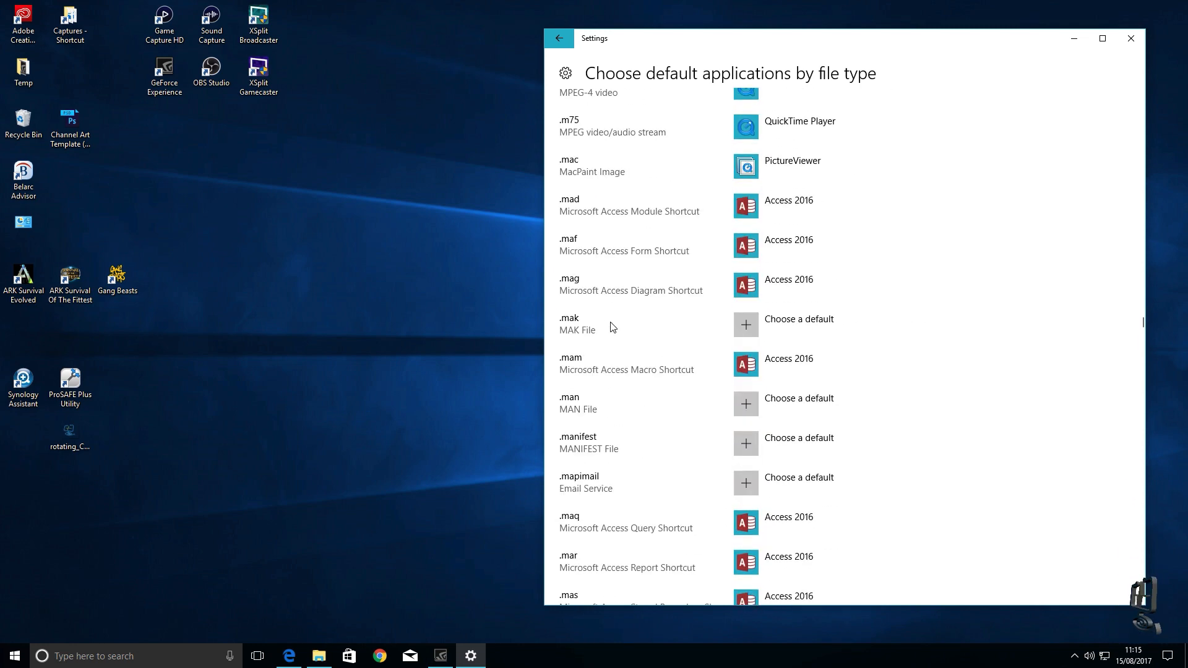
{"action": "scroll", "scroll_direction": "down", "scroll_amount": 3}
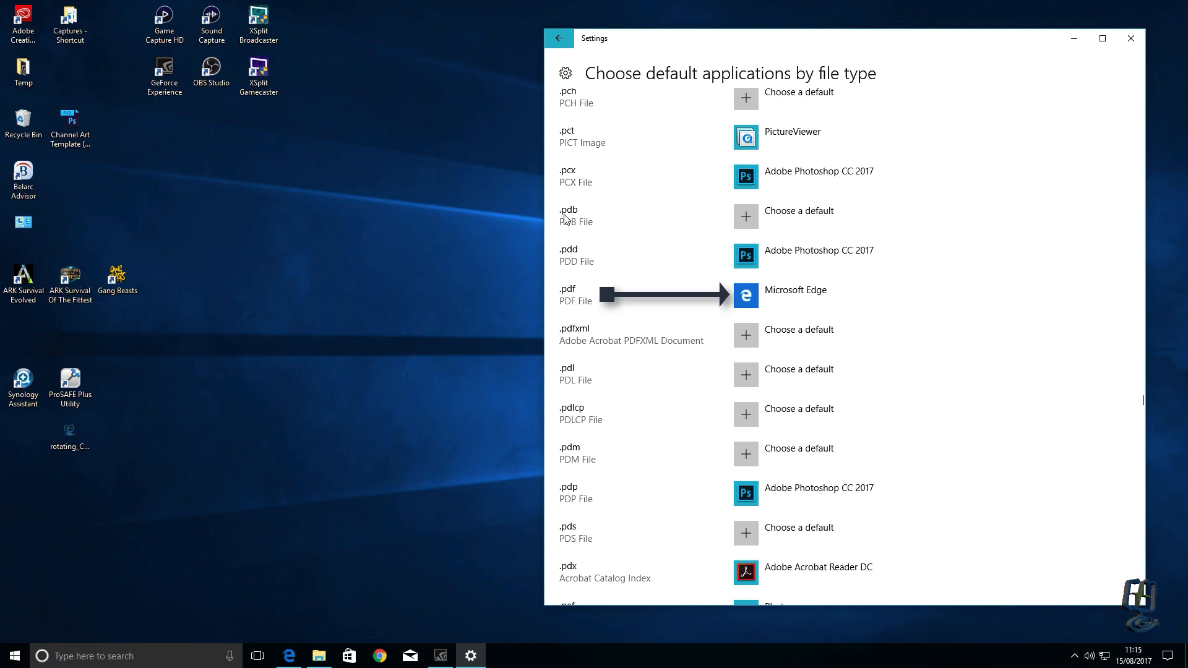
{"action": "mouse_move", "coordinate": [565, 300]}
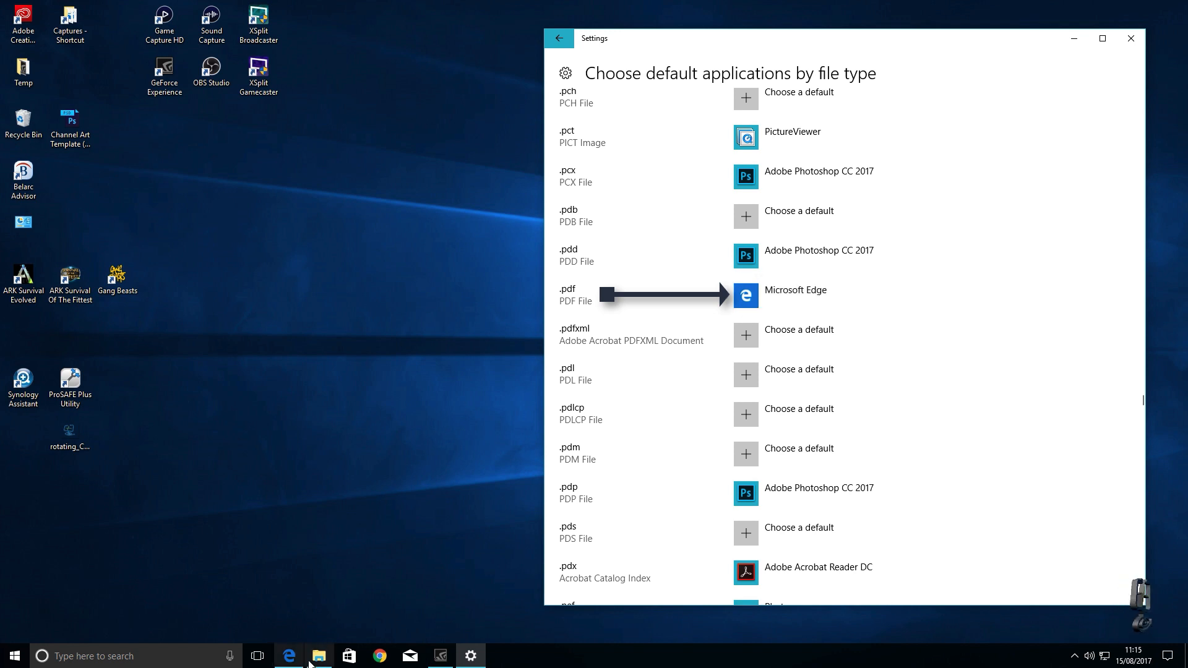
Open the sample PDF in Documents > PDF from File Explorer, still marked with Edge.
{"action": "left_click", "coordinate": [318, 656]}
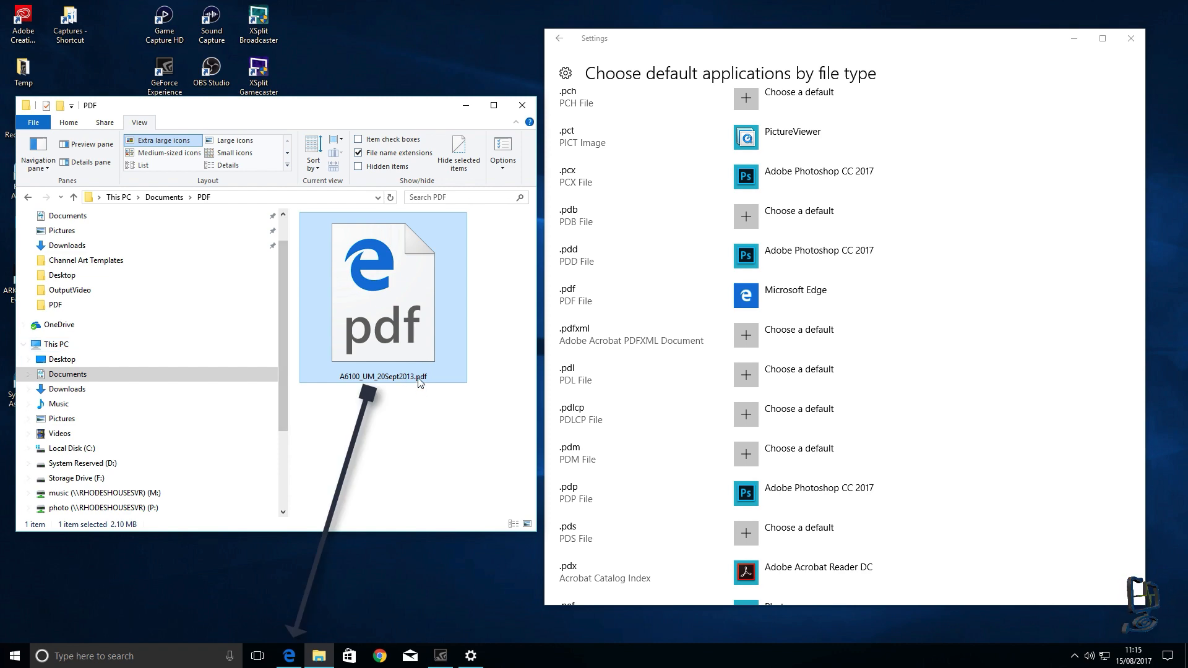
{"action": "mouse_move", "coordinate": [318, 648]}
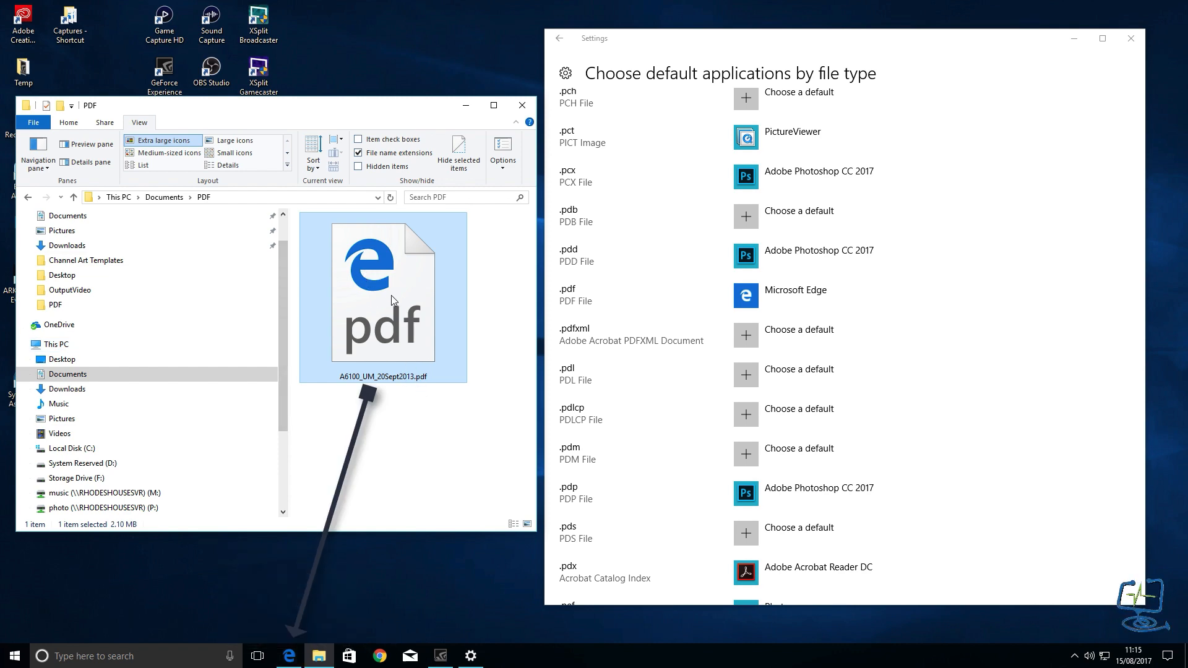
{"action": "double_click", "coordinate": [381, 299]}
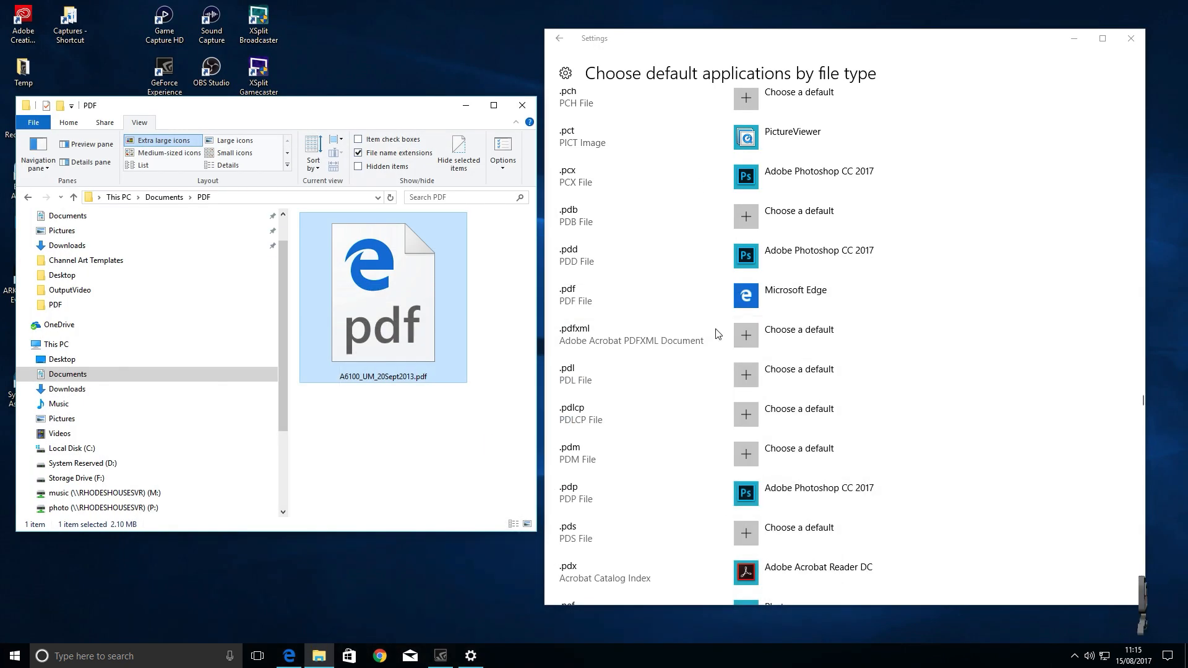
{"action": "mouse_move", "coordinate": [705, 88]}
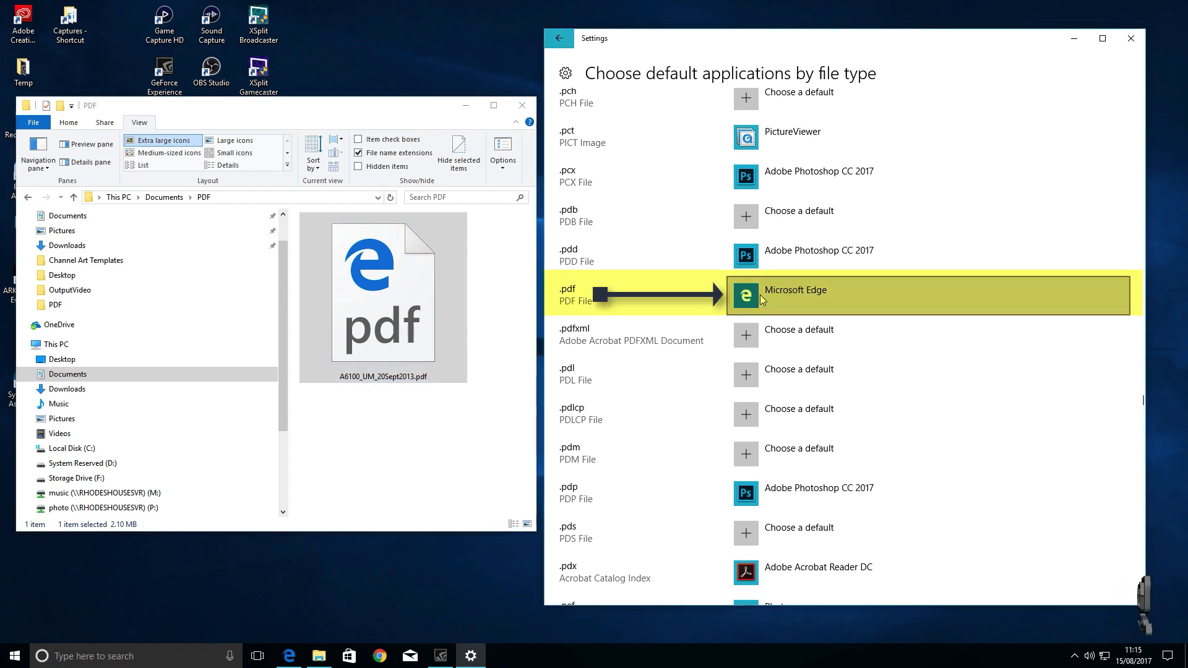
Switch the .pdf default from Microsoft Edge to Adobe Acrobat Reader DC and reopen the sample PDF.
{"action": "left_click", "coordinate": [796, 296]}
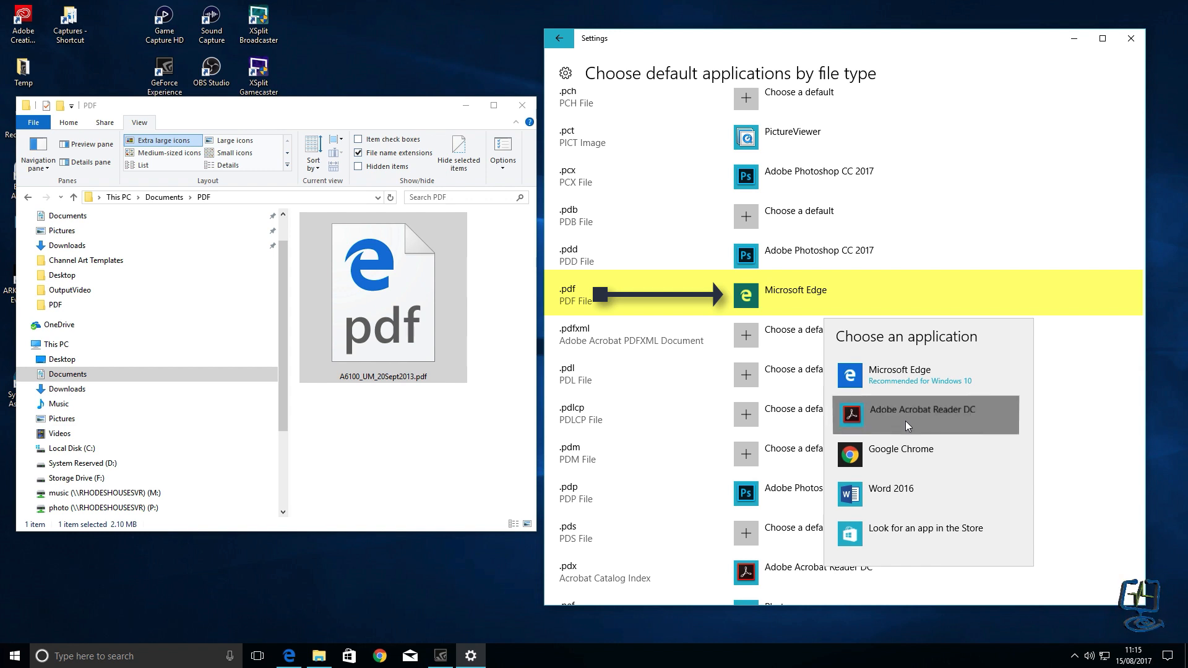
{"action": "left_click", "coordinate": [921, 415]}
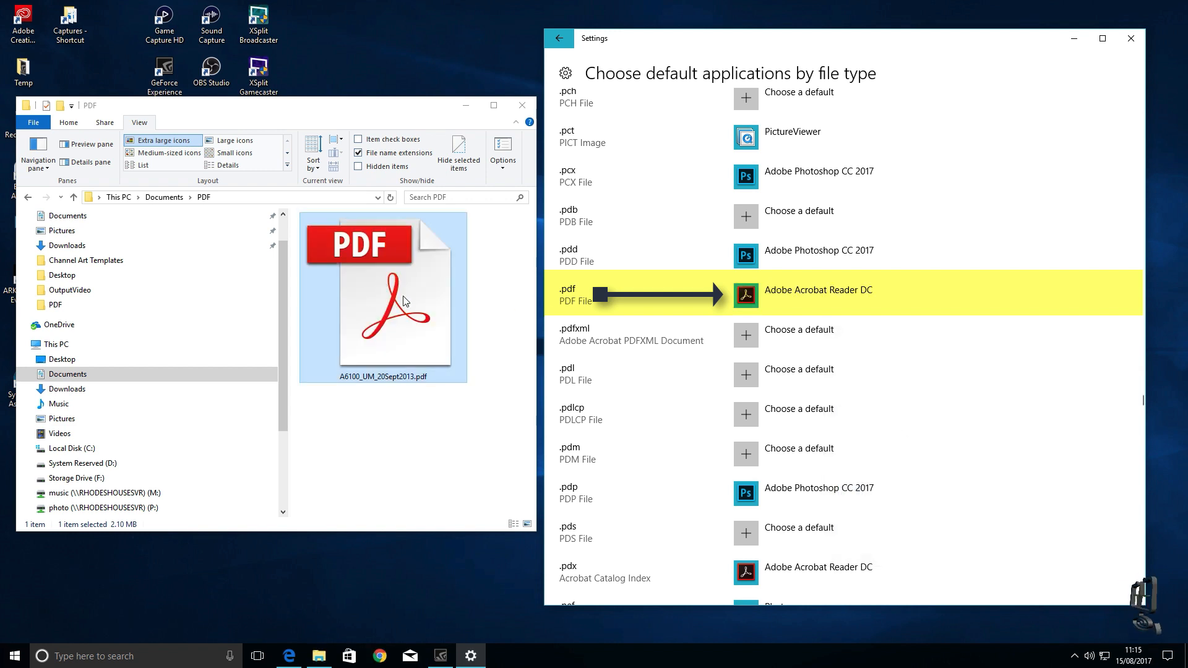
{"action": "mouse_move", "coordinate": [442, 363]}
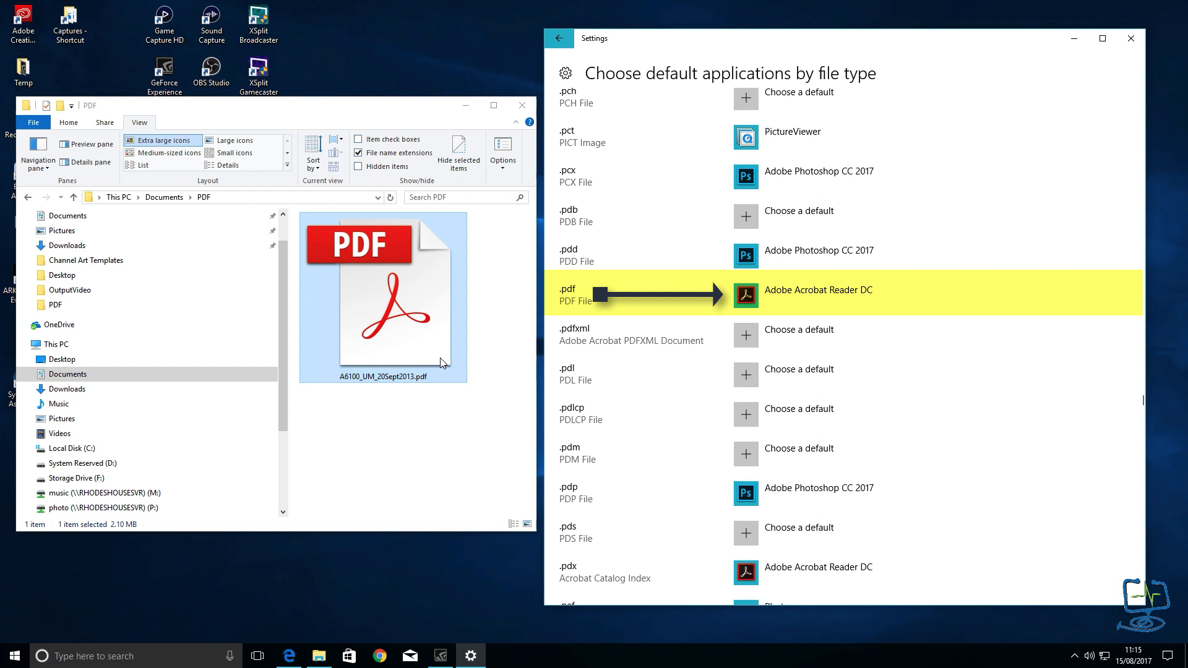
{"action": "mouse_move", "coordinate": [378, 276]}
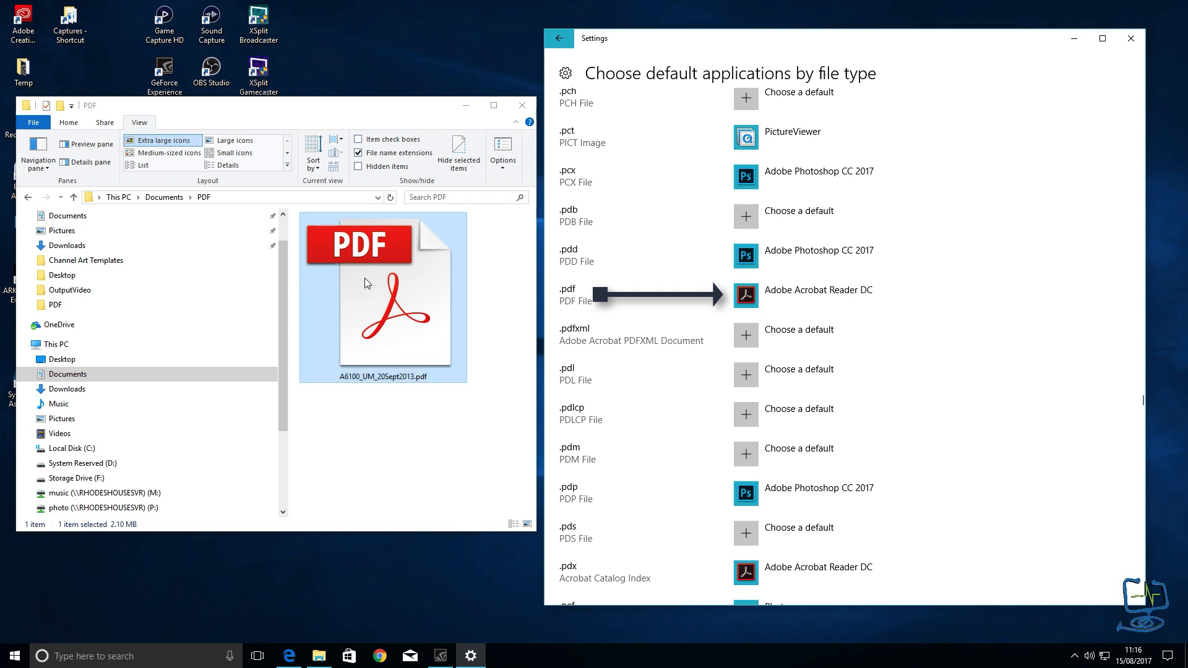
{"action": "double_click", "coordinate": [382, 296]}
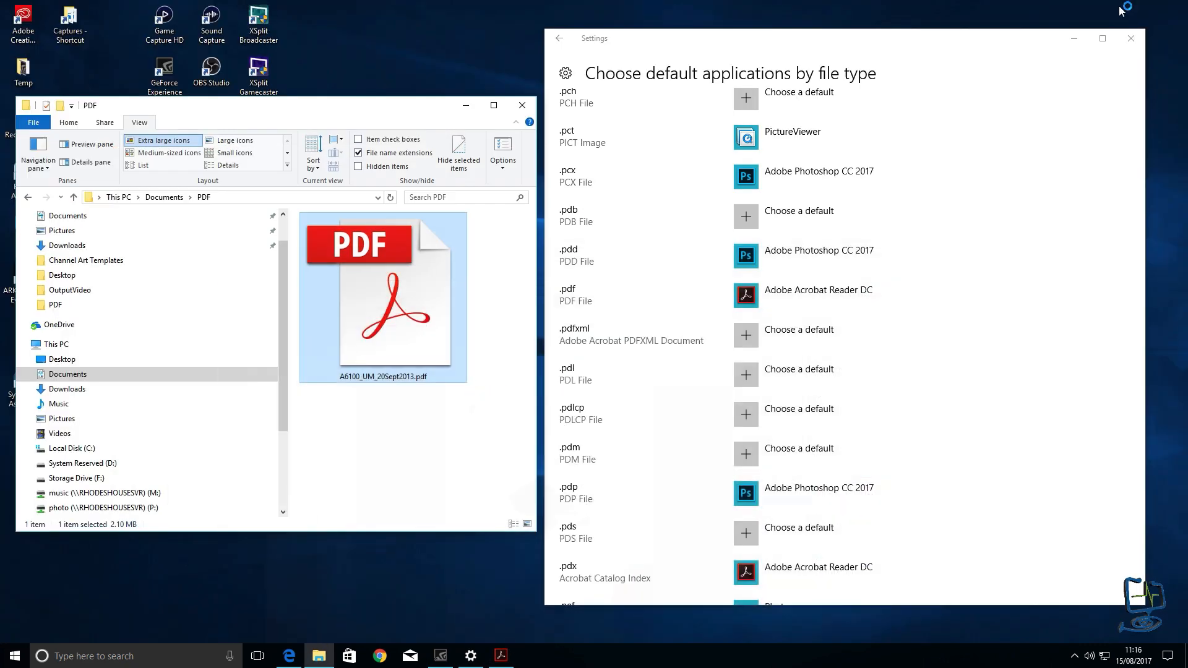
Scroll the file-type list down to the .mp3 entry, set to Groove Music.
{"action": "scroll", "scroll_direction": "down", "scroll_amount": 3}
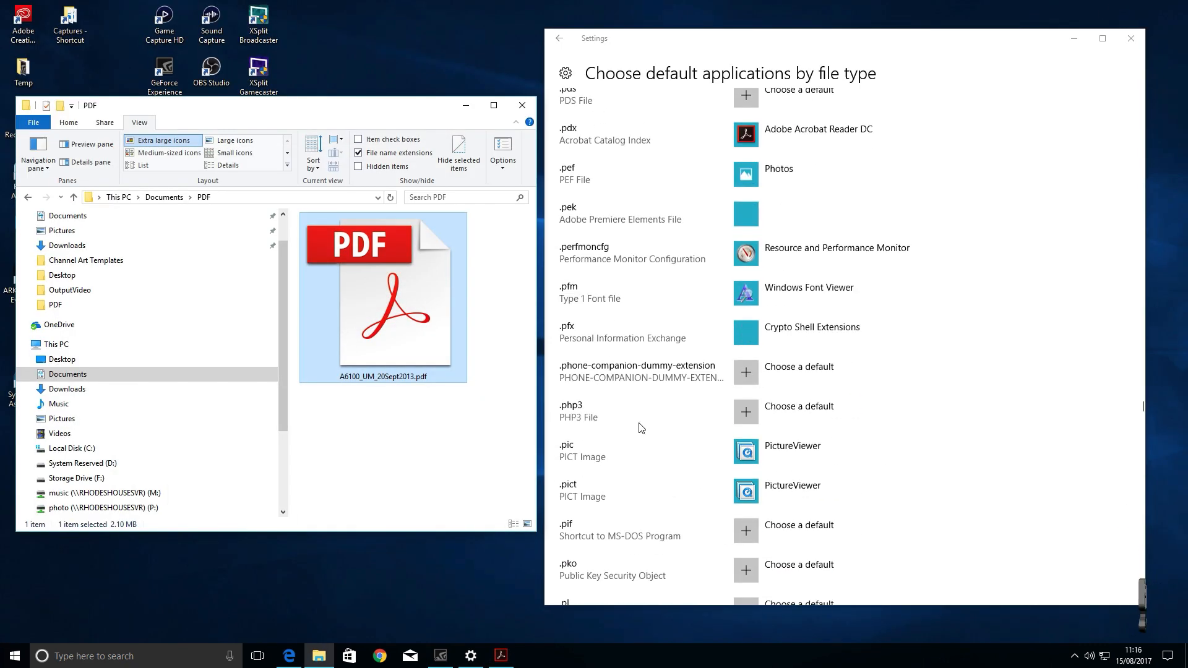
{"action": "scroll", "scroll_direction": "down", "scroll_amount": 3}
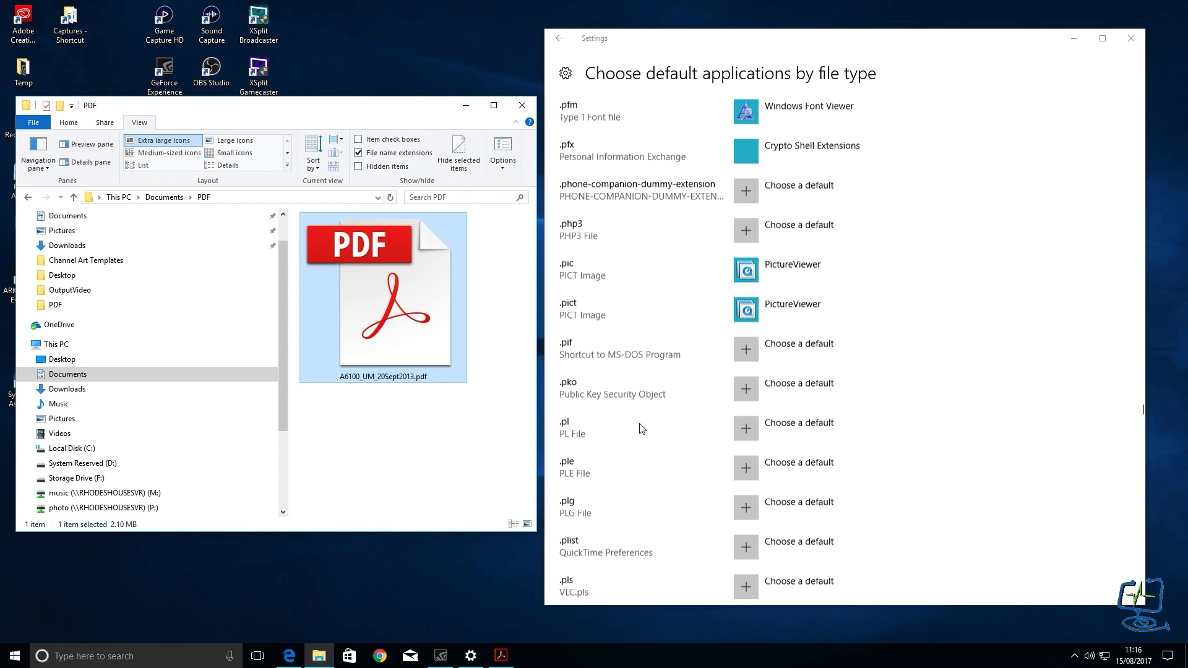
{"action": "scroll", "scroll_direction": "down", "scroll_amount": 3}
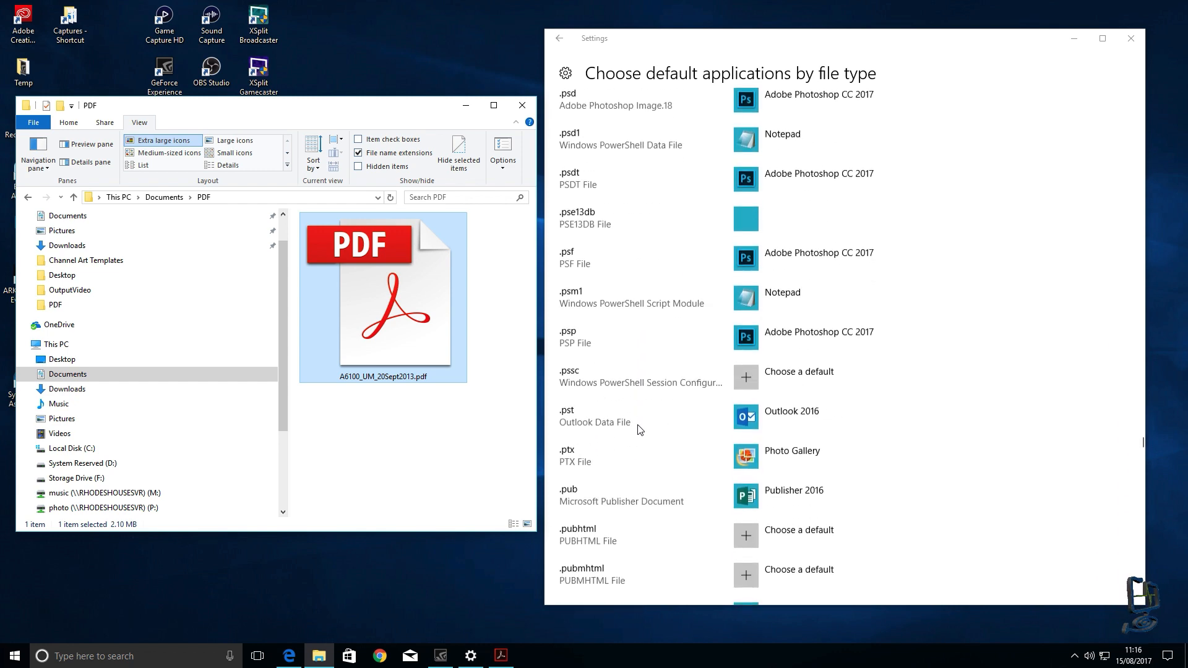
{"action": "scroll", "scroll_direction": "down", "scroll_amount": 3}
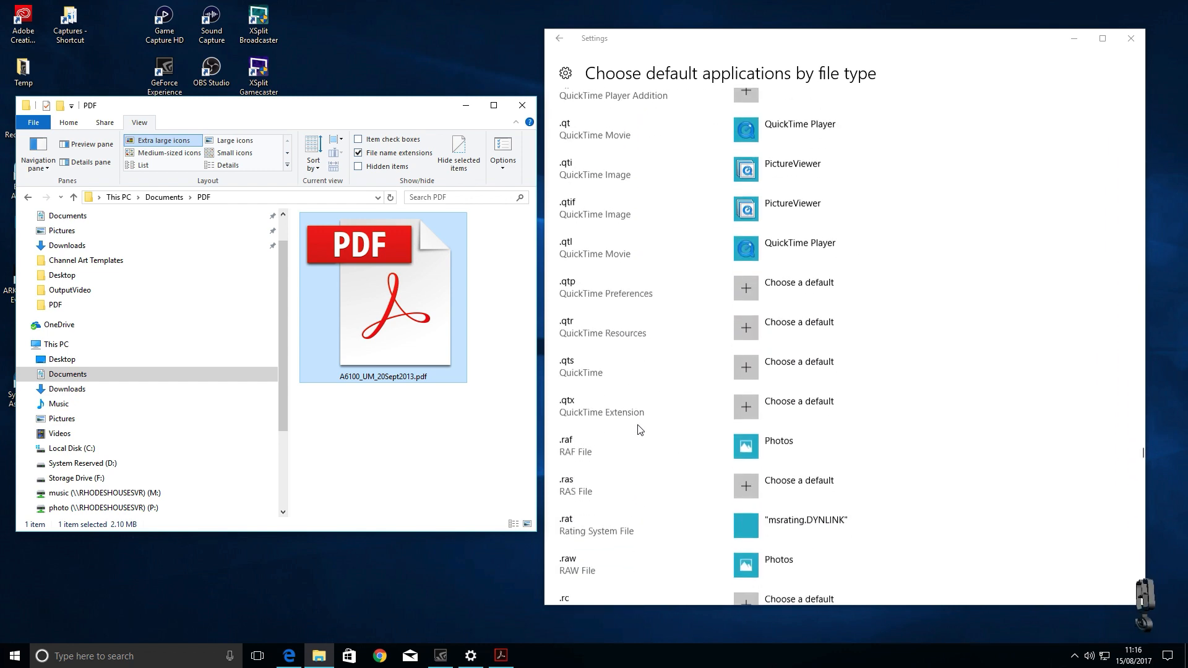
{"action": "scroll", "scroll_direction": "down", "scroll_amount": 3}
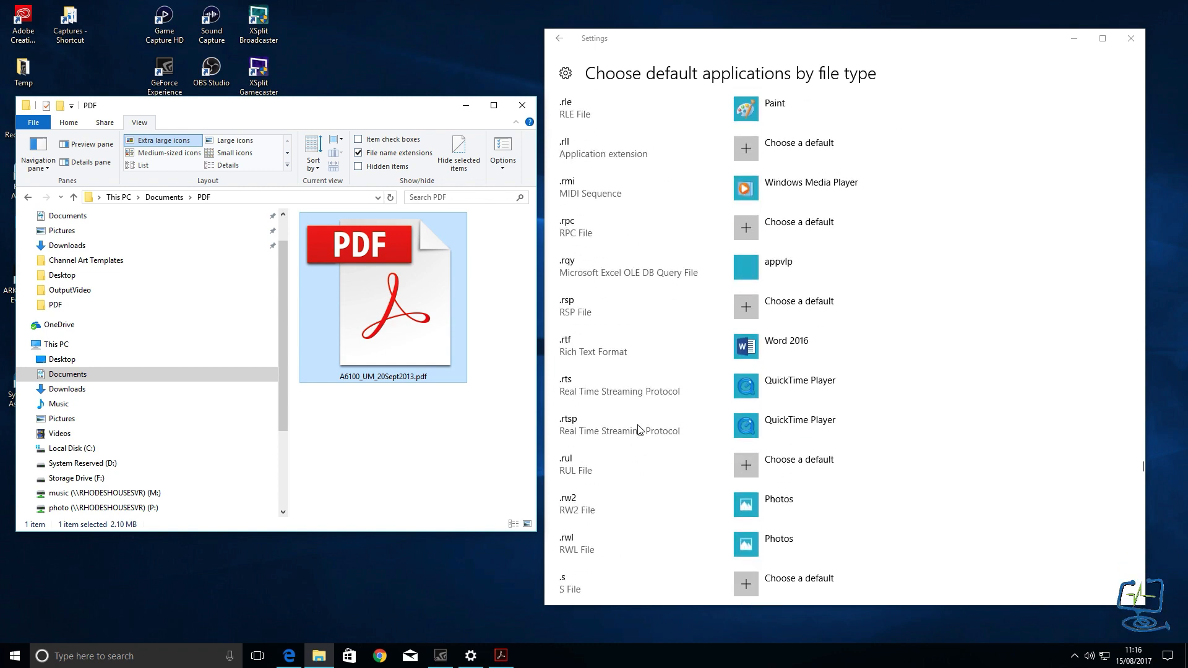
{"action": "scroll", "scroll_direction": "down", "scroll_amount": 3}
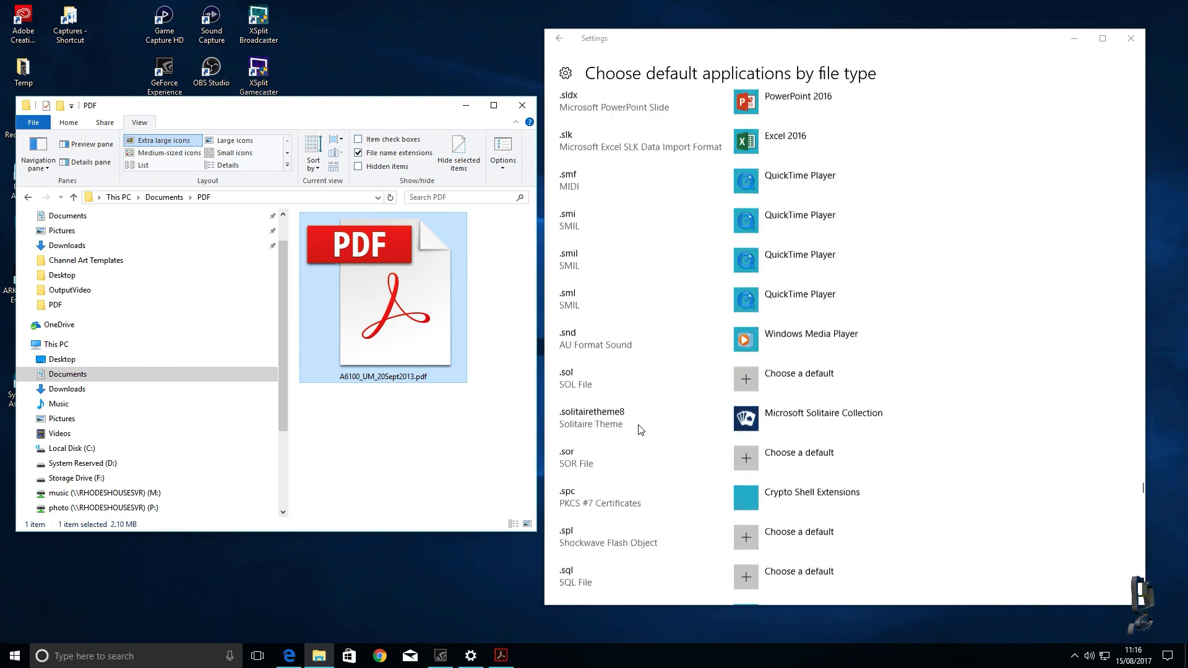
{"action": "scroll", "scroll_direction": "down", "scroll_amount": 3}
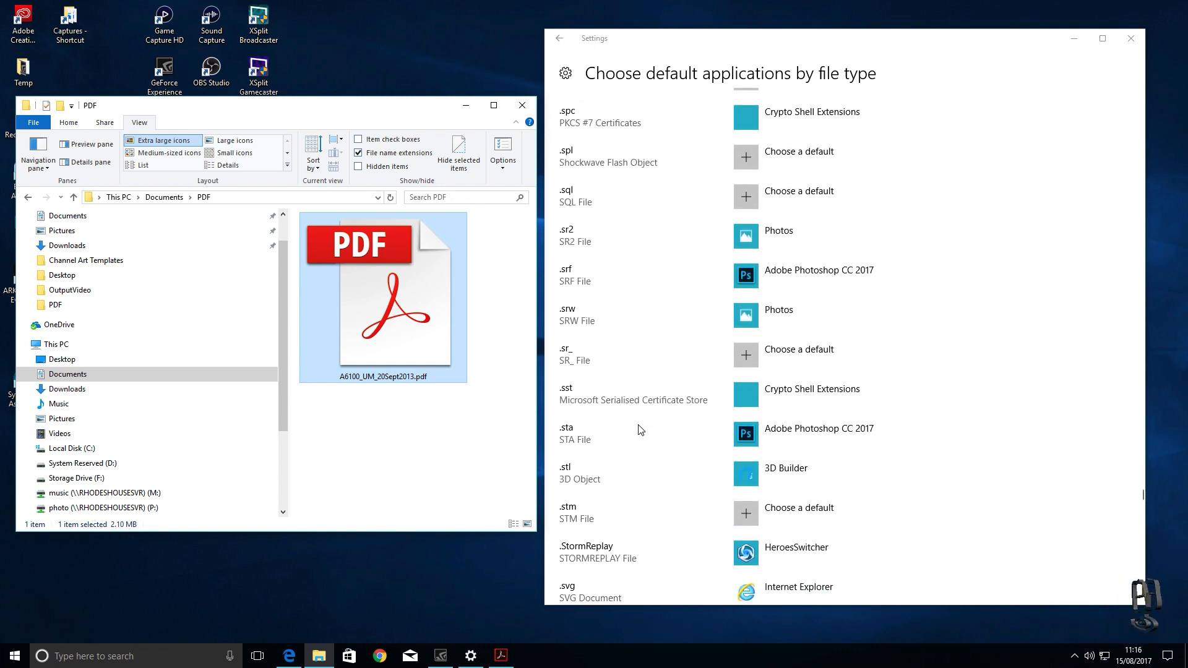
{"action": "scroll", "scroll_direction": "down", "scroll_amount": 3}
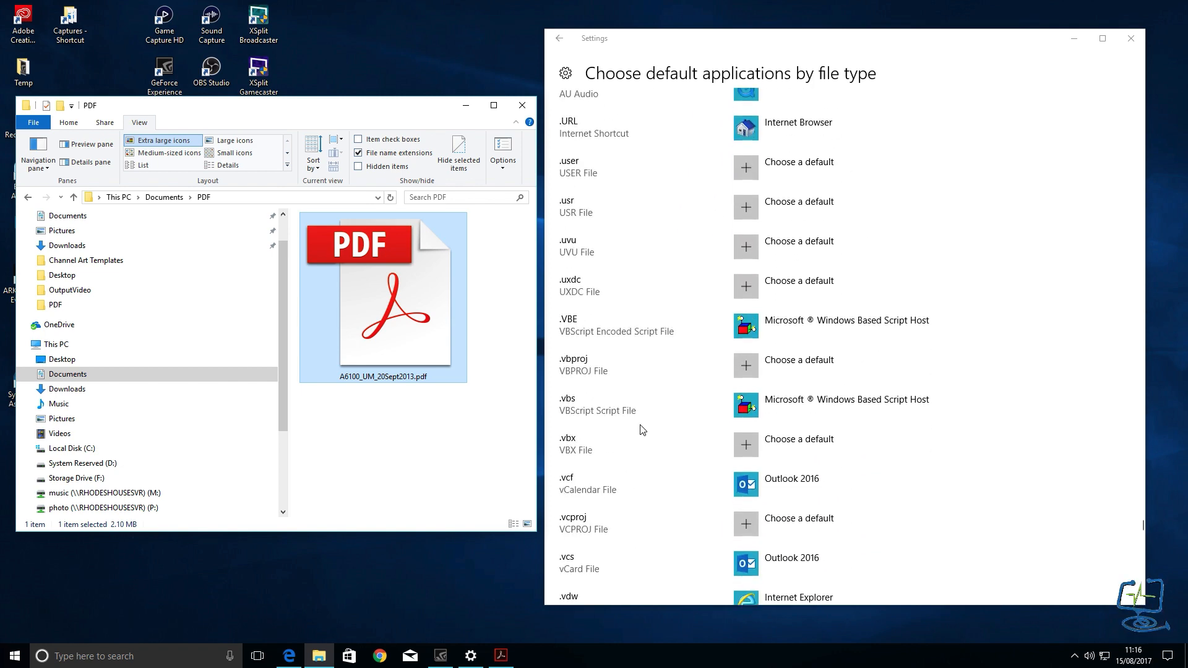
{"action": "scroll", "scroll_direction": "down", "scroll_amount": 3}
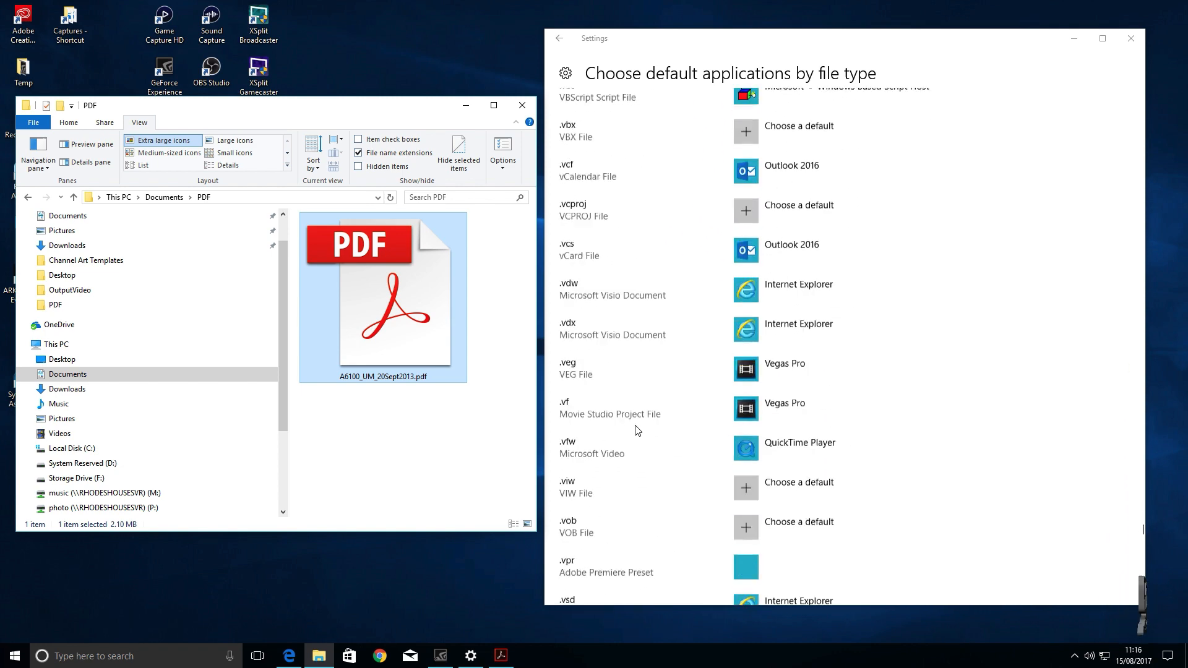
{"action": "scroll", "scroll_direction": "down", "scroll_amount": 3}
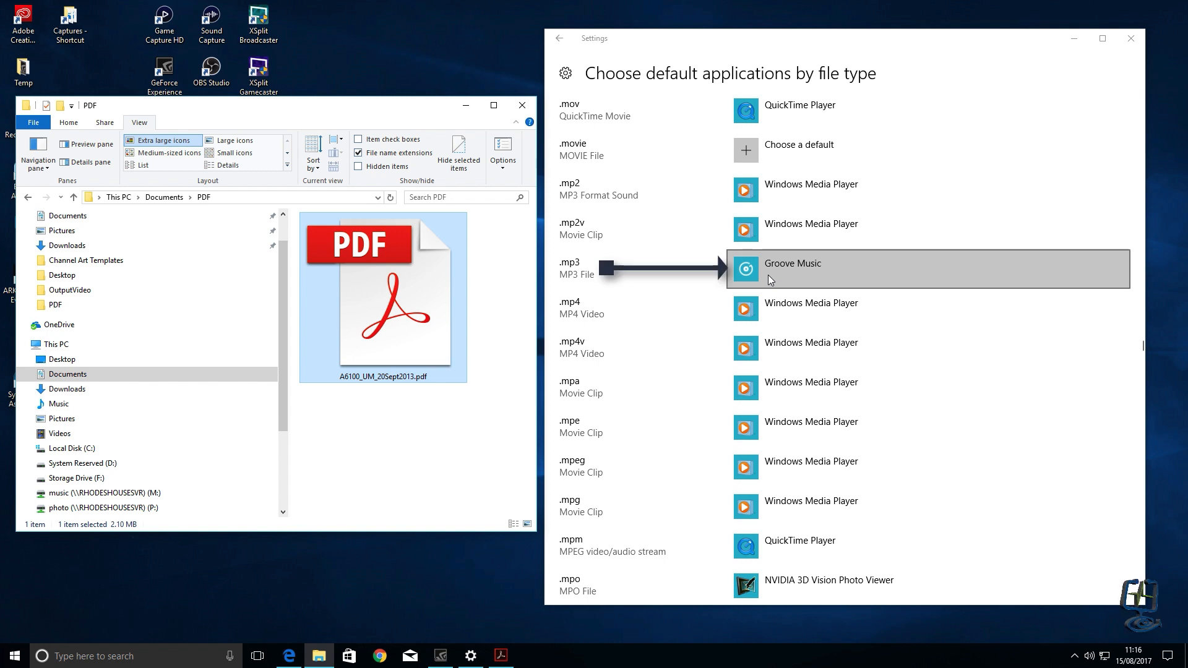
Show the .mp3 app chooser listing Groove Music, Movie Maker, QuickTime Player and Windows Media Player.
{"action": "left_click", "coordinate": [792, 269]}
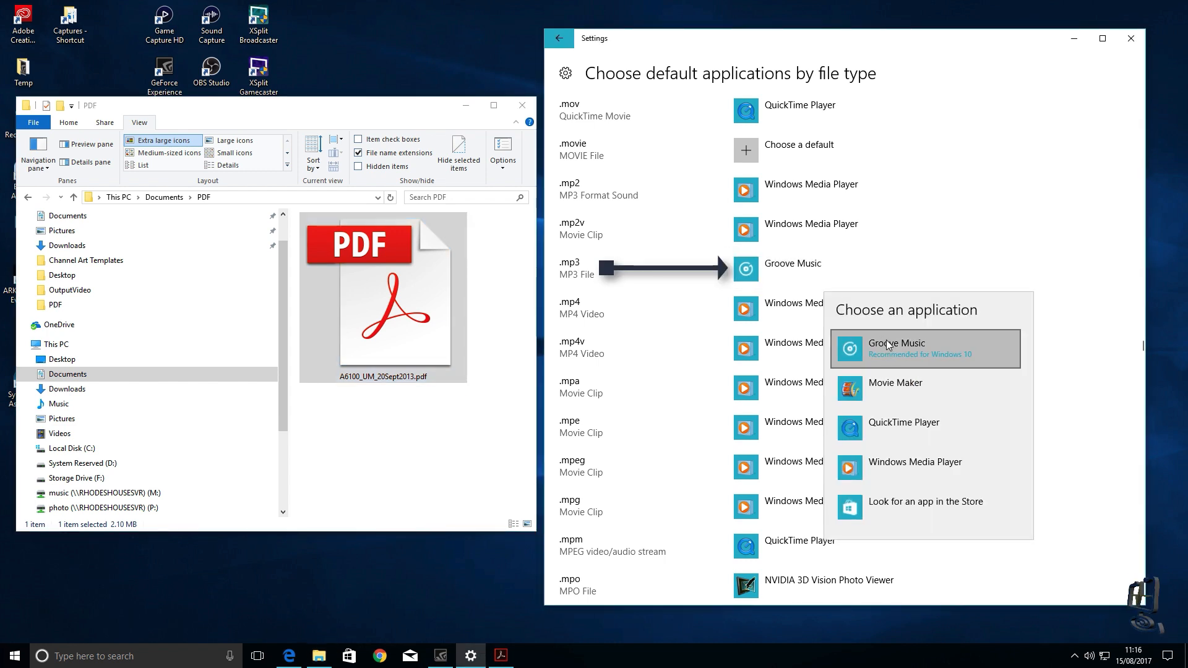
{"action": "mouse_move", "coordinate": [919, 507]}
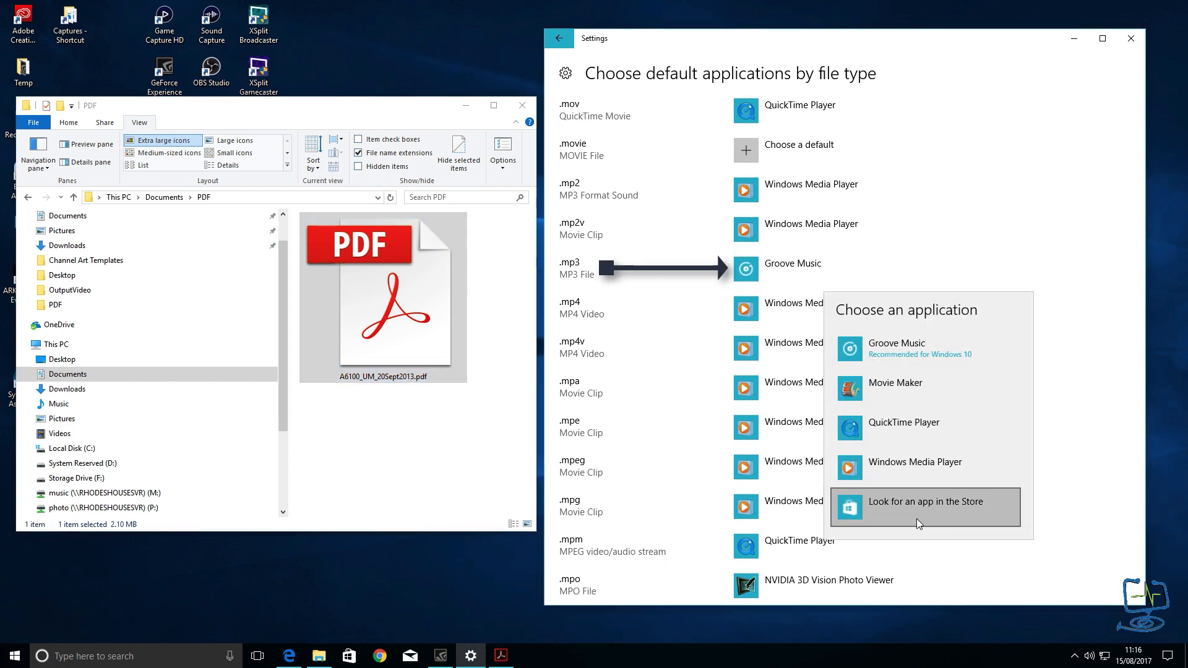
{"action": "mouse_move", "coordinate": [914, 462]}
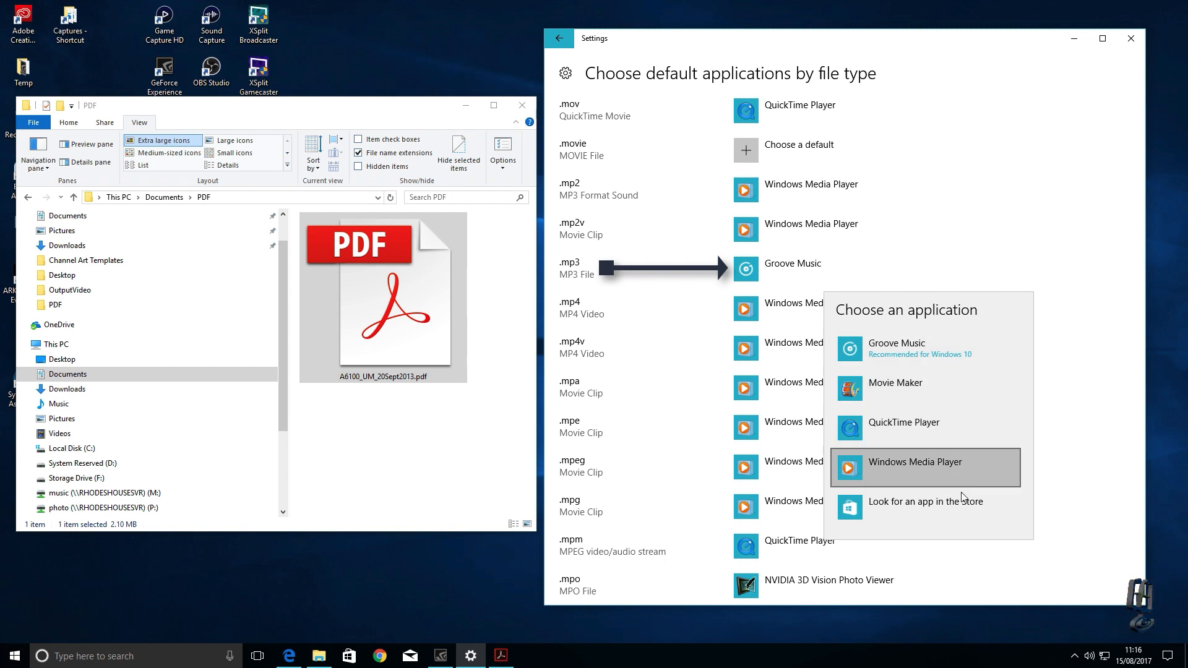
{"action": "mouse_move", "coordinate": [938, 491]}
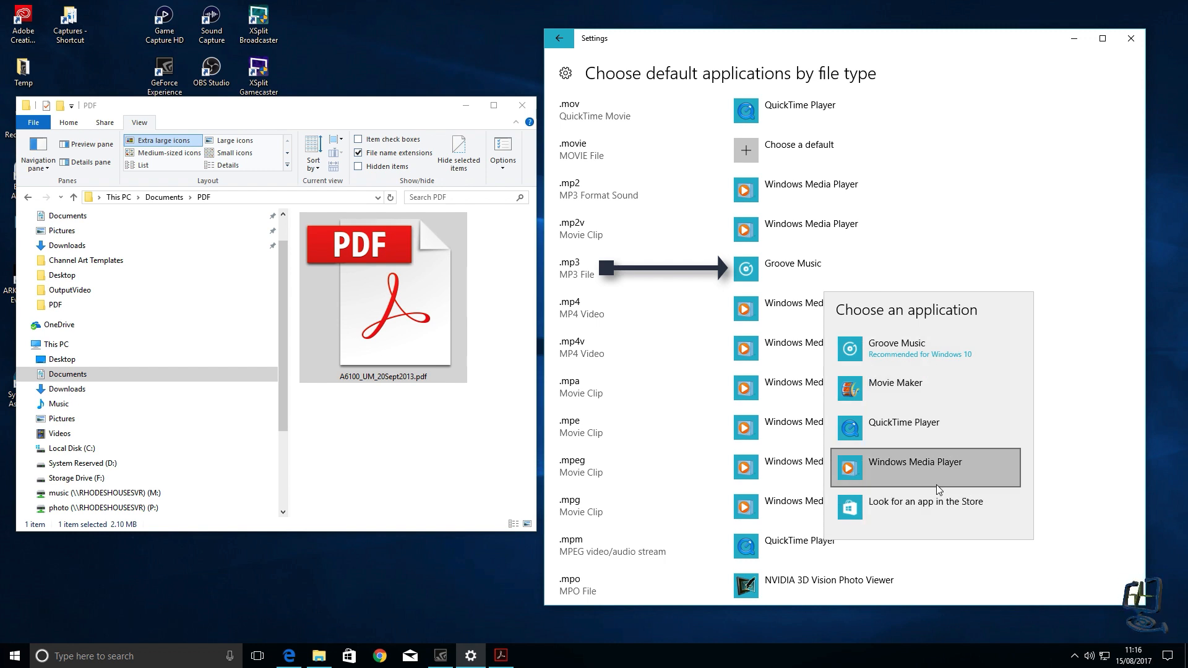
{"action": "mouse_move", "coordinate": [886, 439]}
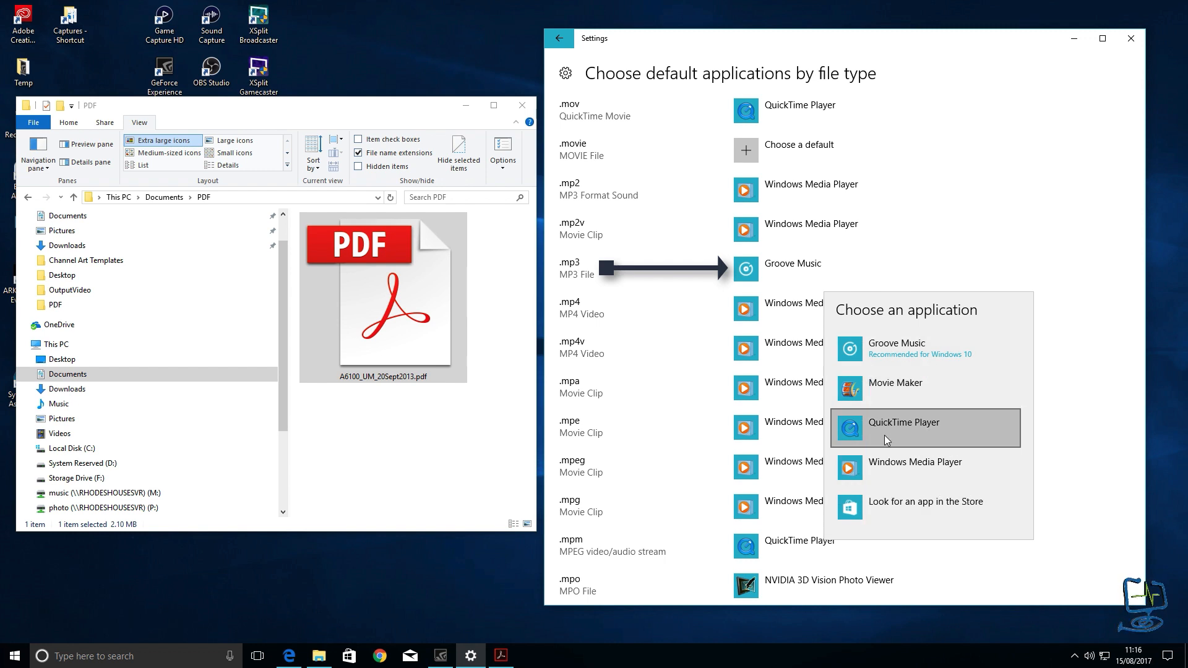
{"action": "mouse_move", "coordinate": [904, 480]}
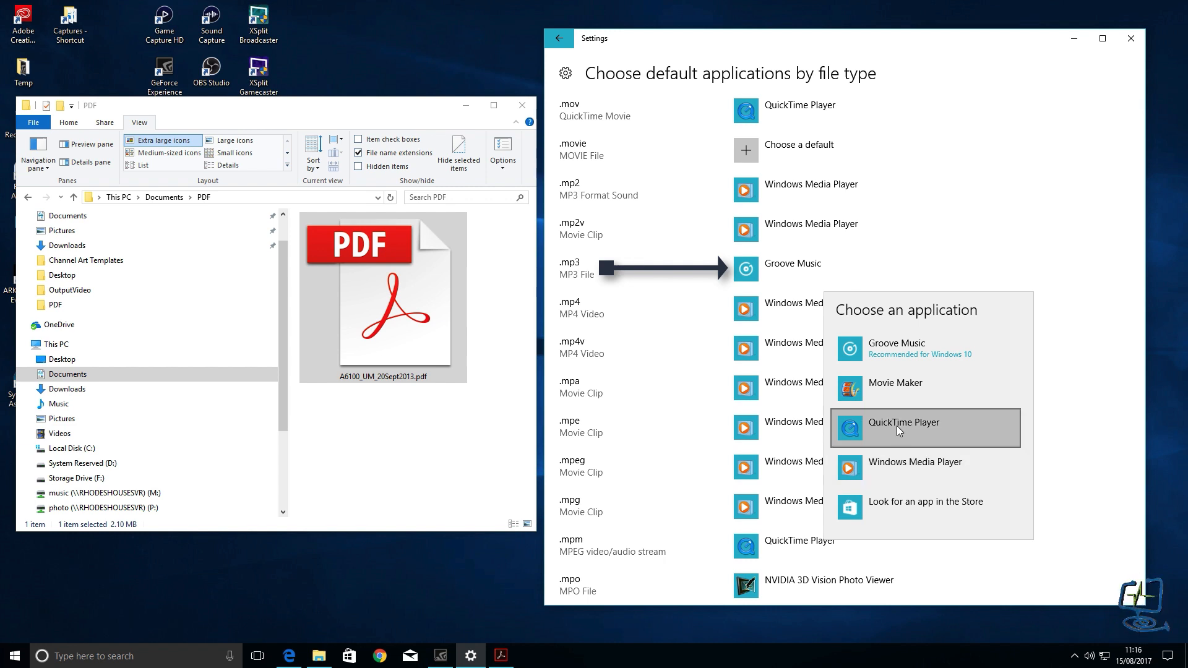
{"action": "mouse_move", "coordinate": [928, 434]}
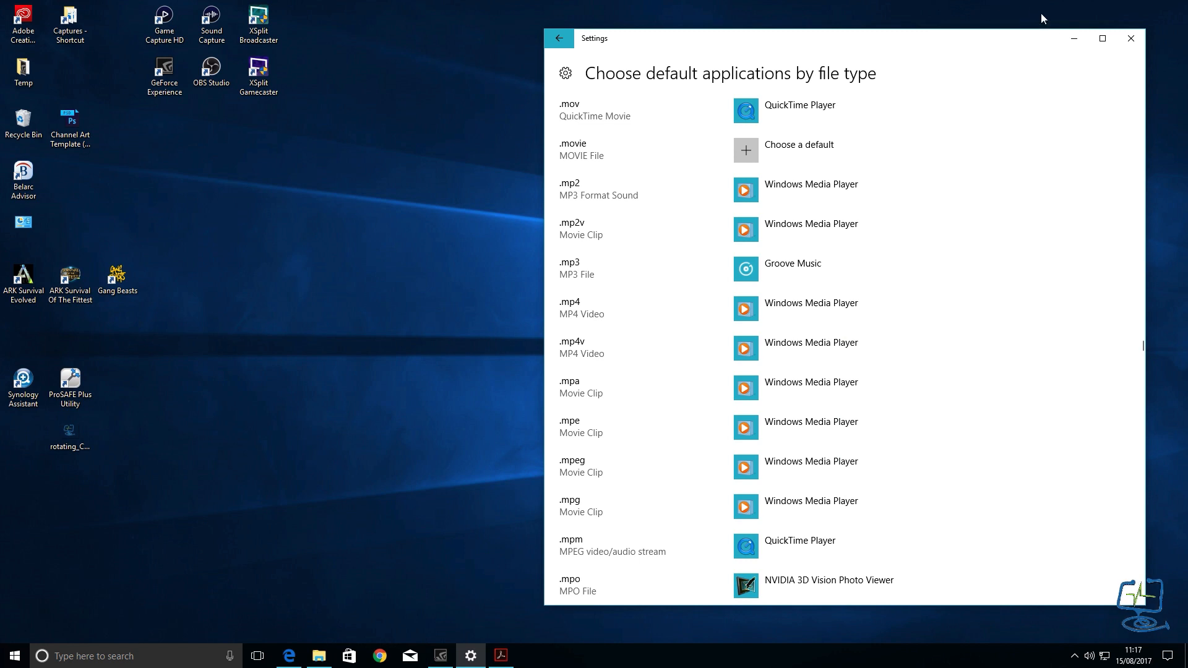
Back out of the file-type defaults to Windows Settings home and close Settings.
{"action": "left_click", "coordinate": [559, 38]}
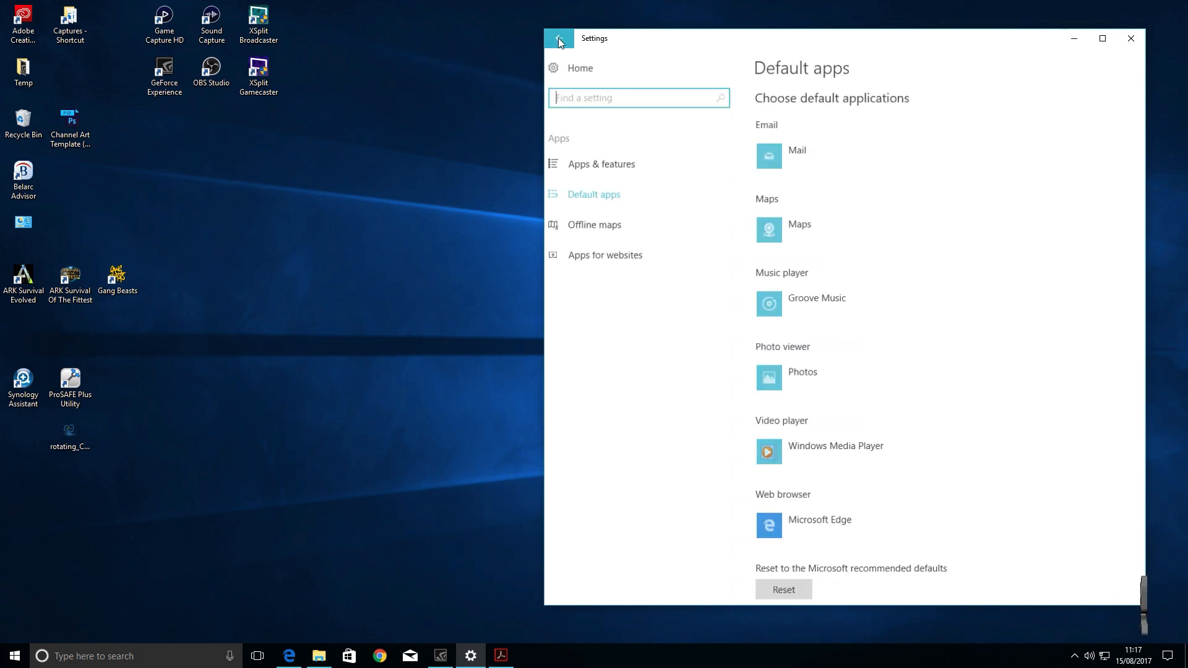
{"action": "left_click", "coordinate": [559, 38]}
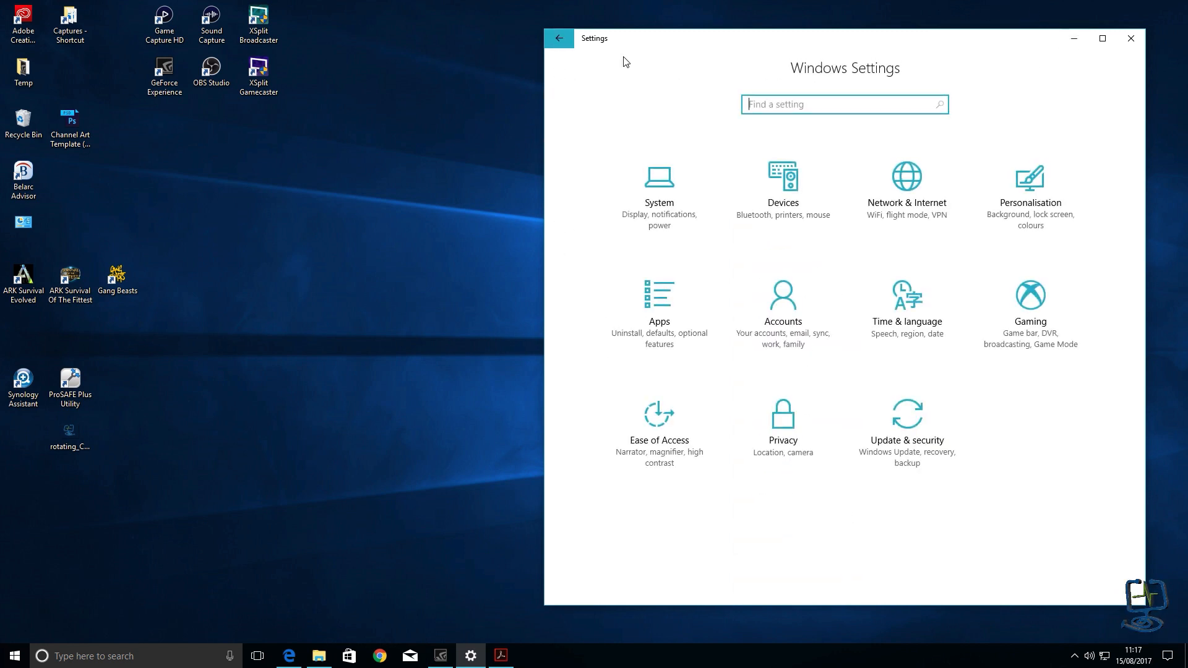
{"action": "mouse_move", "coordinate": [754, 55]}
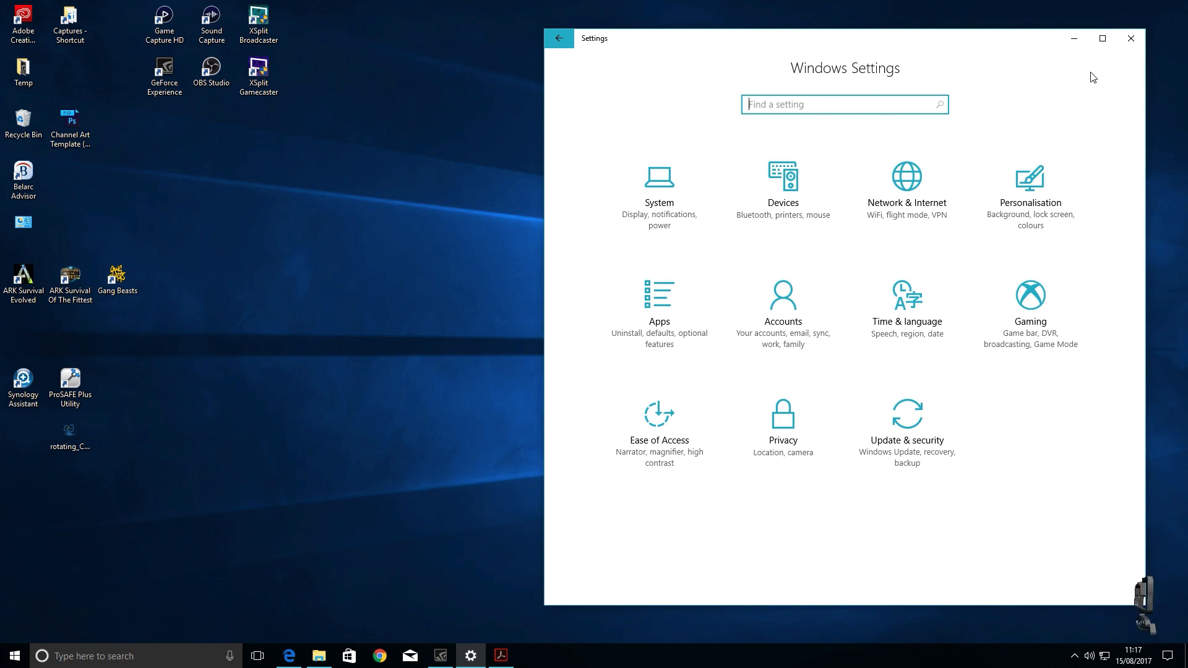
{"action": "left_click", "coordinate": [1129, 38]}
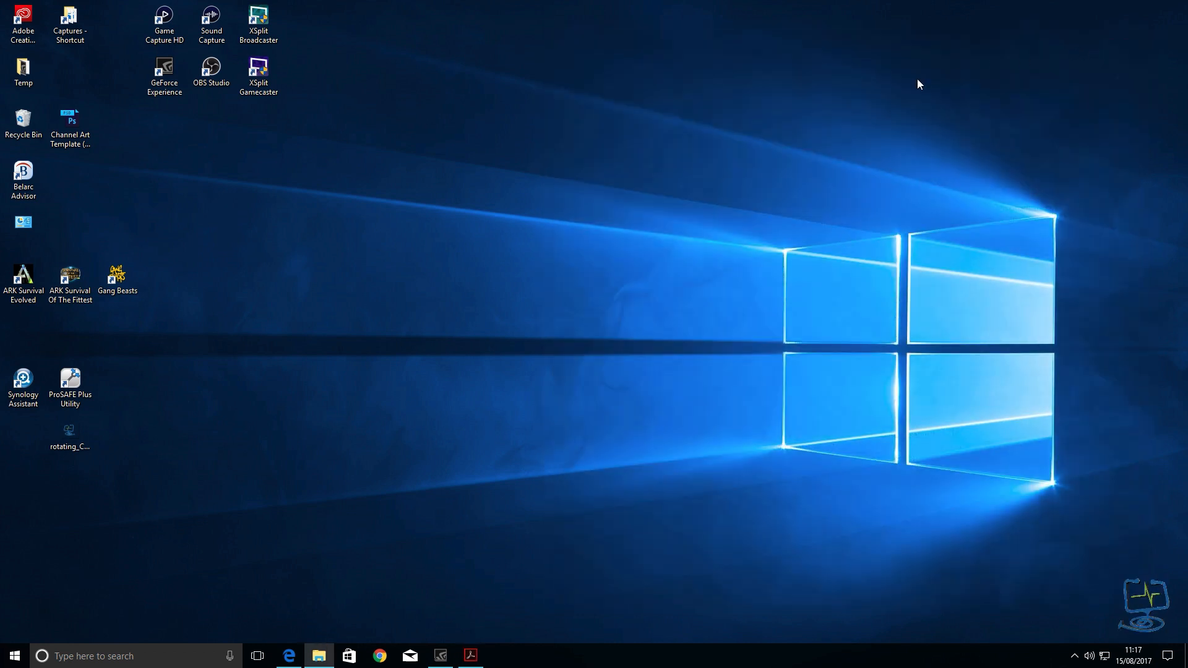